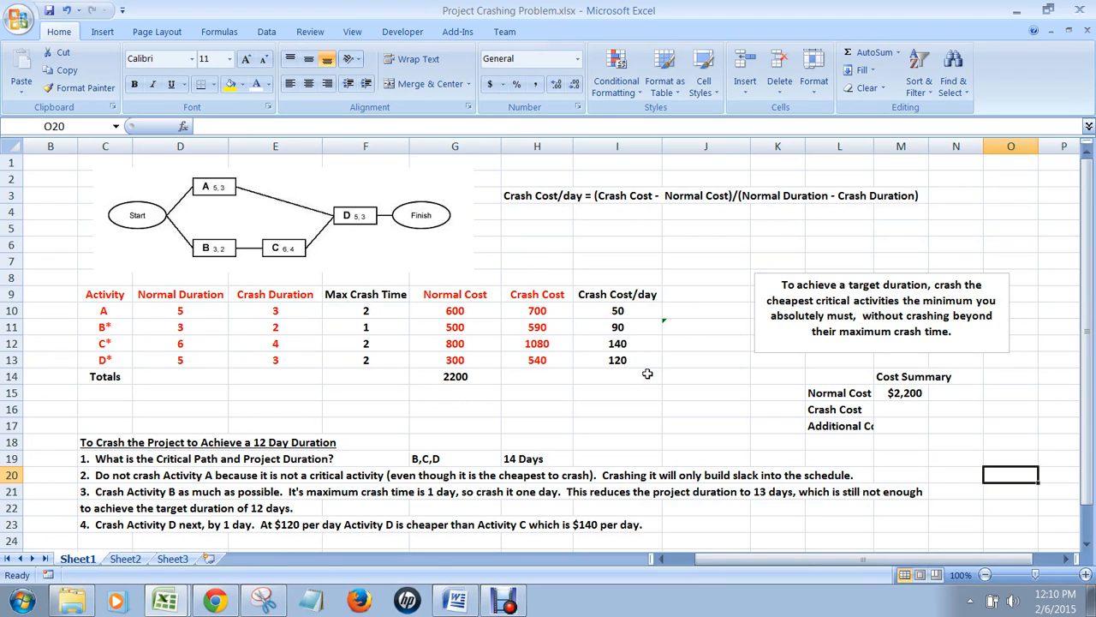
mouse_move(223, 190)
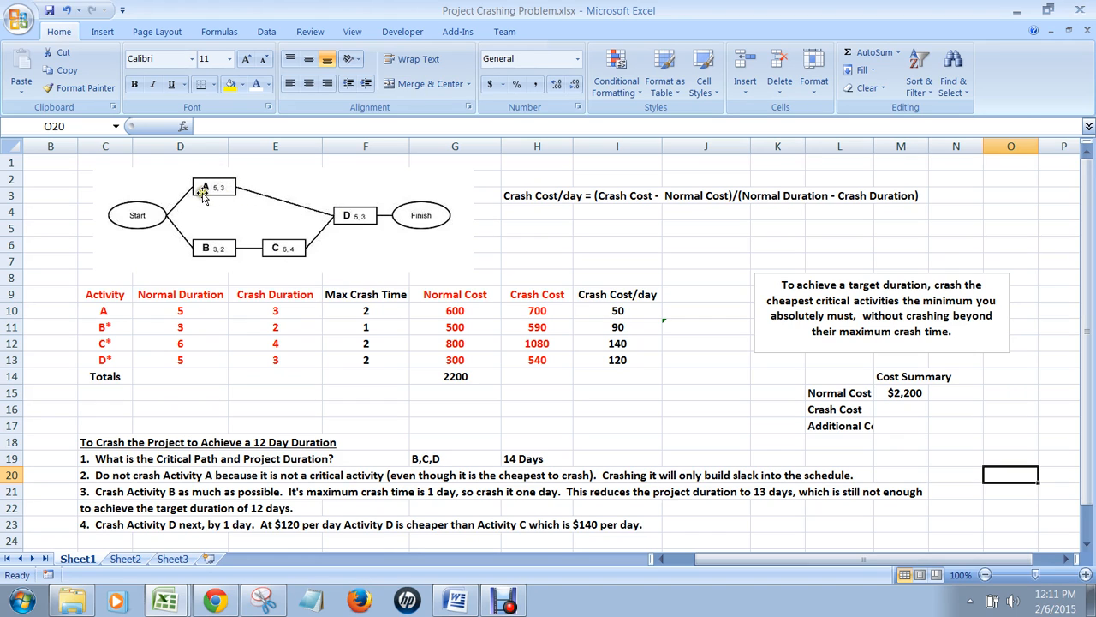
mouse_move(173, 311)
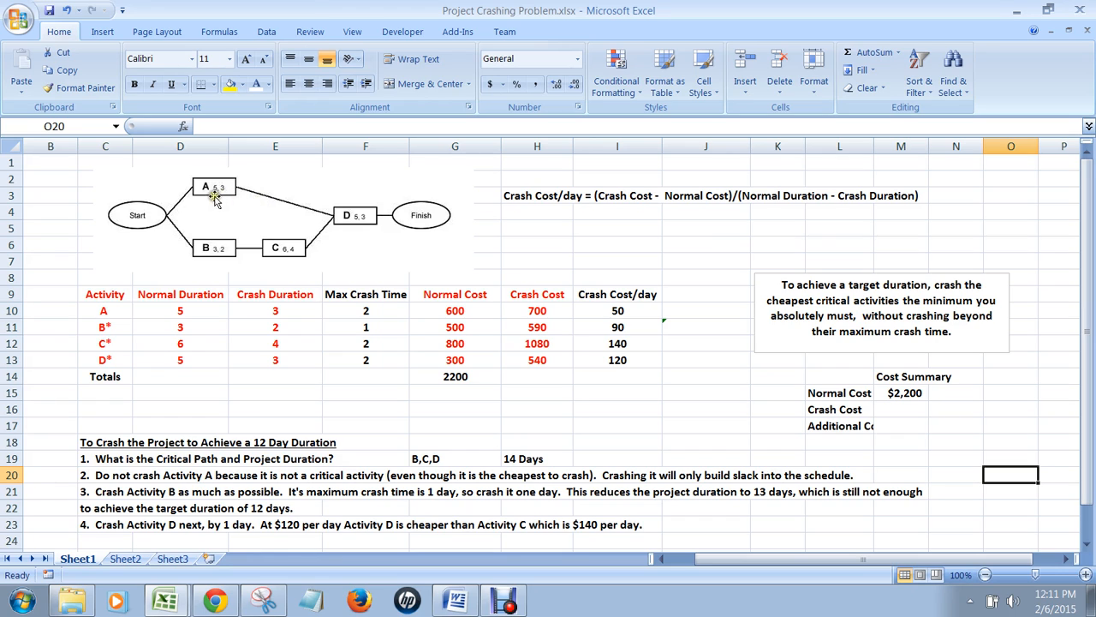
mouse_move(210, 199)
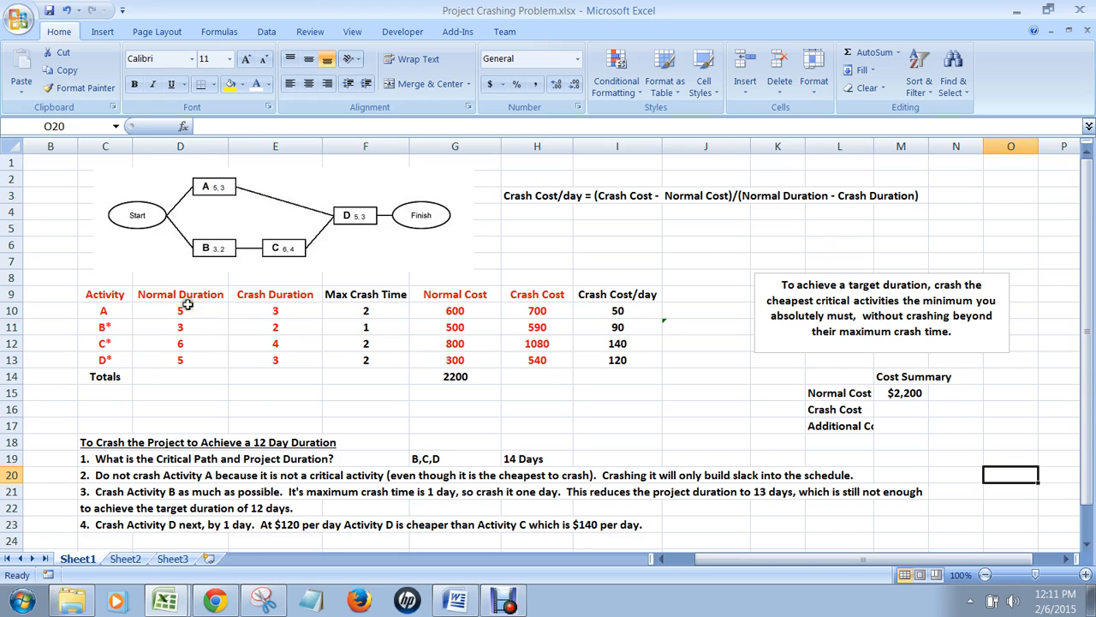
mouse_move(251, 178)
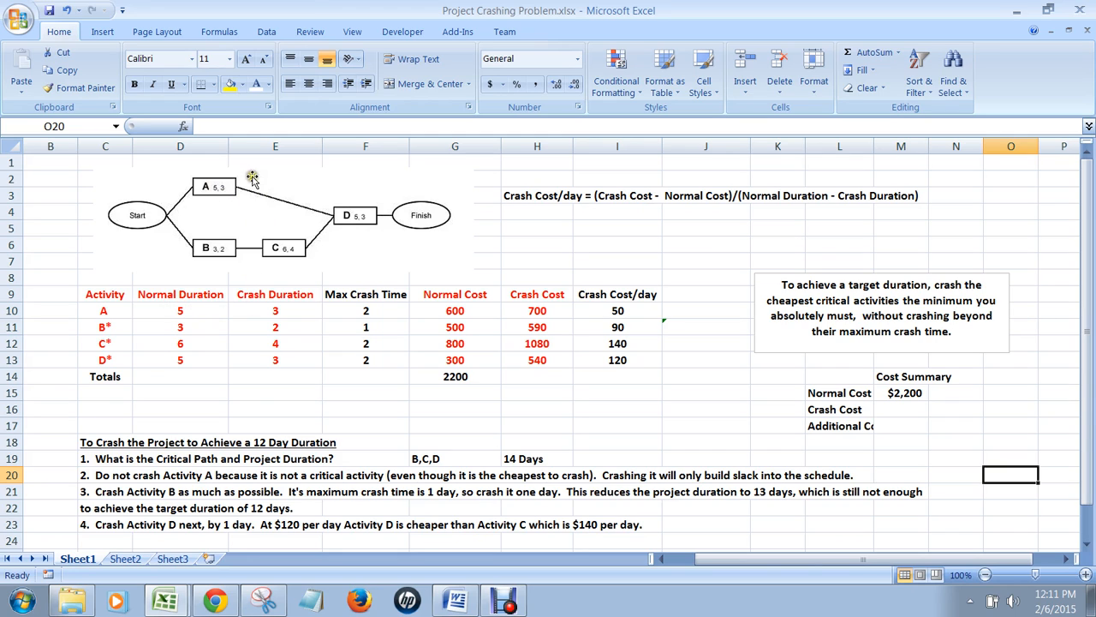
mouse_move(197, 213)
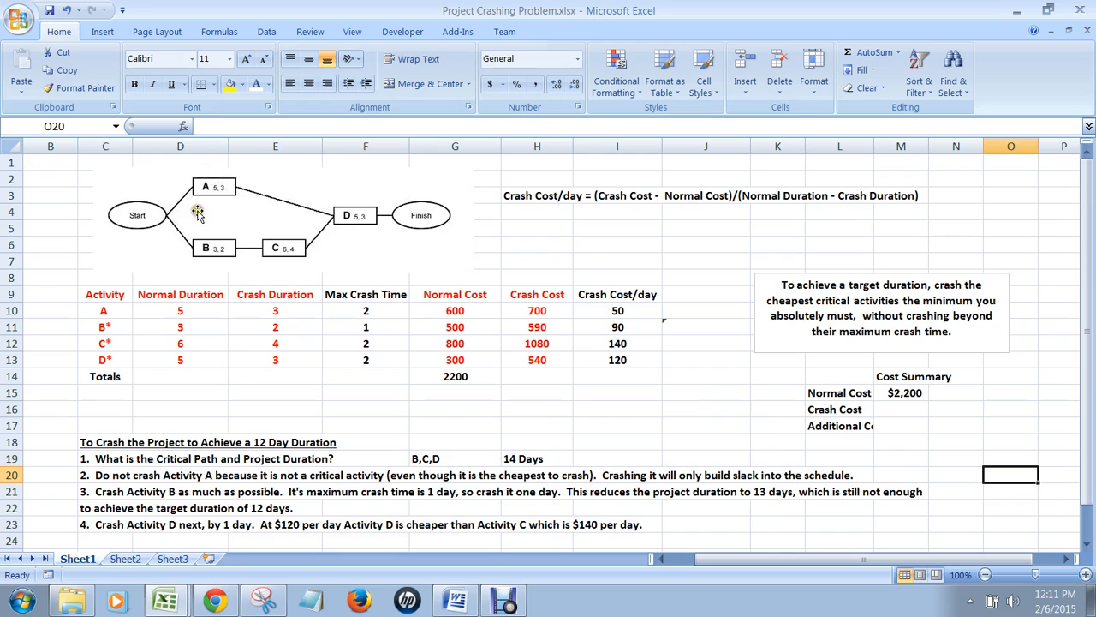
mouse_move(270, 211)
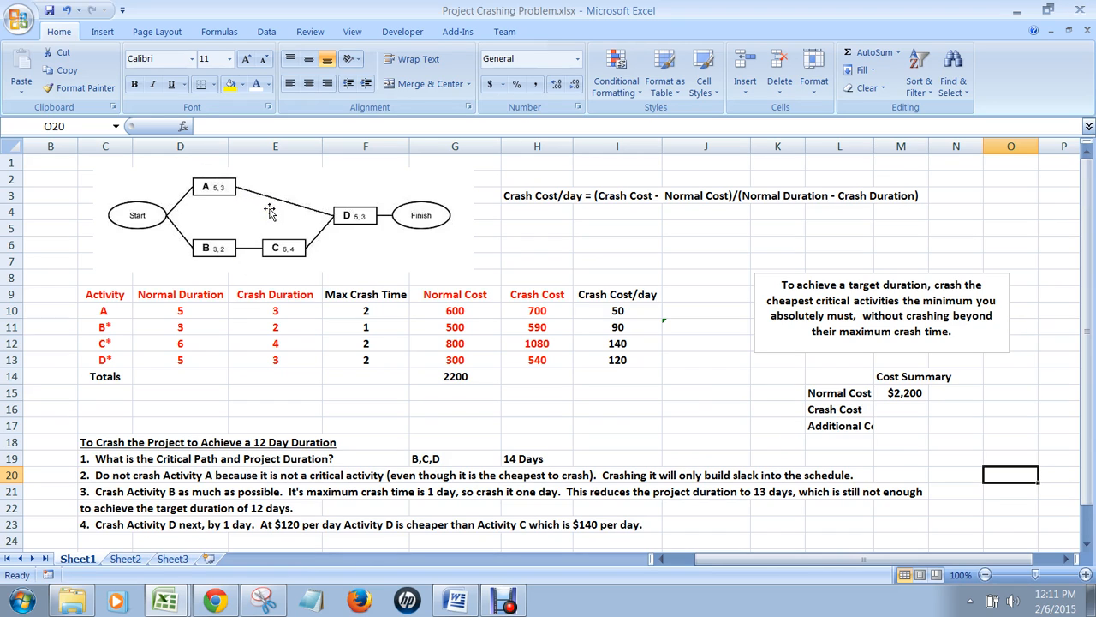
mouse_move(291, 209)
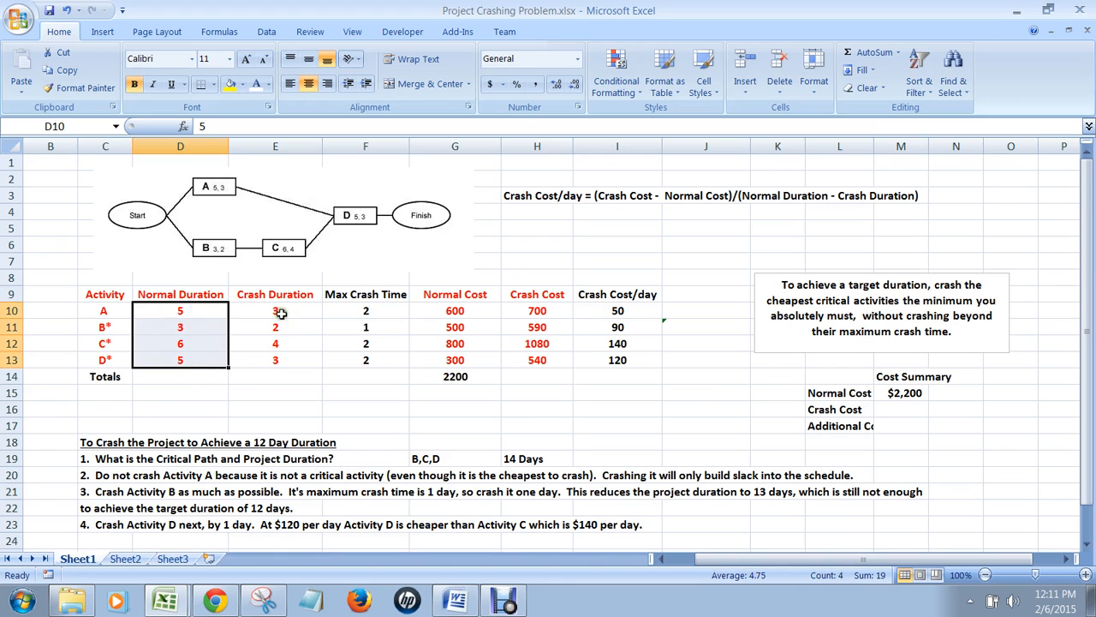
- Review the normal and crash durations of activities A through D
left_click(275, 310)
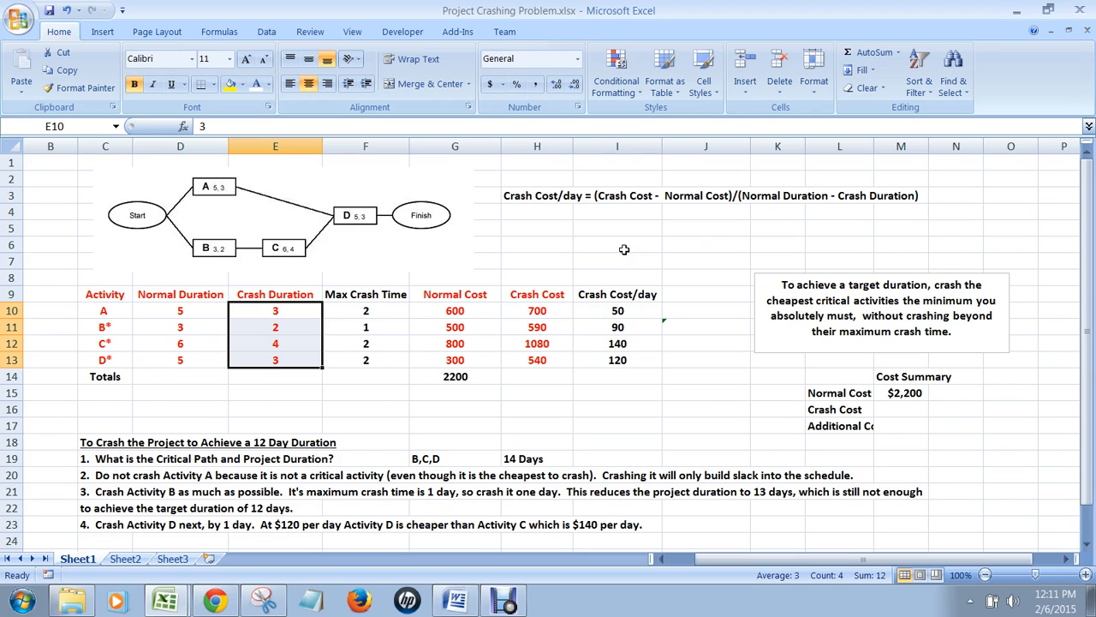
left_click(707, 261)
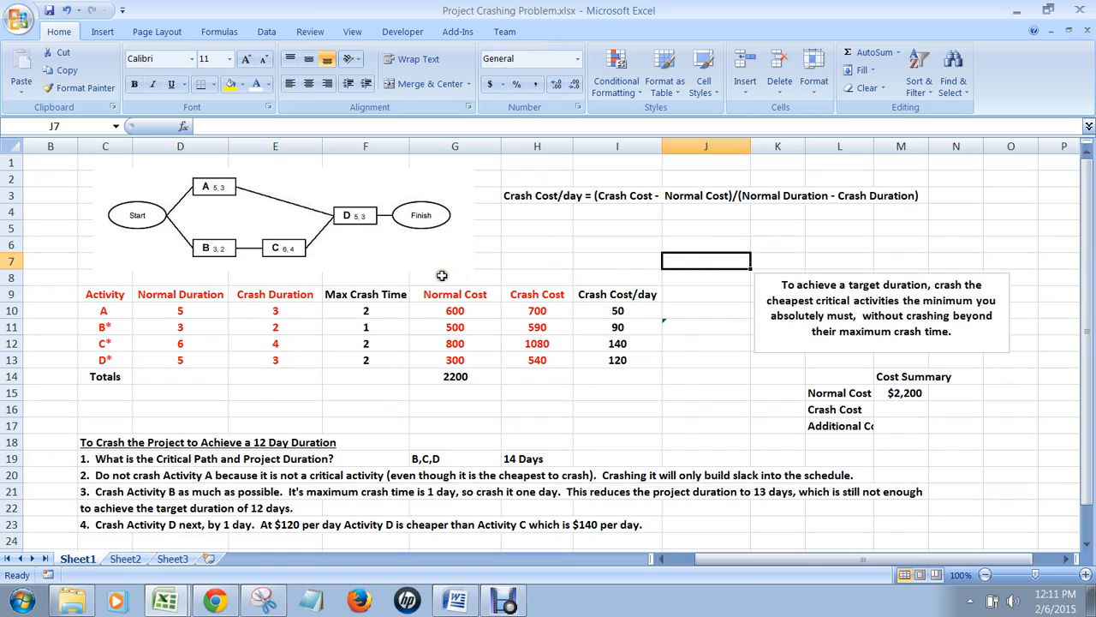
mouse_move(423, 205)
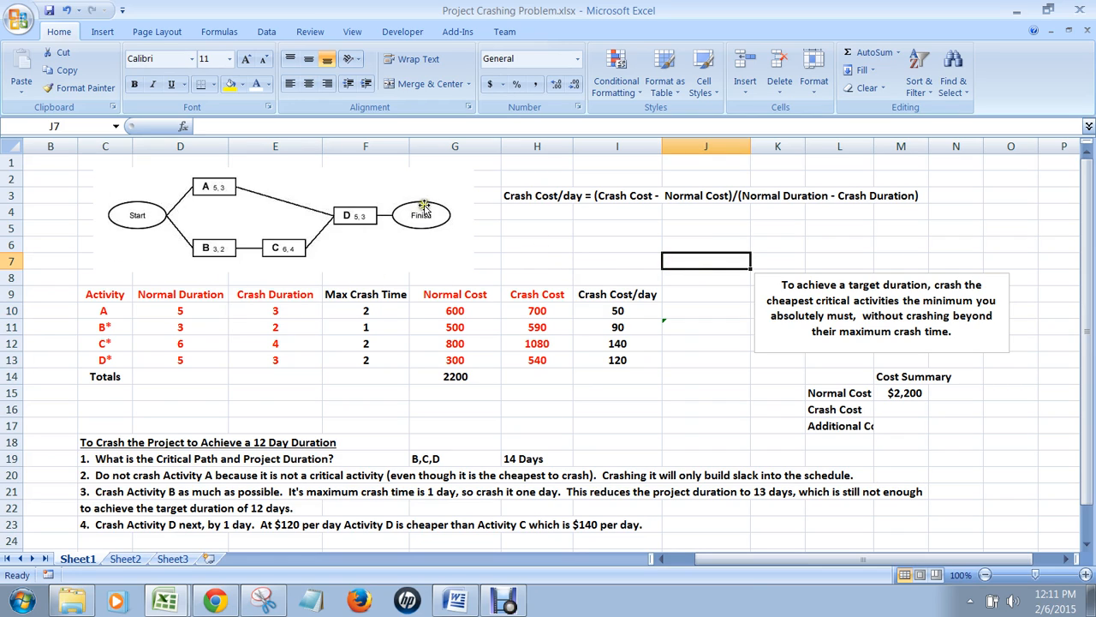
mouse_move(164, 188)
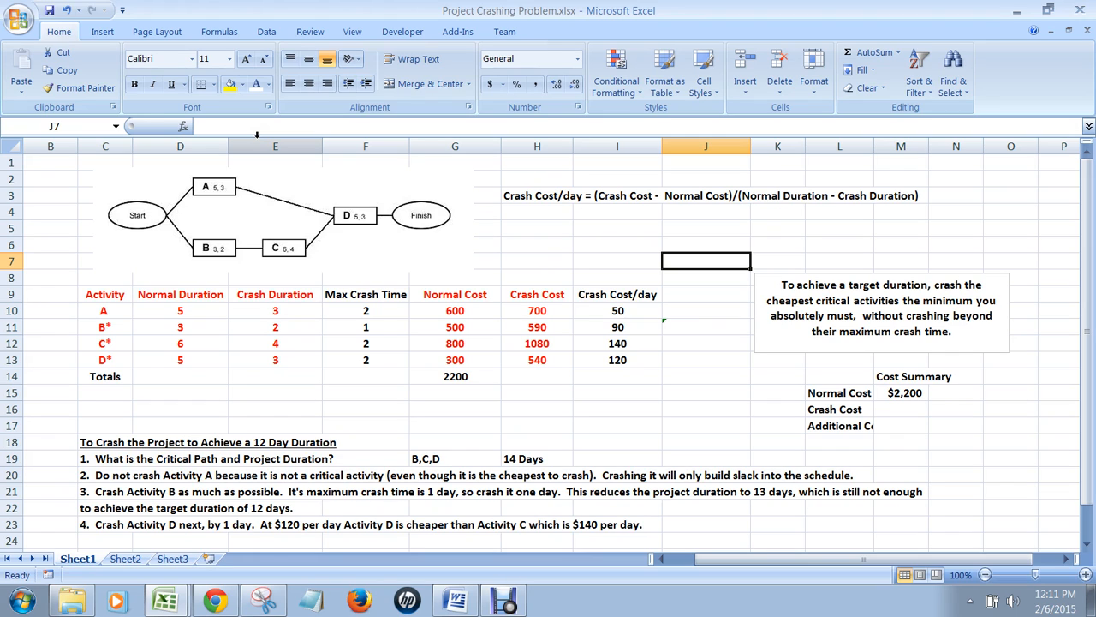
mouse_move(137, 199)
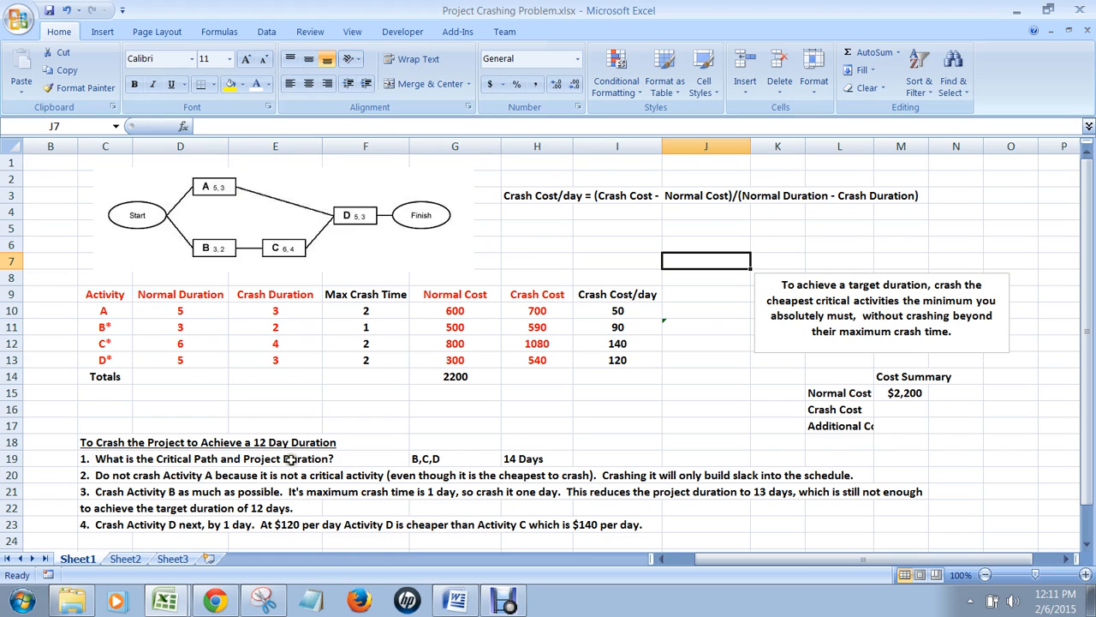
mouse_move(207, 160)
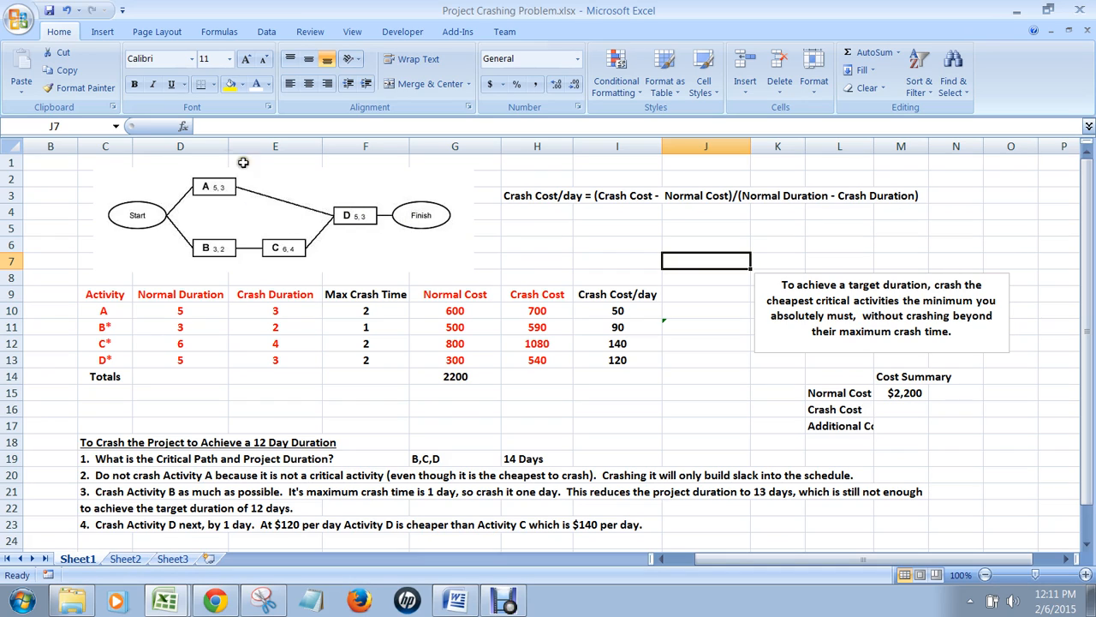
mouse_move(189, 164)
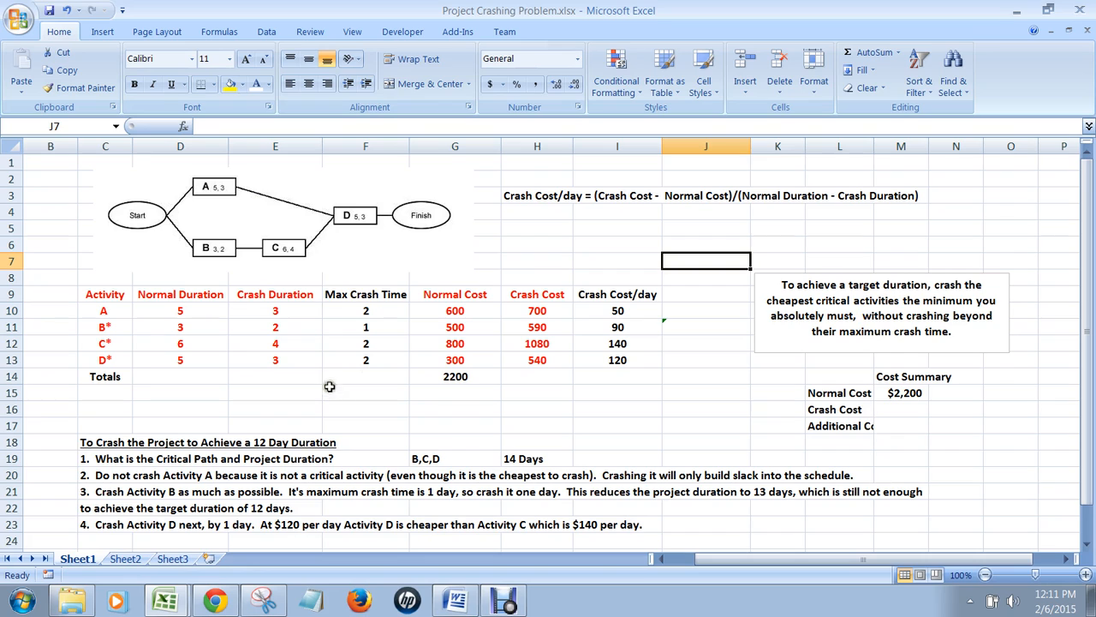
mouse_move(210, 304)
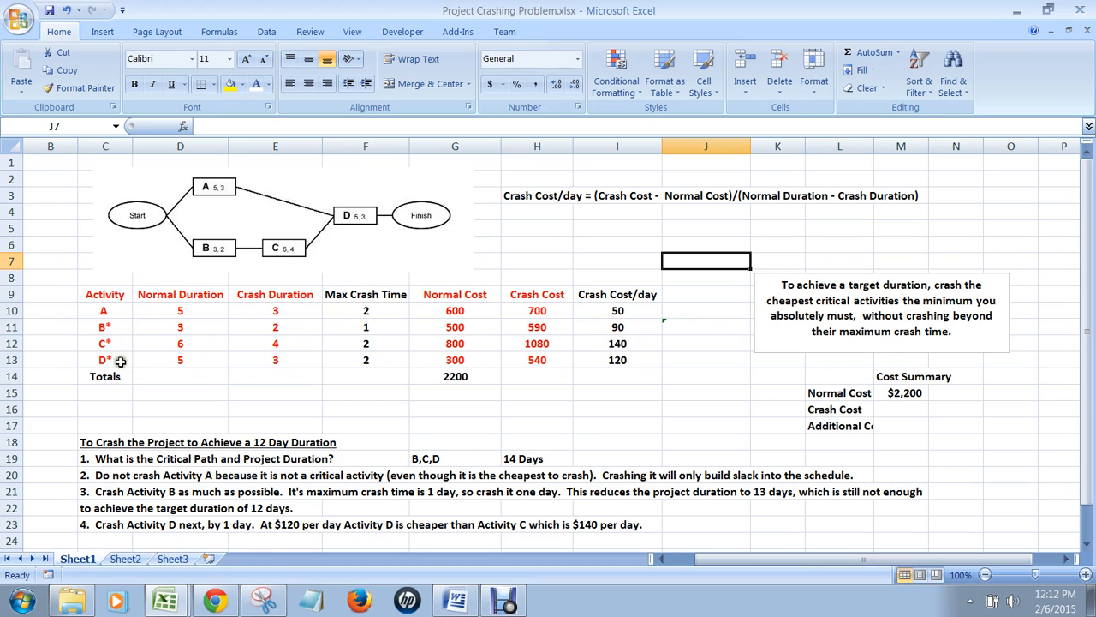
left_click_drag(179, 326, 180, 360)
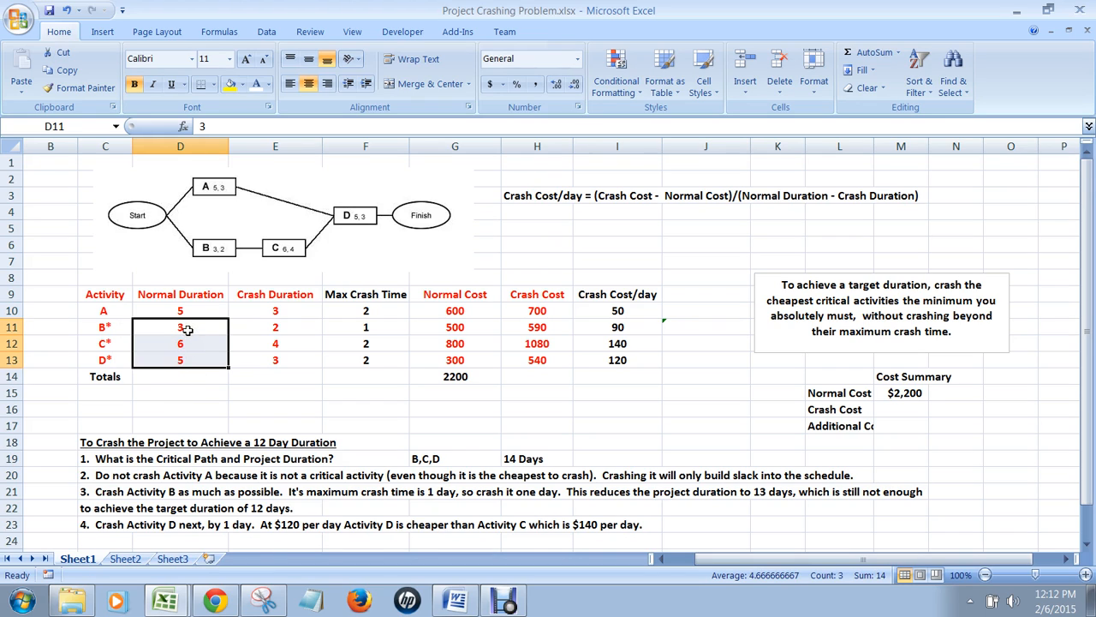
mouse_move(518, 471)
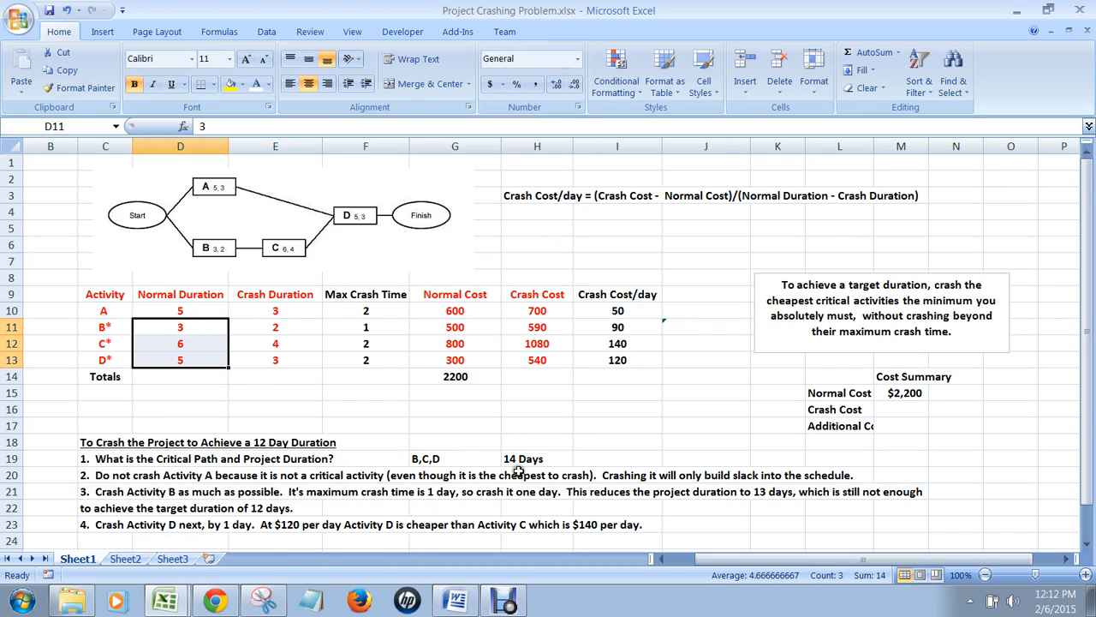
mouse_move(440, 276)
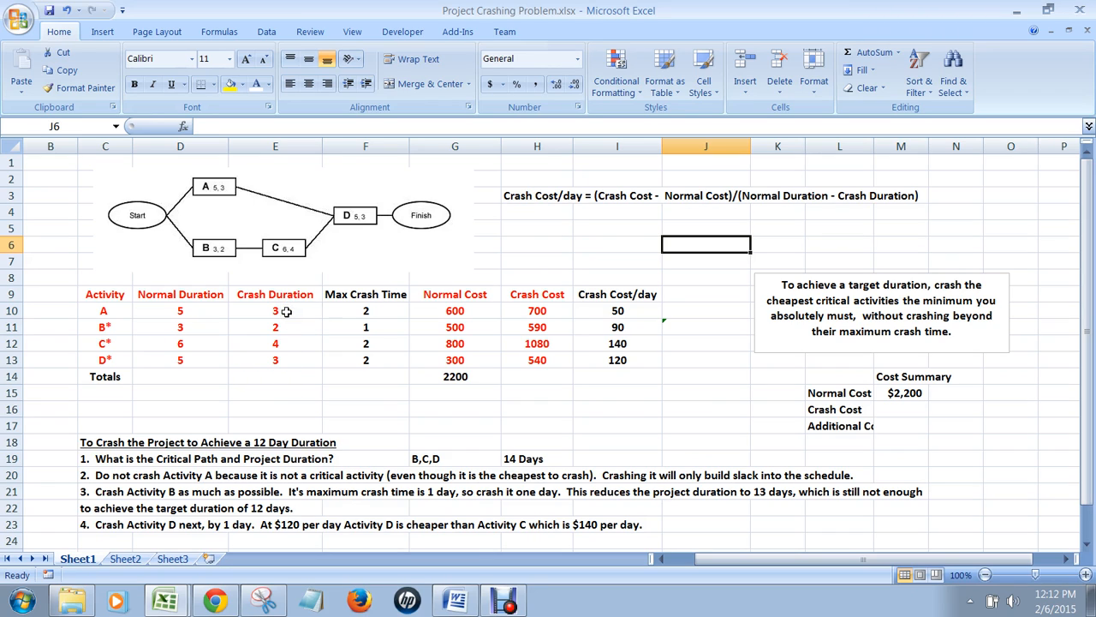
left_click(275, 310)
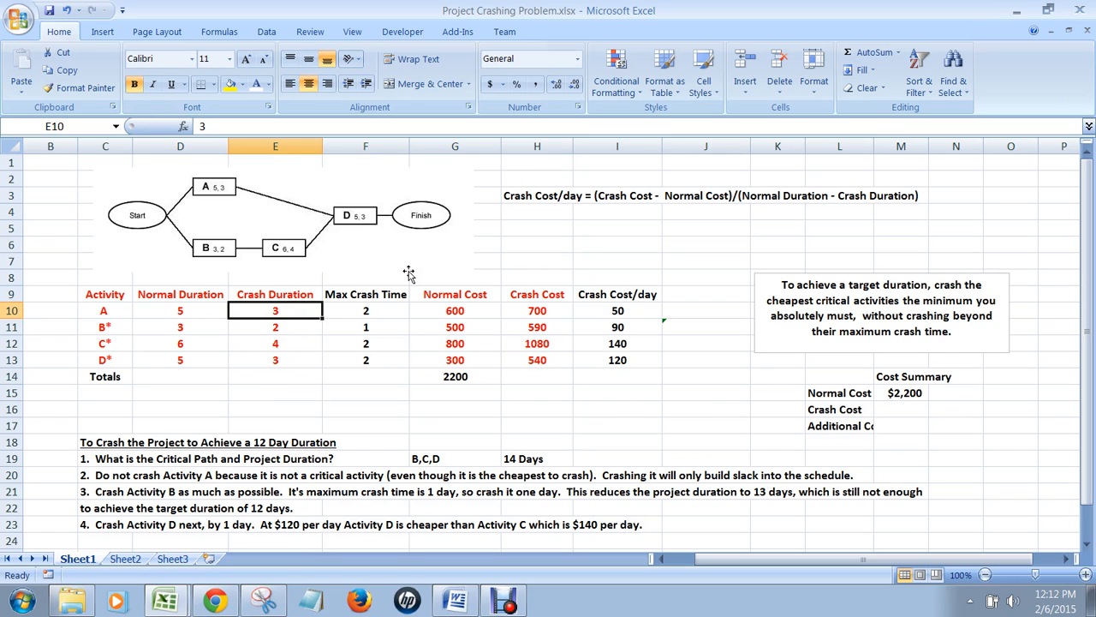
mouse_move(111, 318)
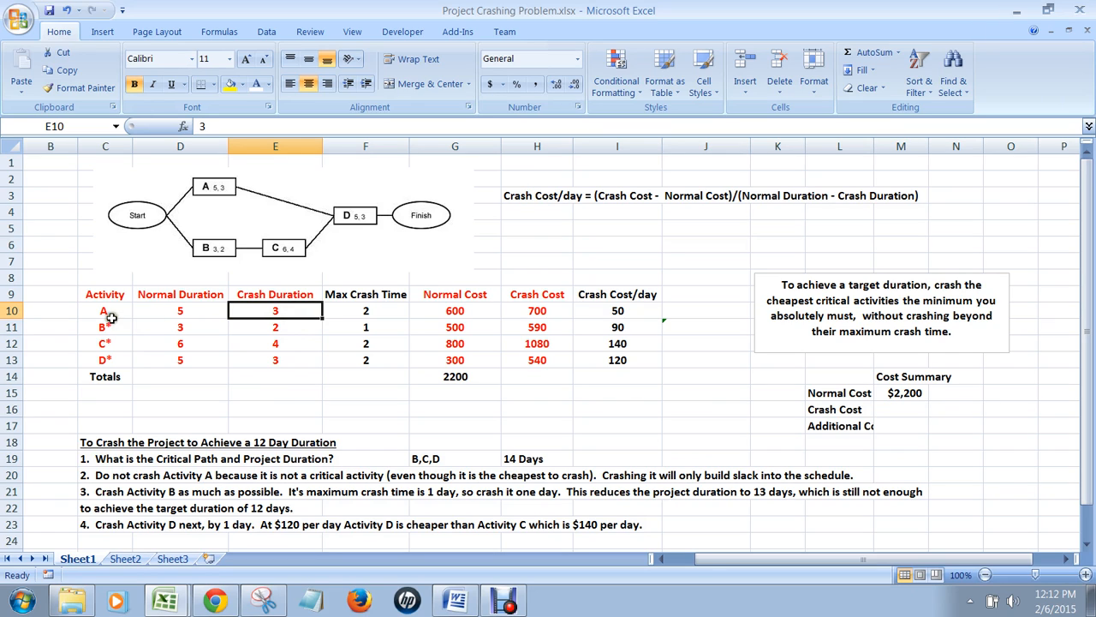
left_click(275, 326)
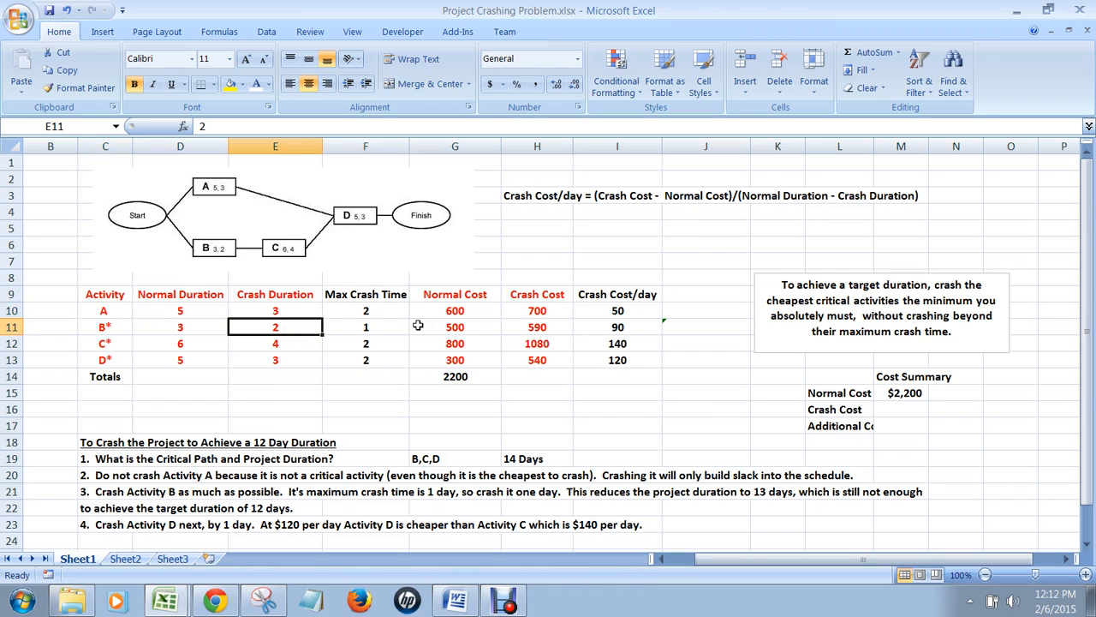
mouse_move(293, 340)
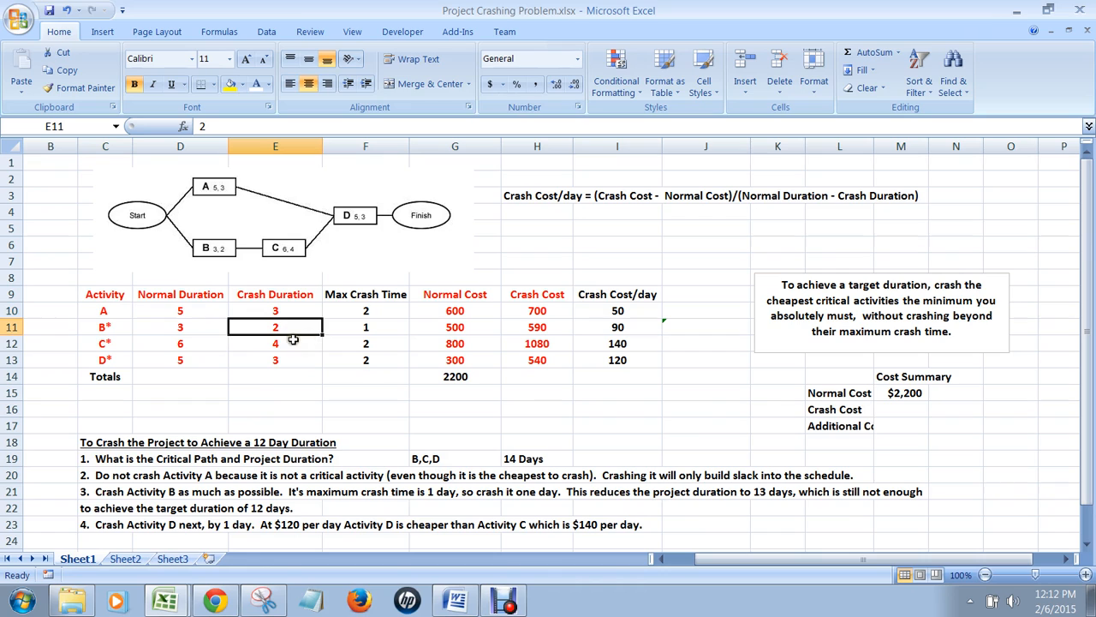
left_click(275, 343)
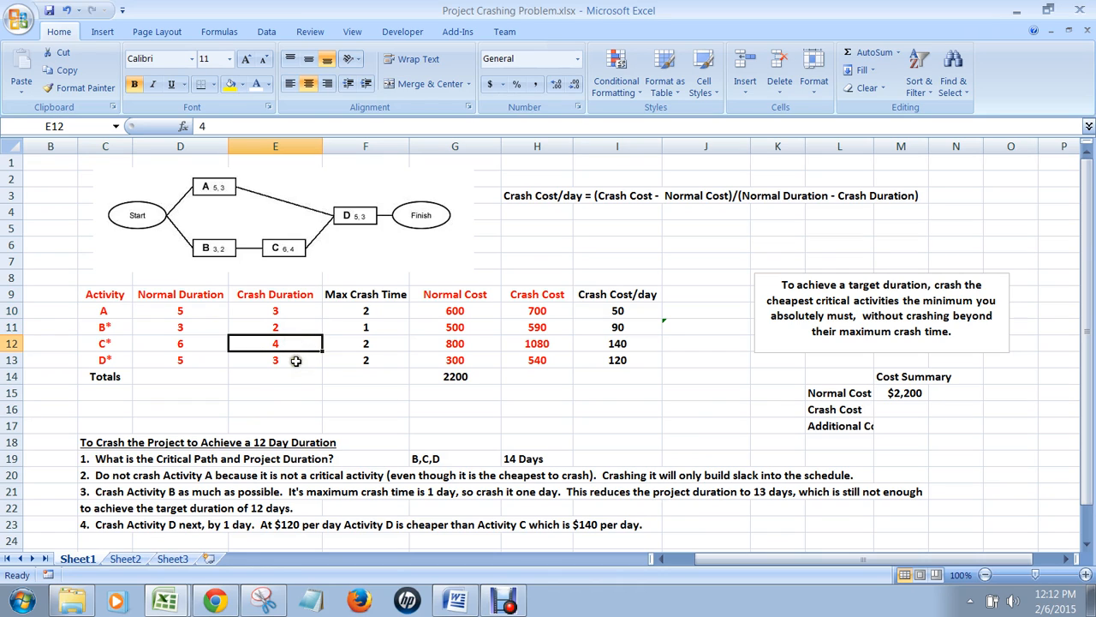
left_click(274, 360)
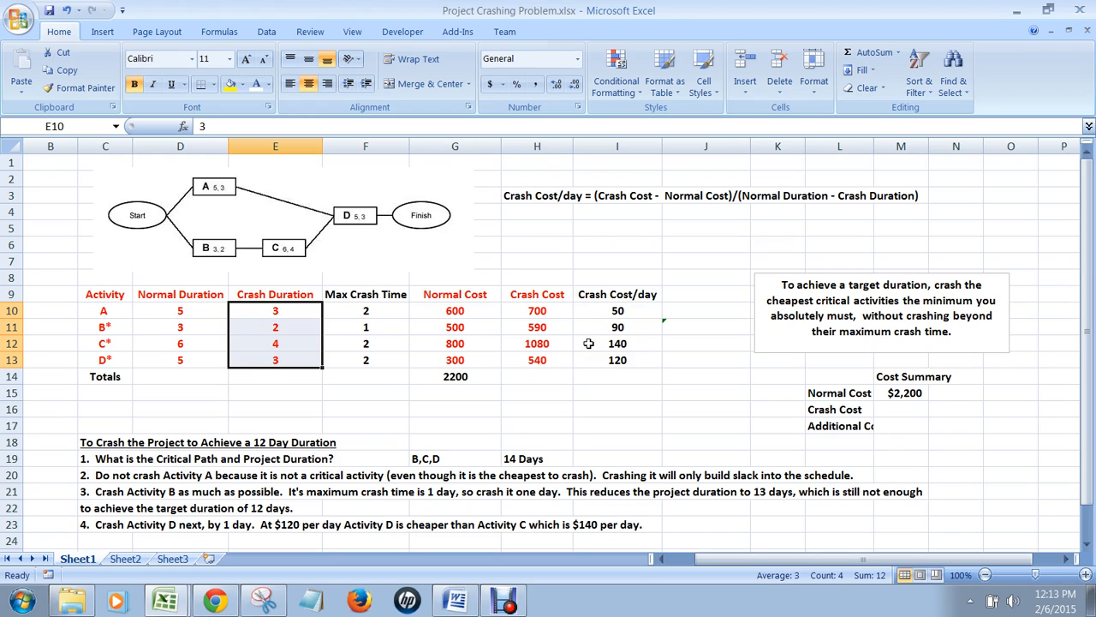
mouse_move(363, 324)
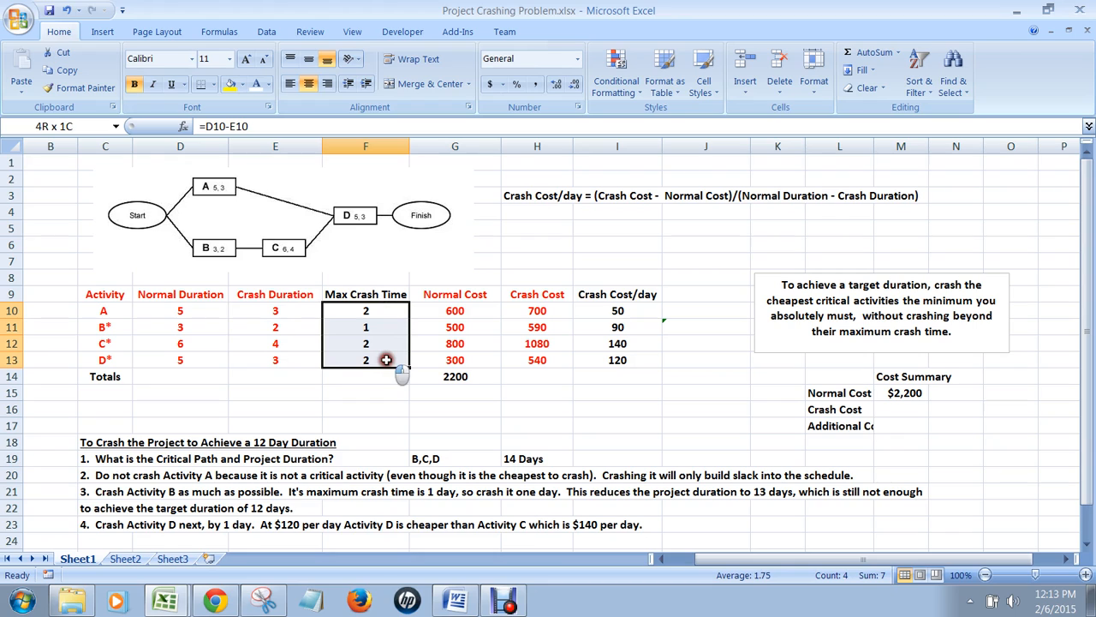
- Inspect the Max Crash Time formulas for activities A, D and C against their durations
left_click(365, 310)
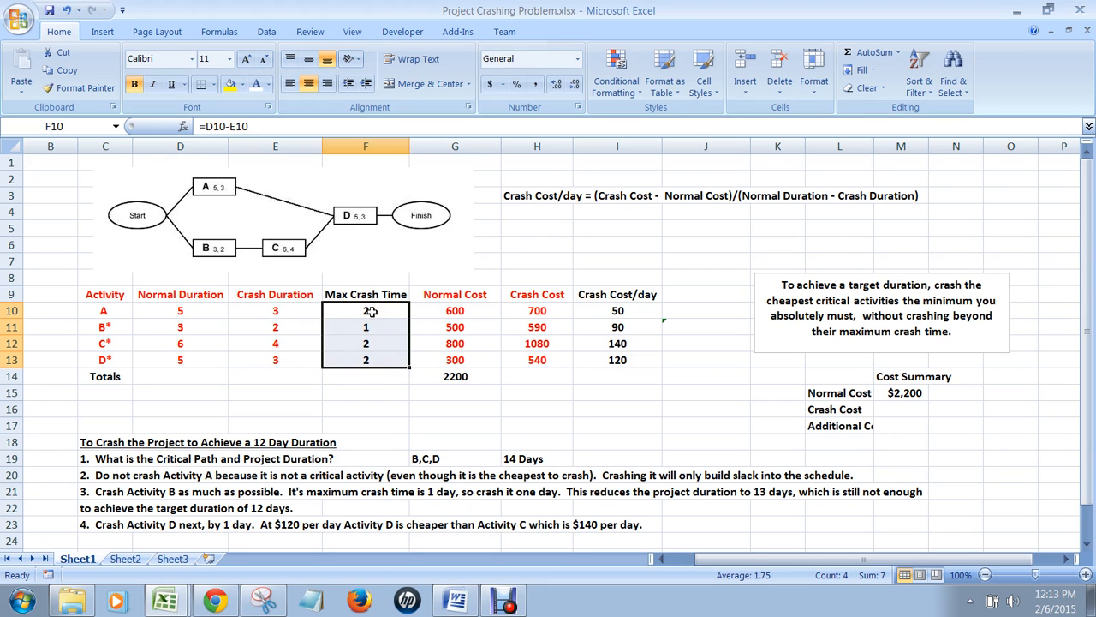
left_click(366, 310)
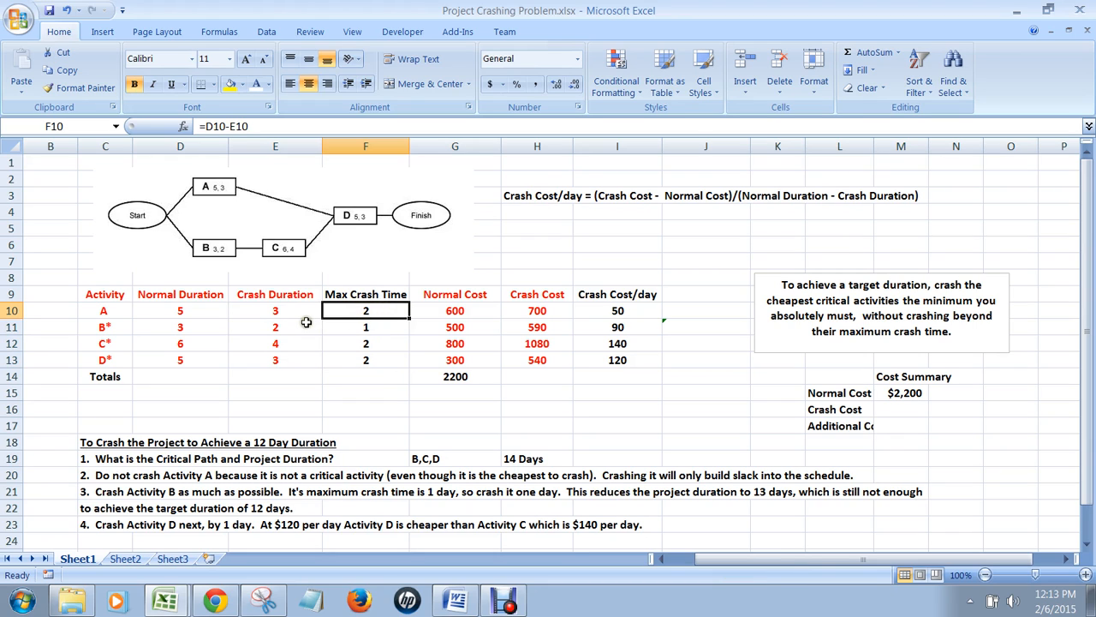
left_click(180, 310)
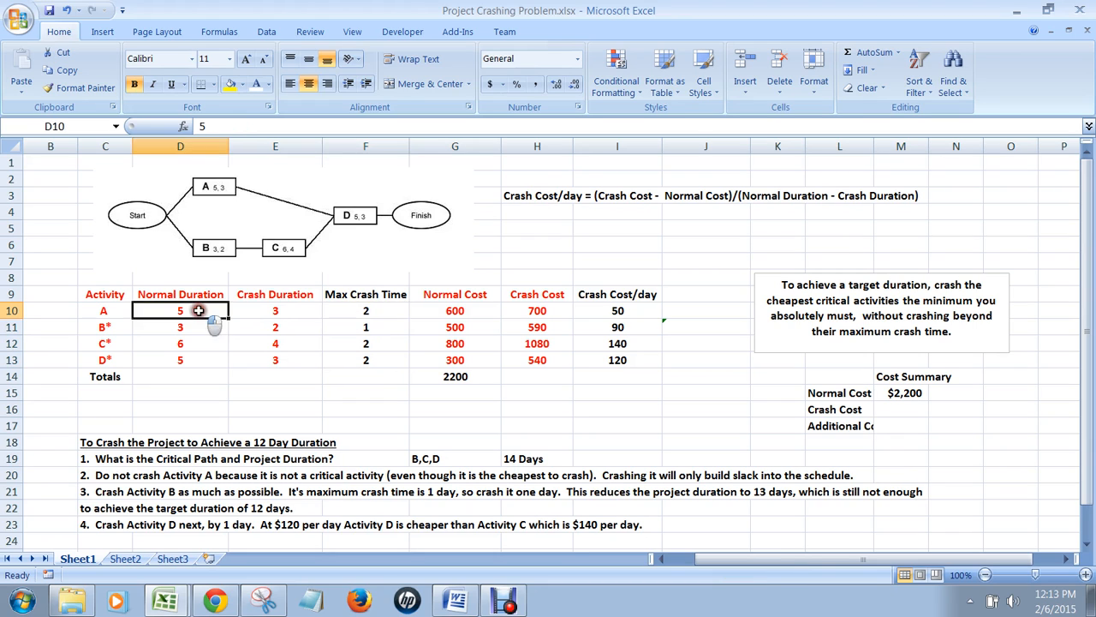
left_click(275, 310)
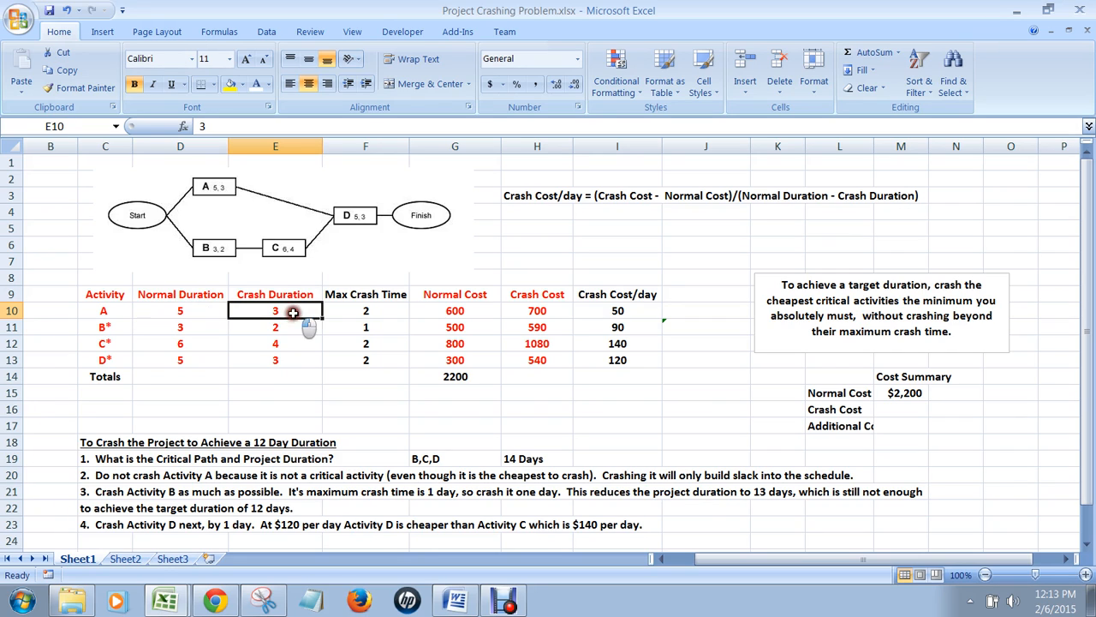
left_click(365, 310)
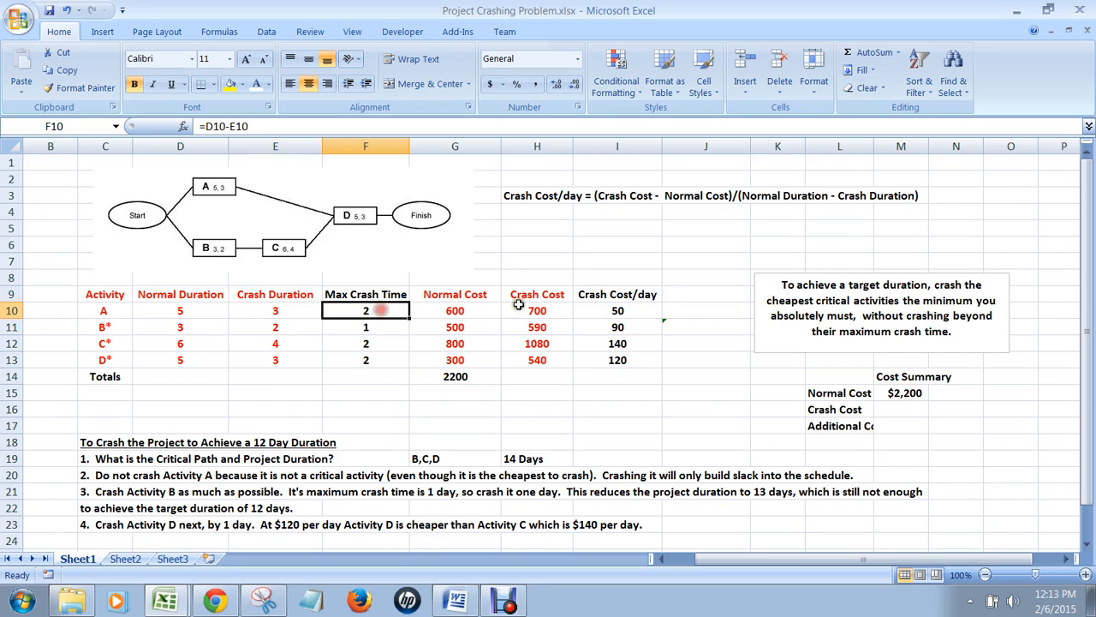
mouse_move(520, 303)
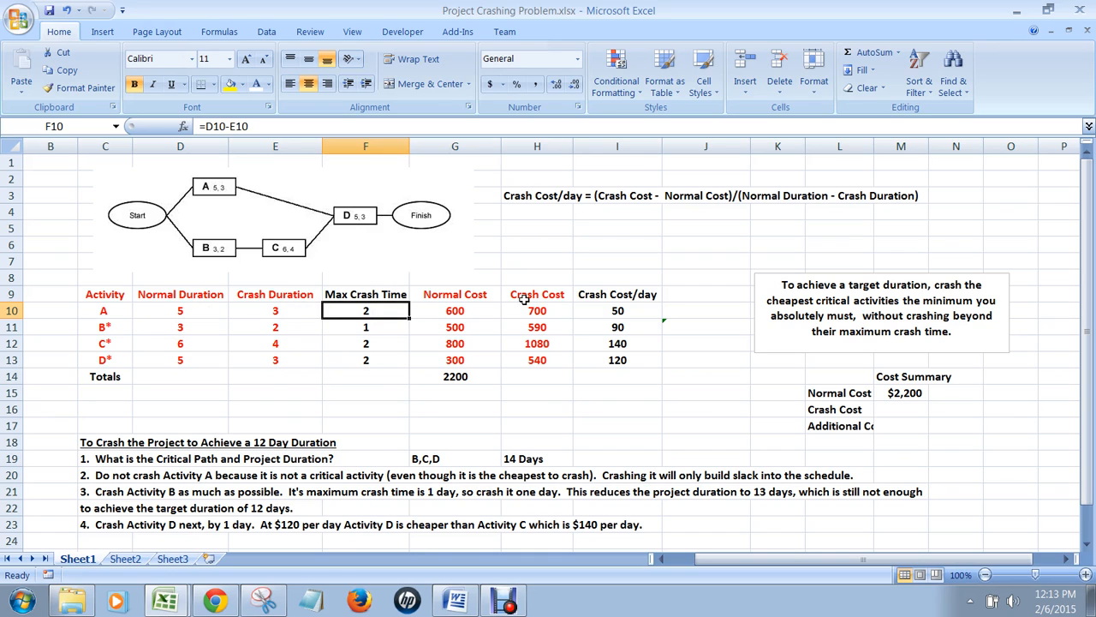
left_click(366, 360)
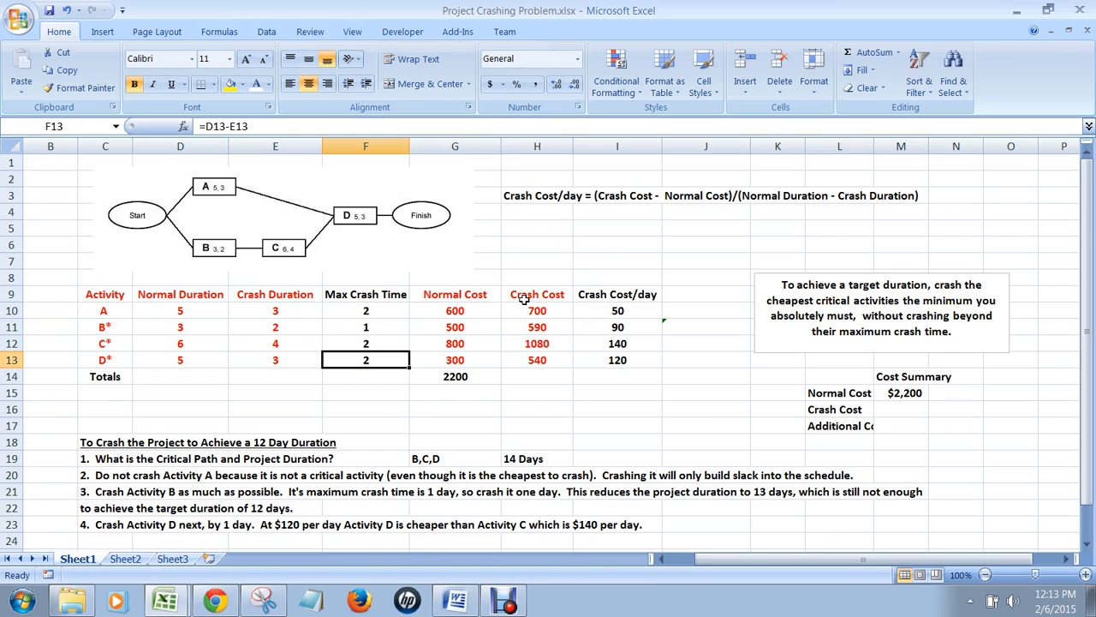
left_click(180, 359)
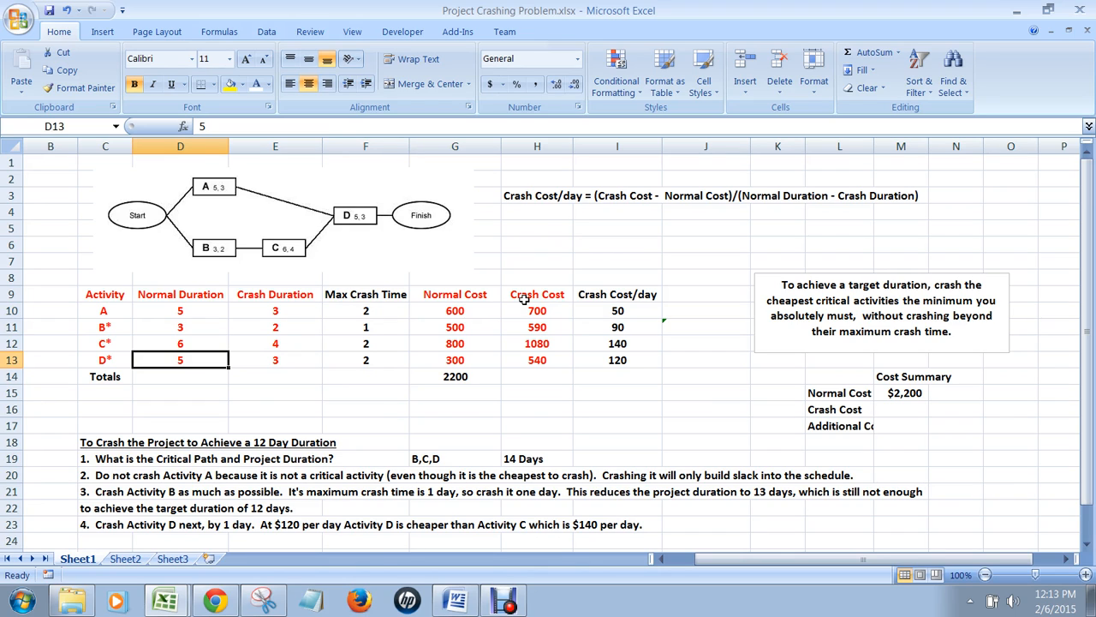
left_click(180, 343)
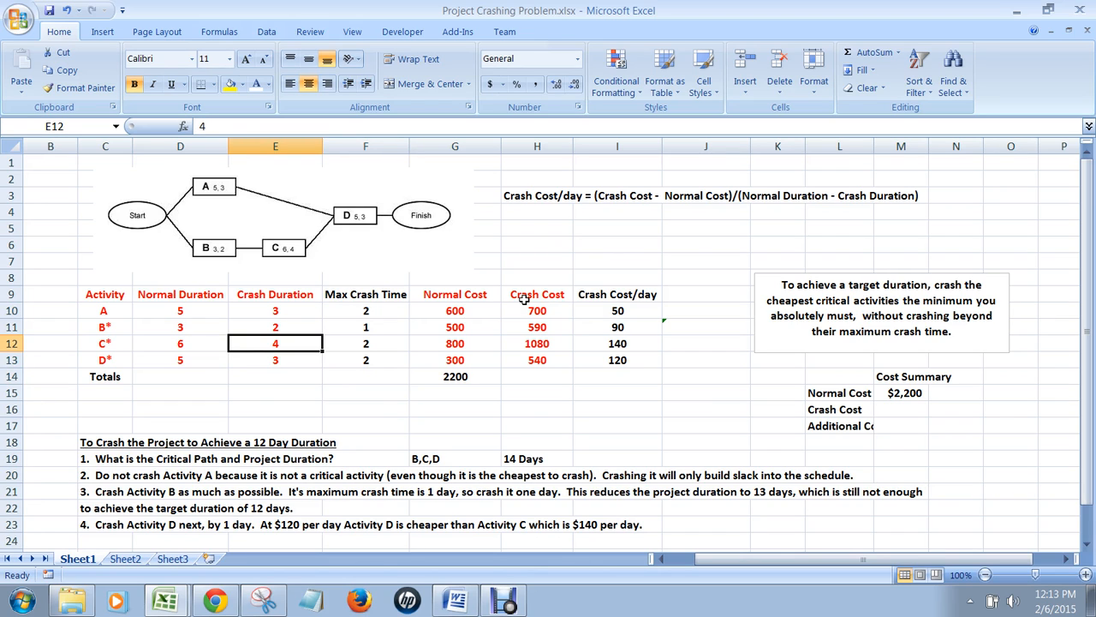
left_click(365, 343)
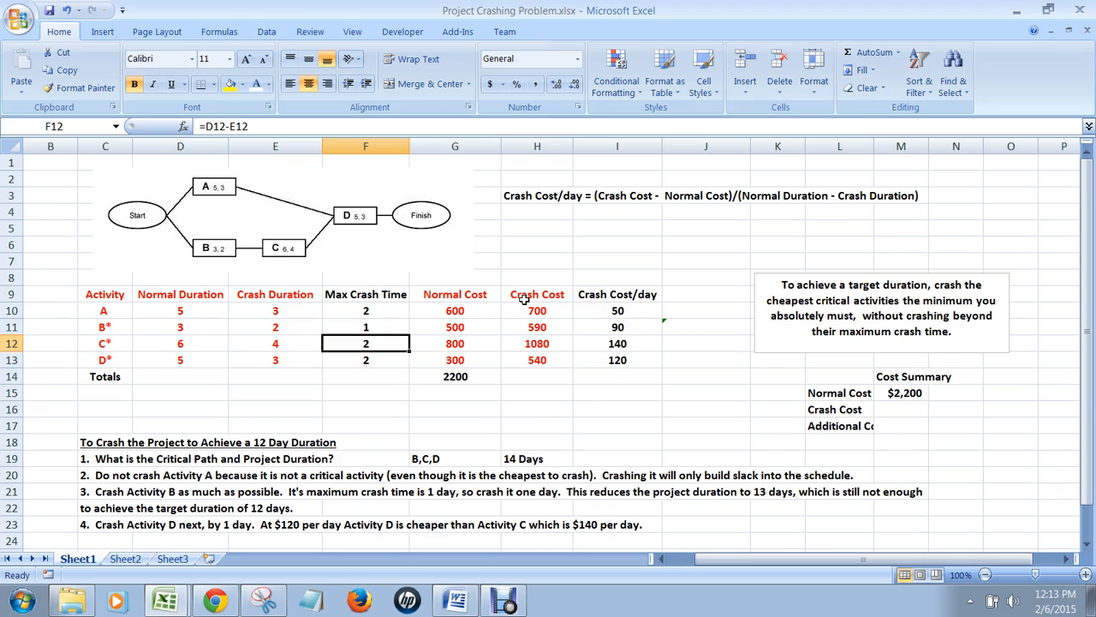
- Examine the Normal Cost heading, its total formula and the Crash Cost/day column
left_click(455, 294)
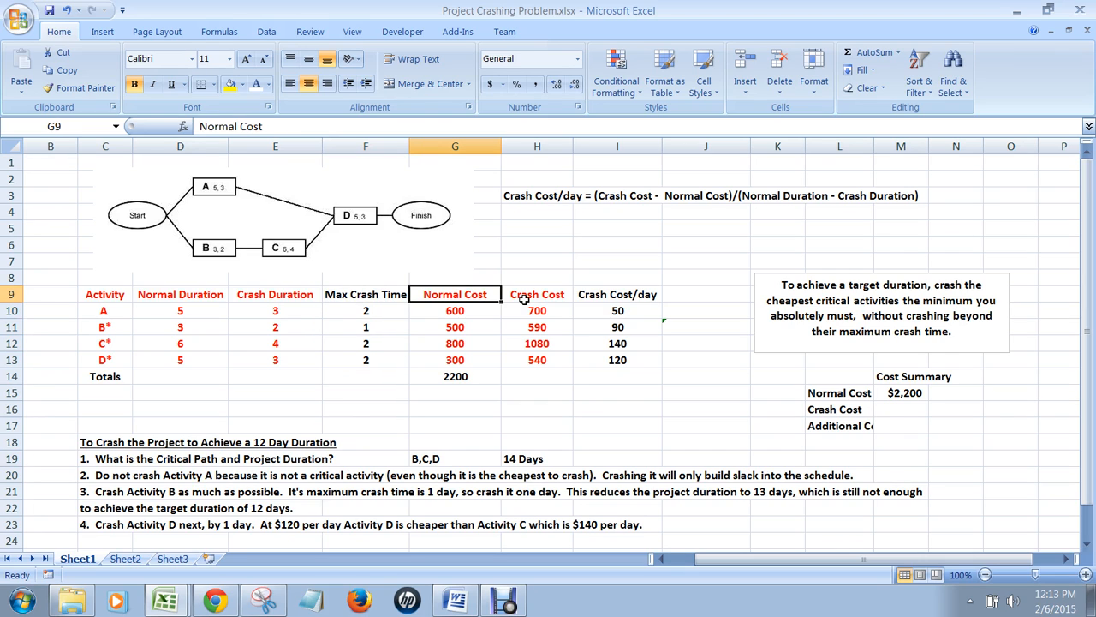
left_click(537, 310)
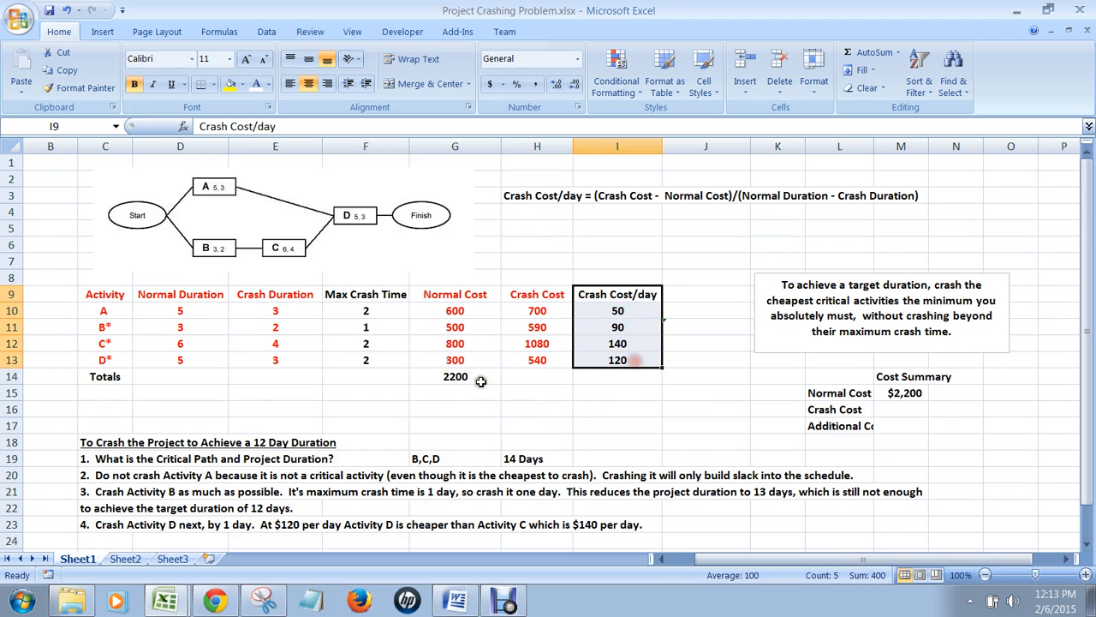
left_click(455, 376)
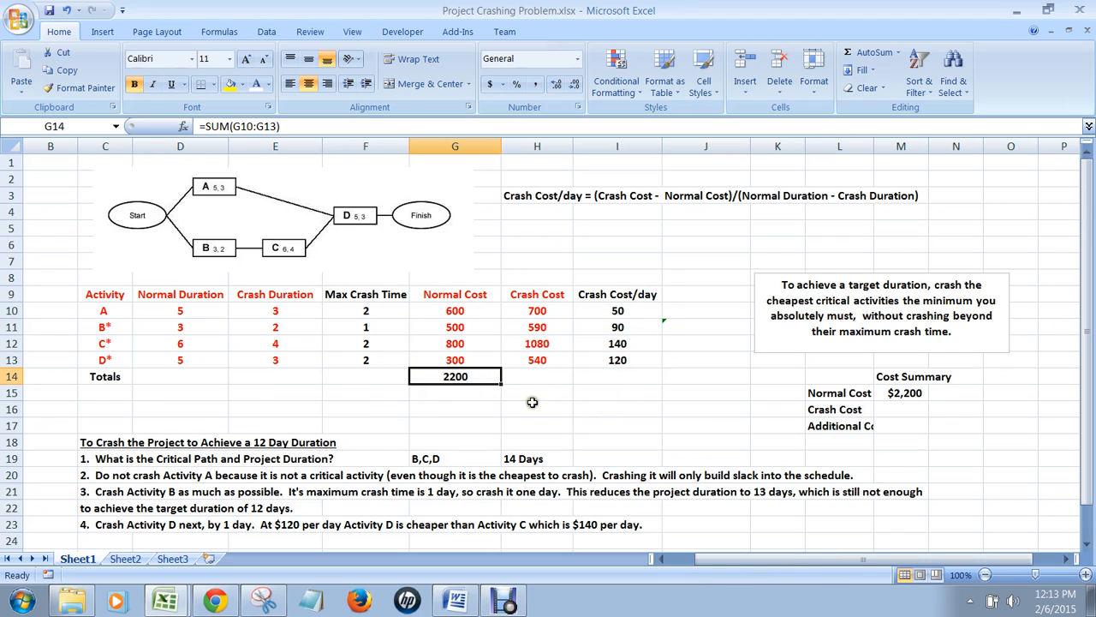
left_click(365, 310)
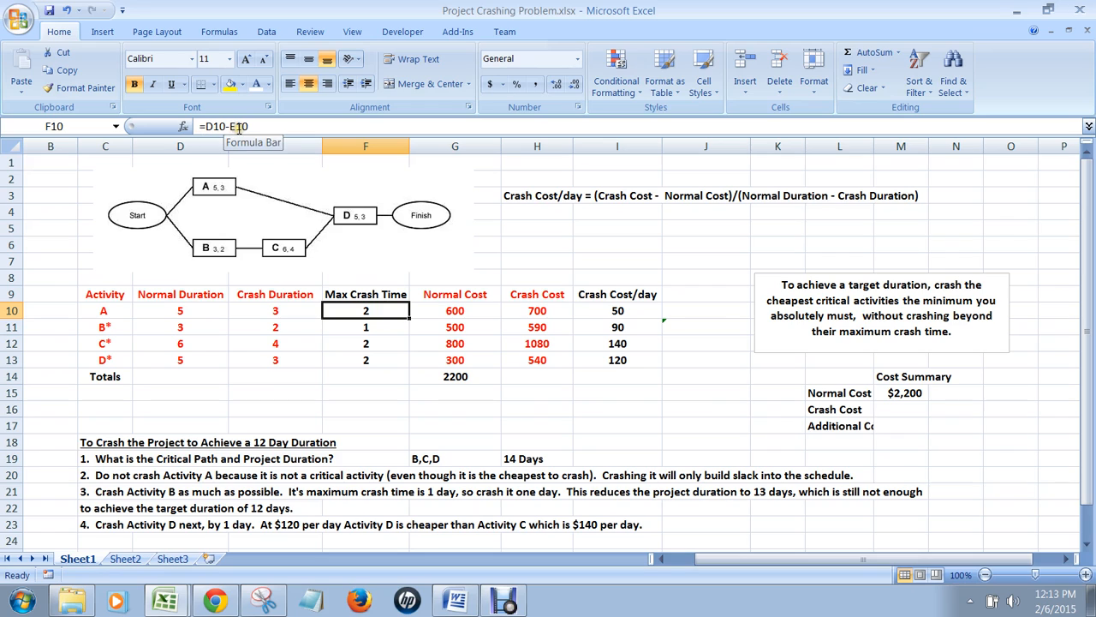
mouse_move(190, 309)
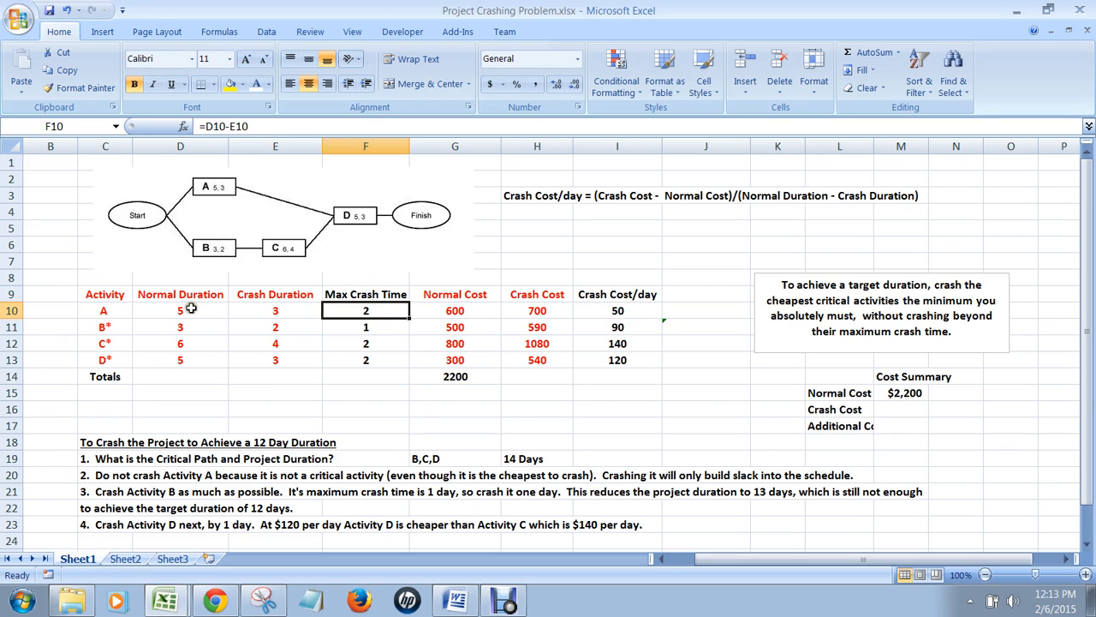
left_click(275, 310)
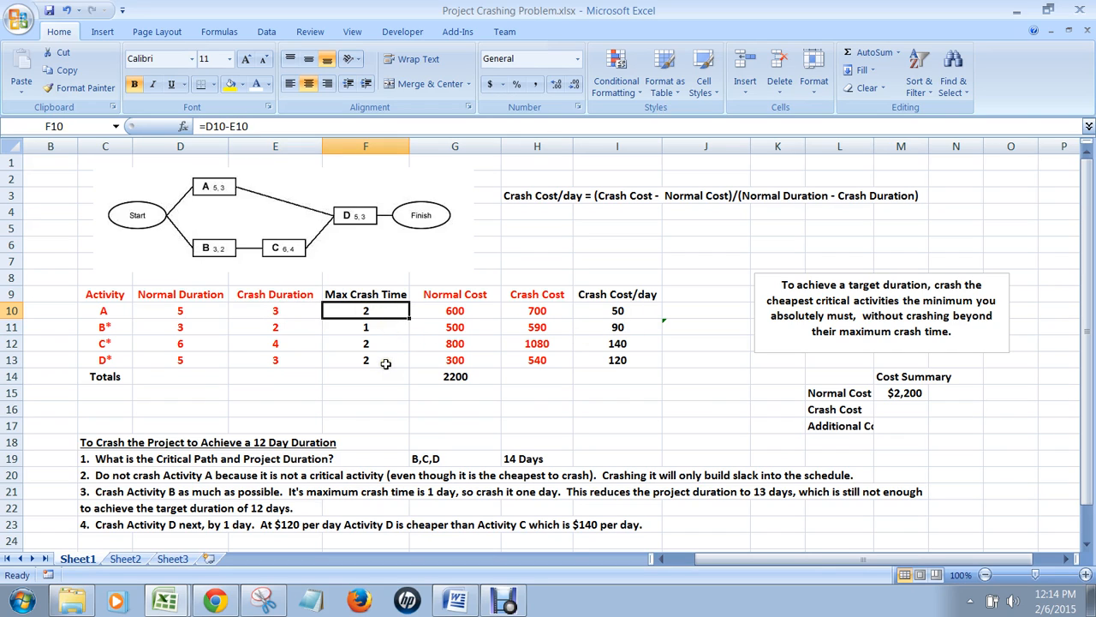
left_click(455, 377)
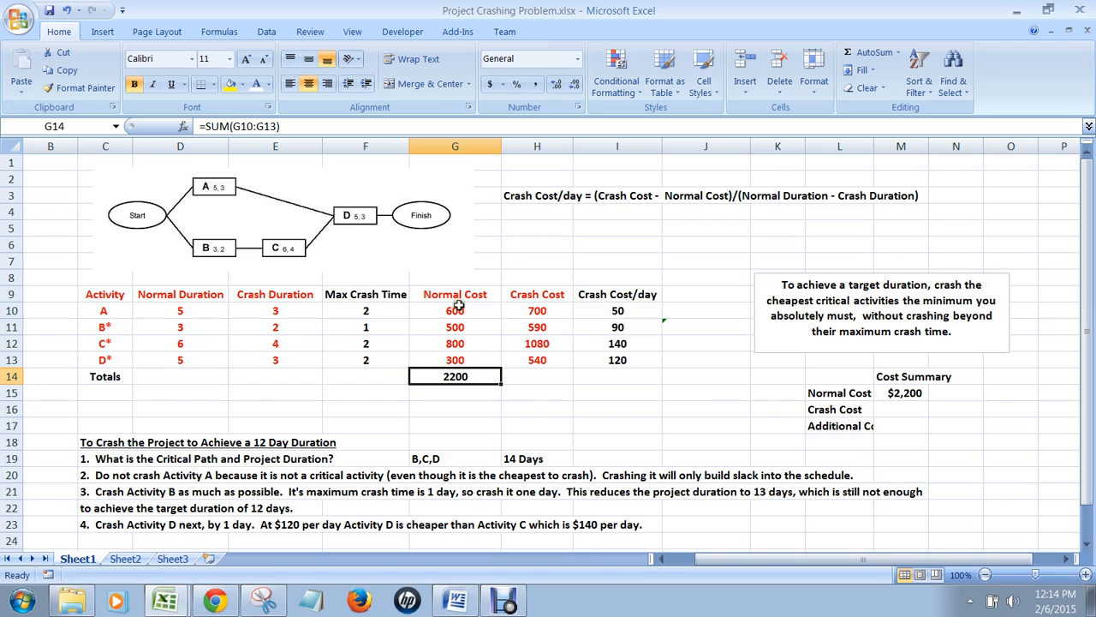
double_click(455, 376)
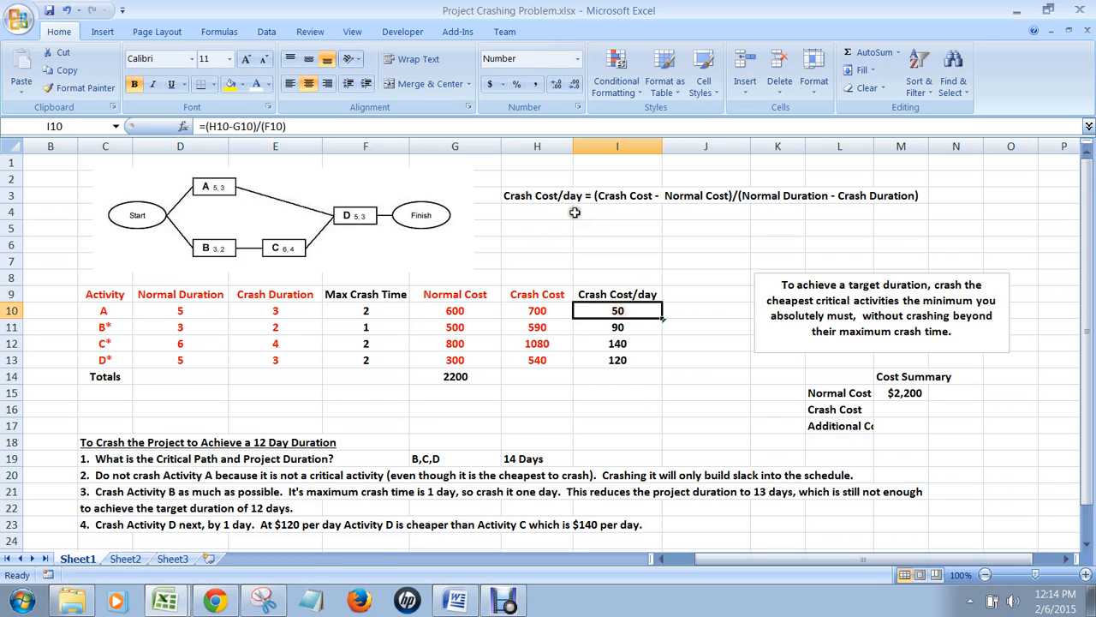
mouse_move(518, 195)
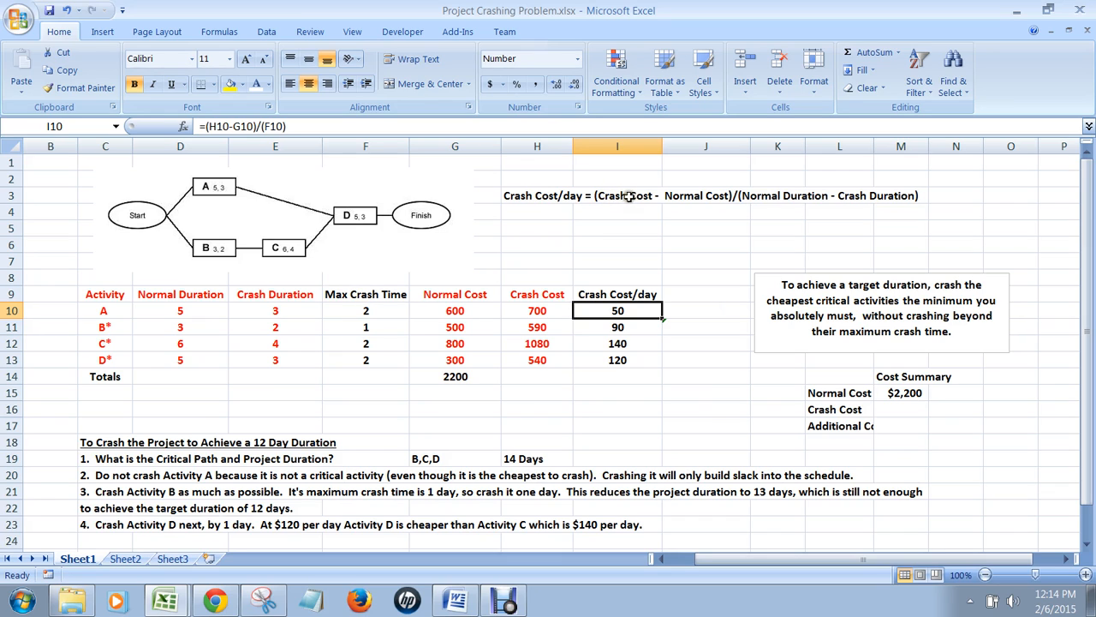
mouse_move(774, 178)
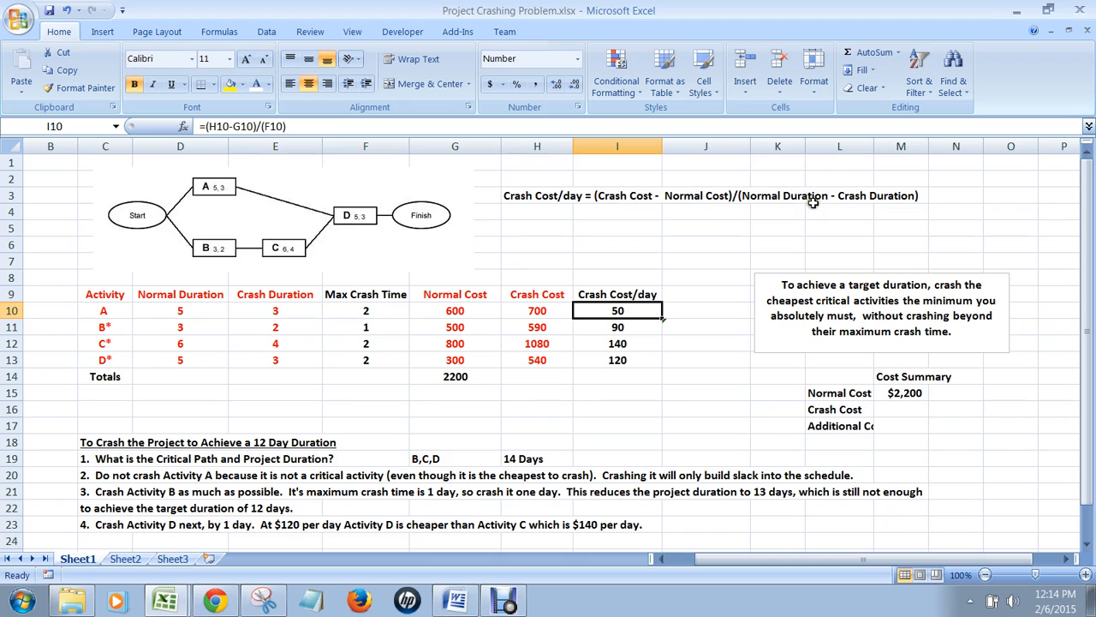
mouse_move(902, 198)
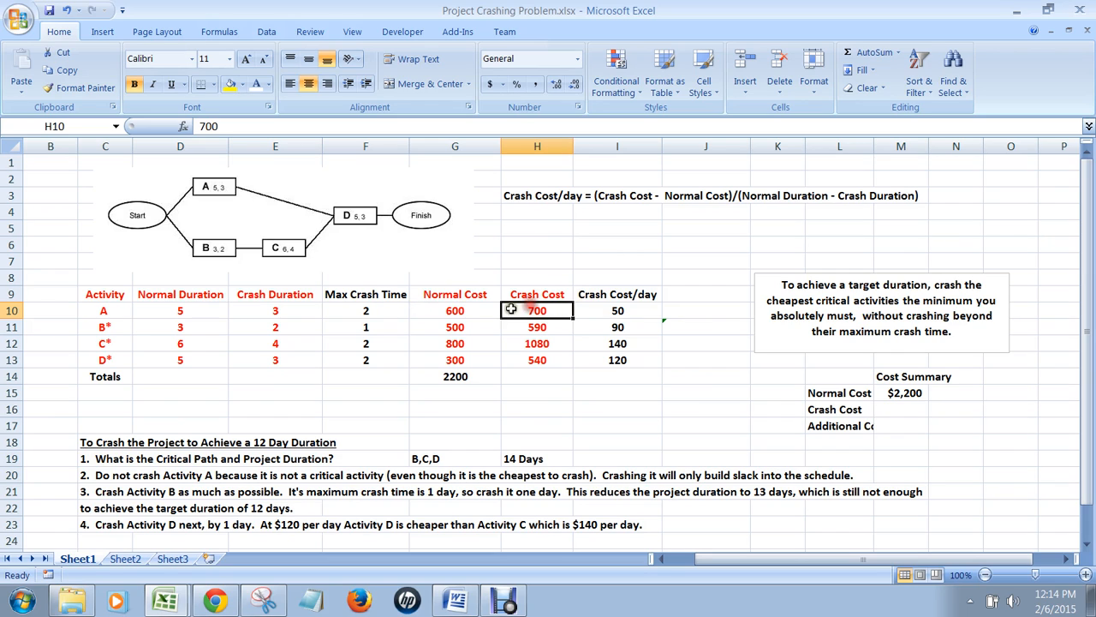
mouse_move(478, 316)
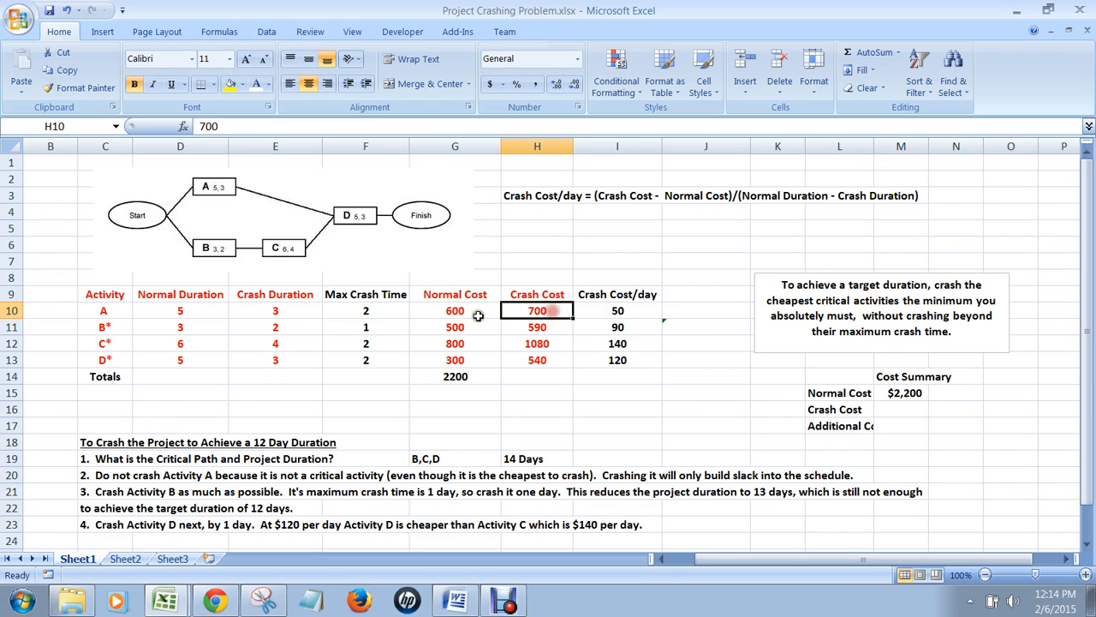
- Review activity A's crash cost per day formula from its costs and durations
left_click(455, 310)
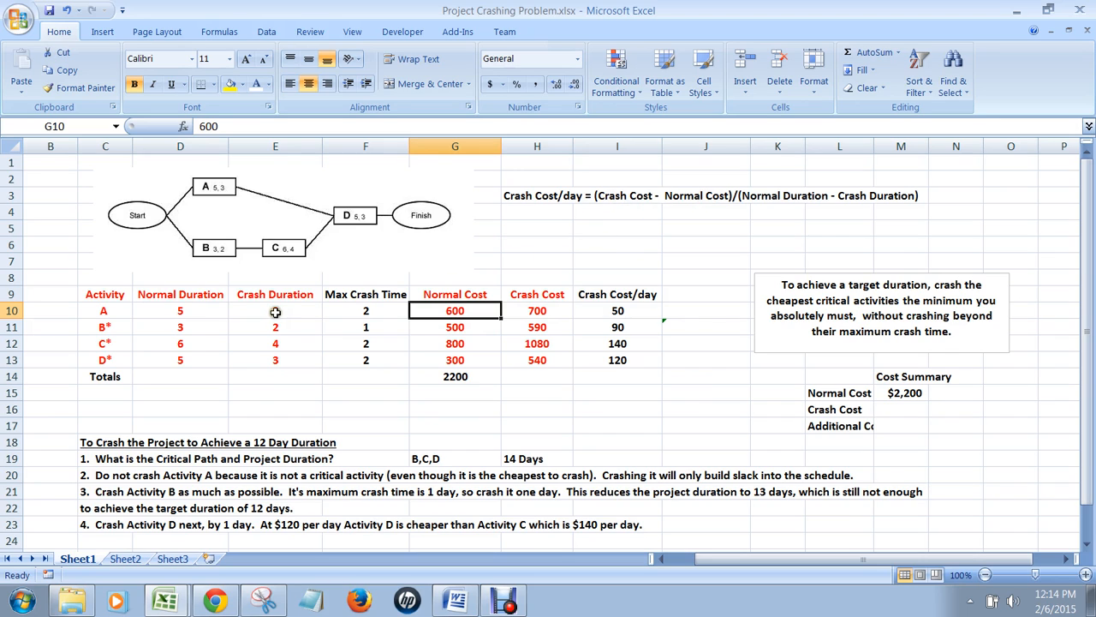
left_click(180, 310)
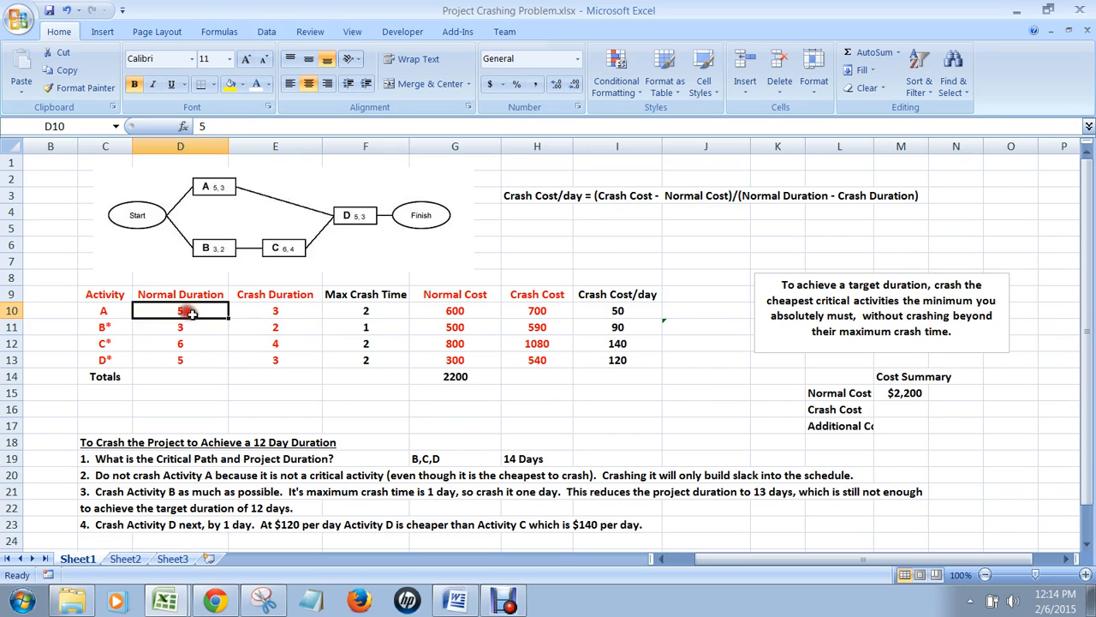
left_click(275, 310)
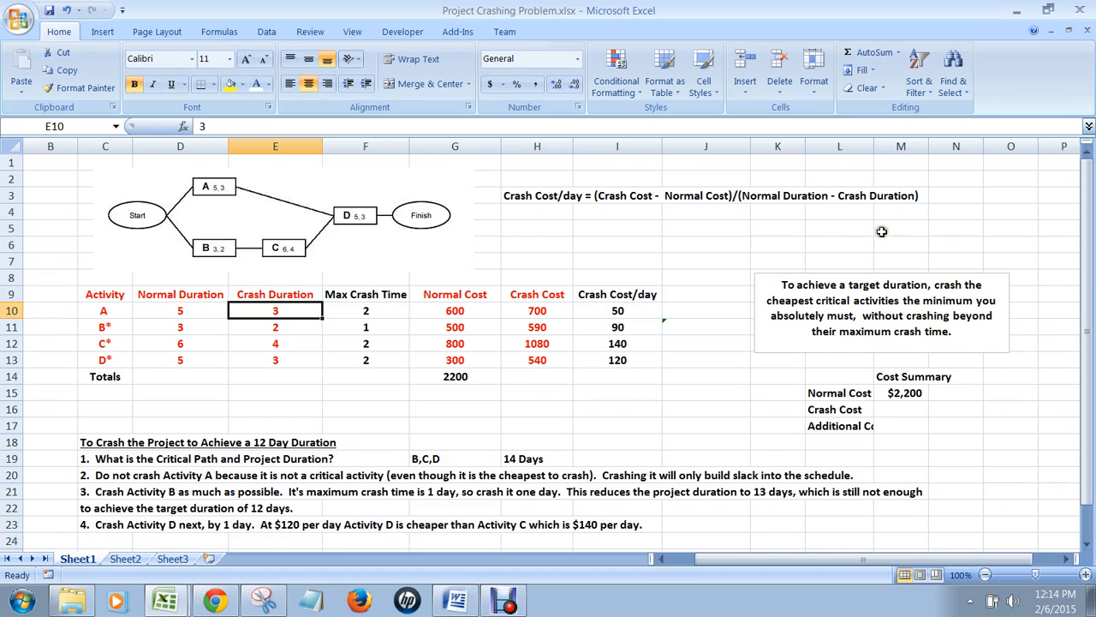
mouse_move(902, 195)
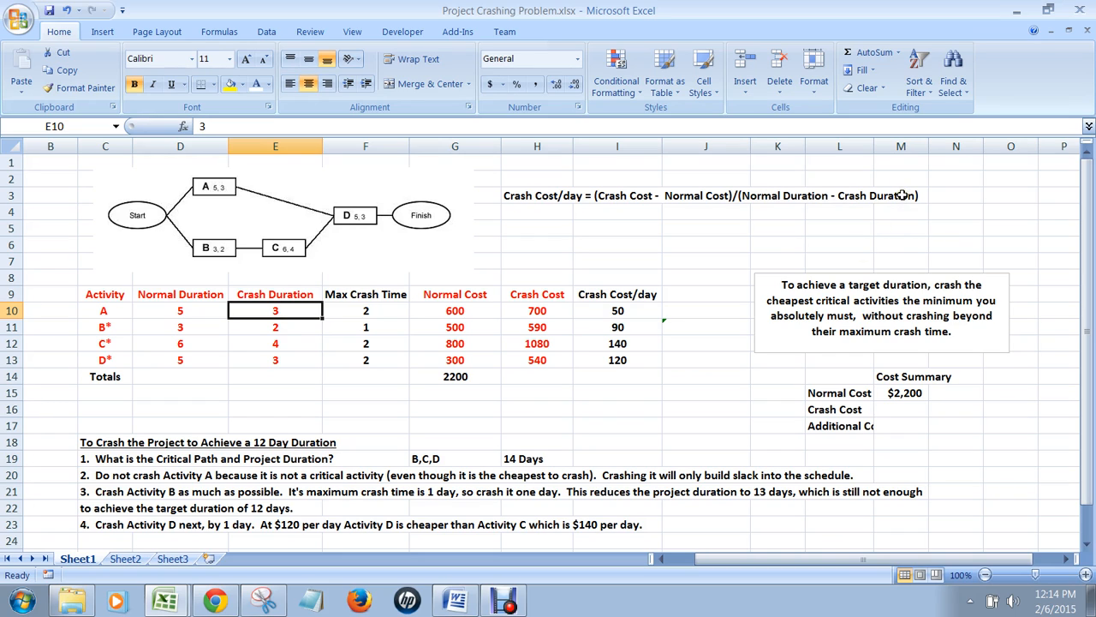
mouse_move(597, 317)
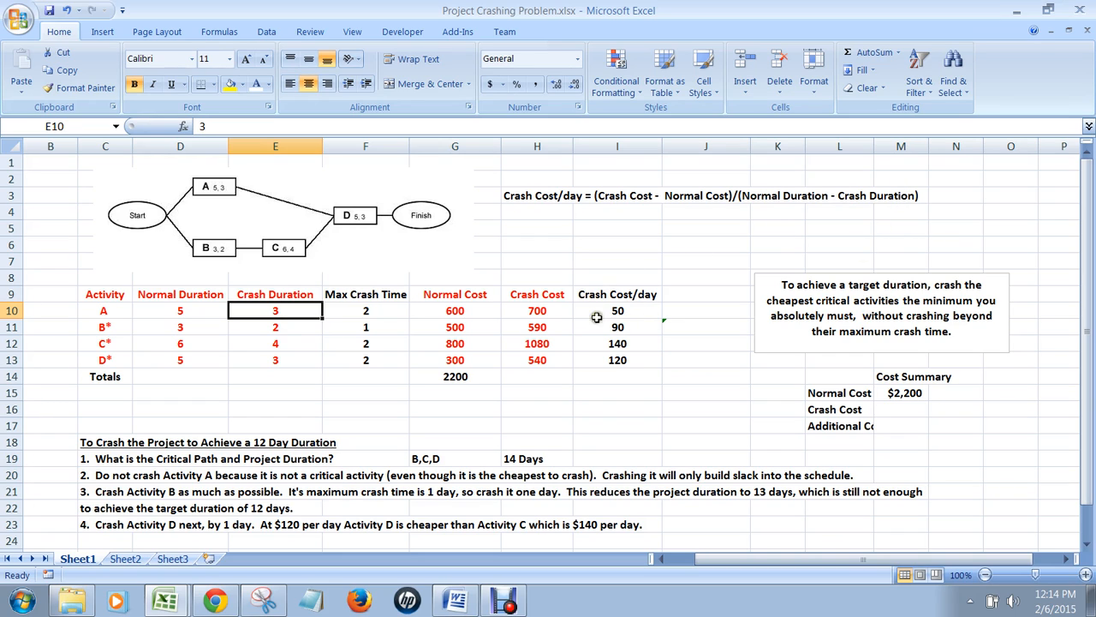
left_click(616, 310)
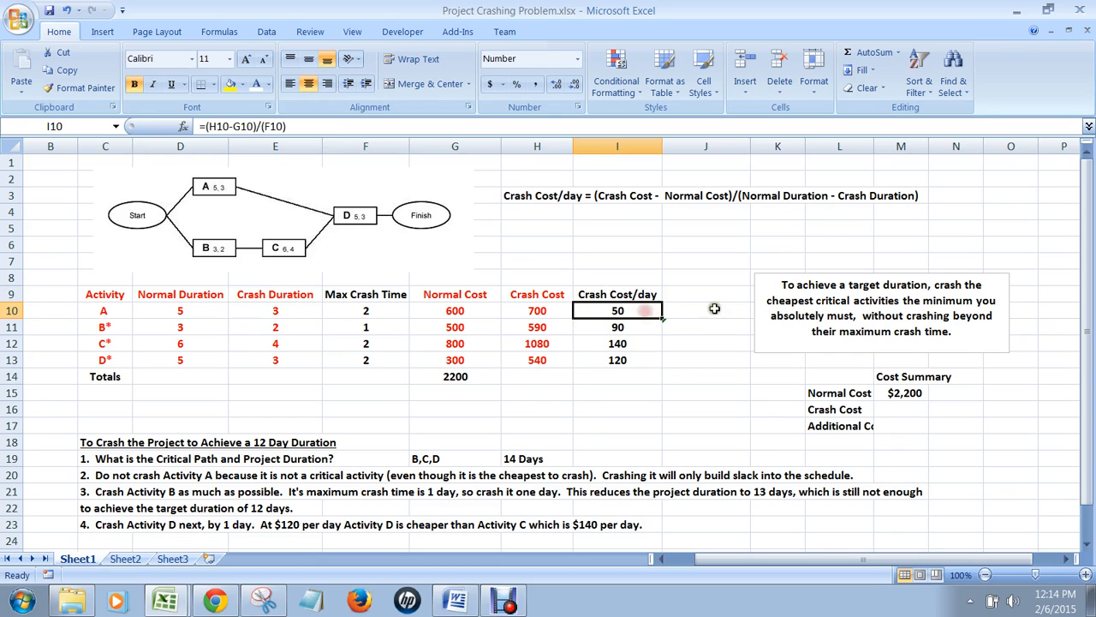
mouse_move(718, 310)
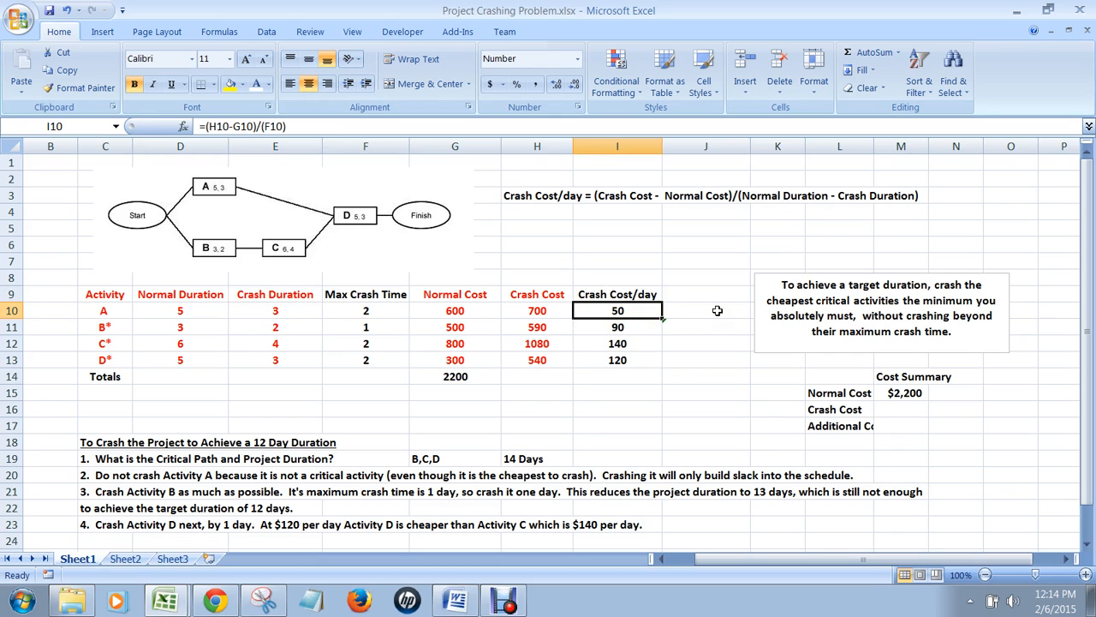
mouse_move(270, 337)
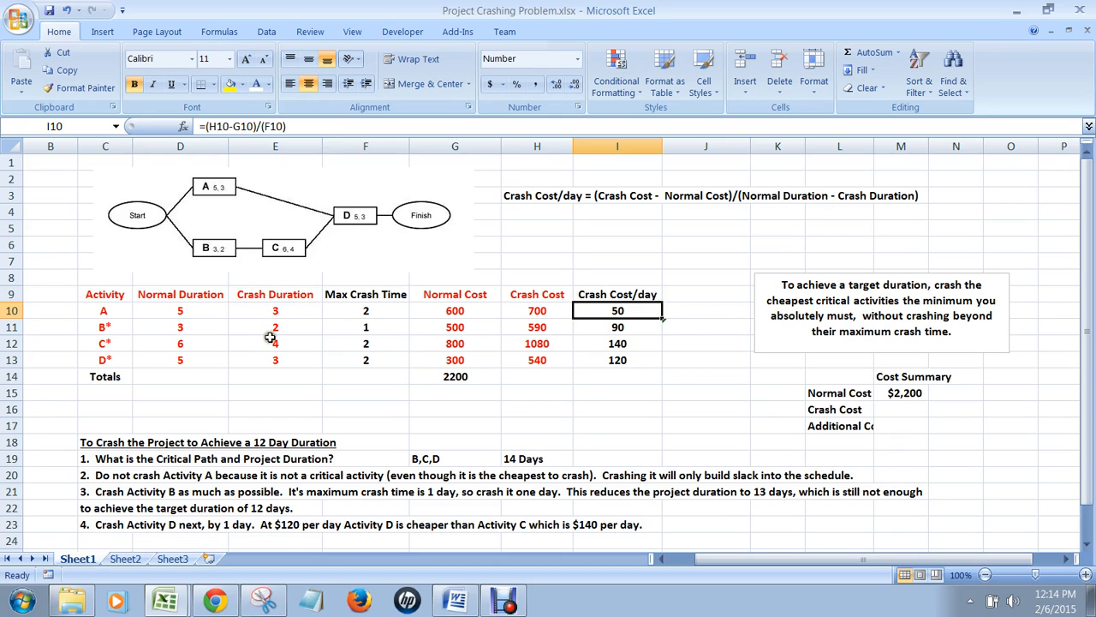
mouse_move(231, 126)
type("=(H10-G10)/(")
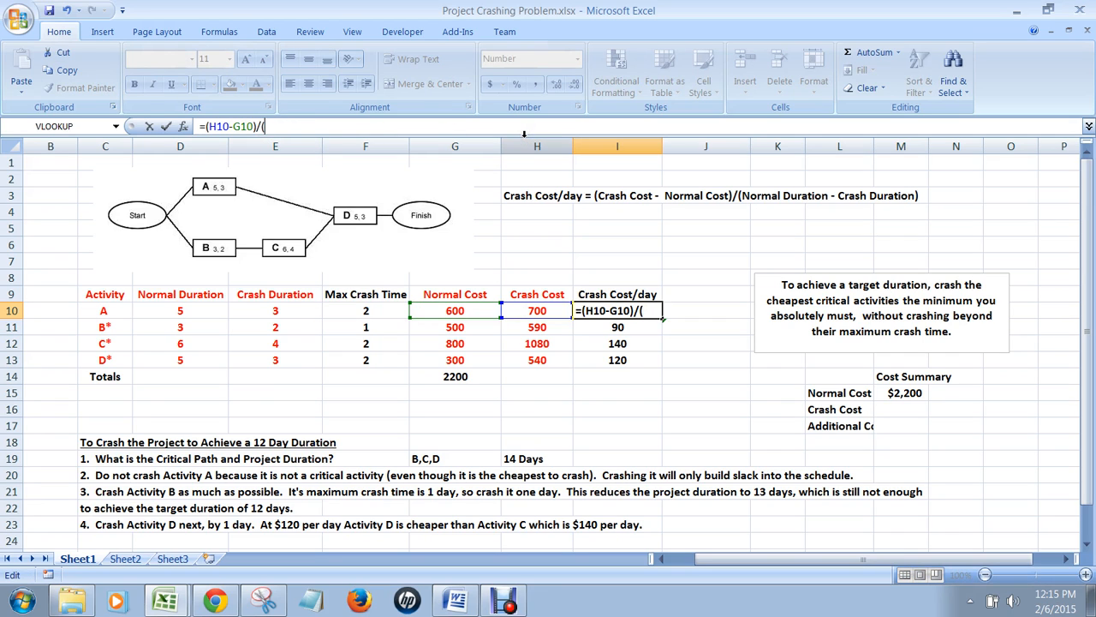
left_click(180, 310)
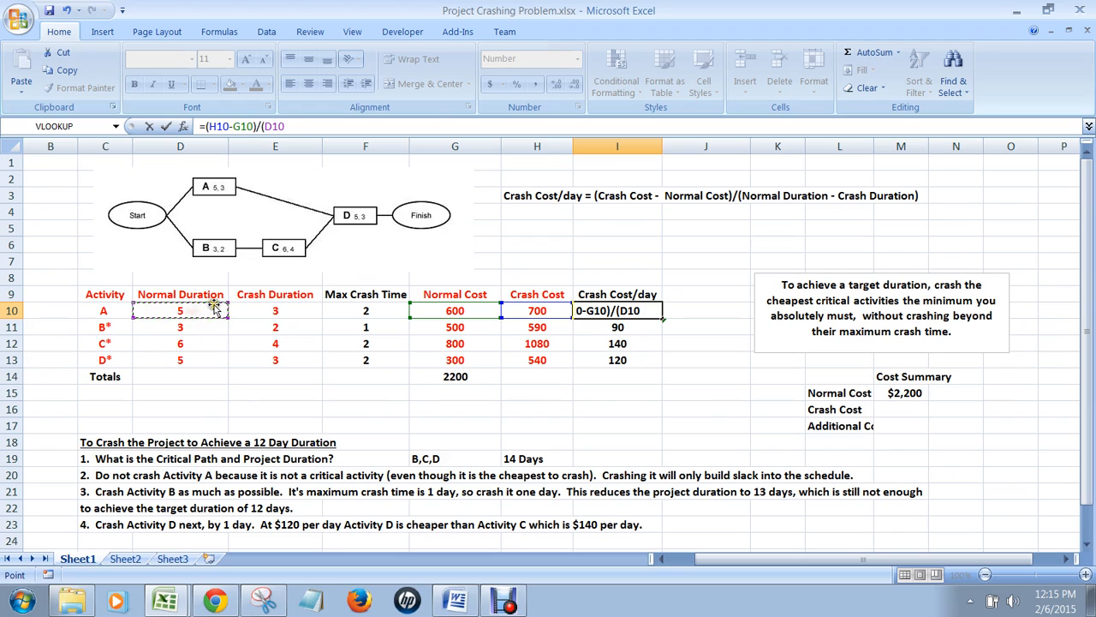
left_click(275, 310)
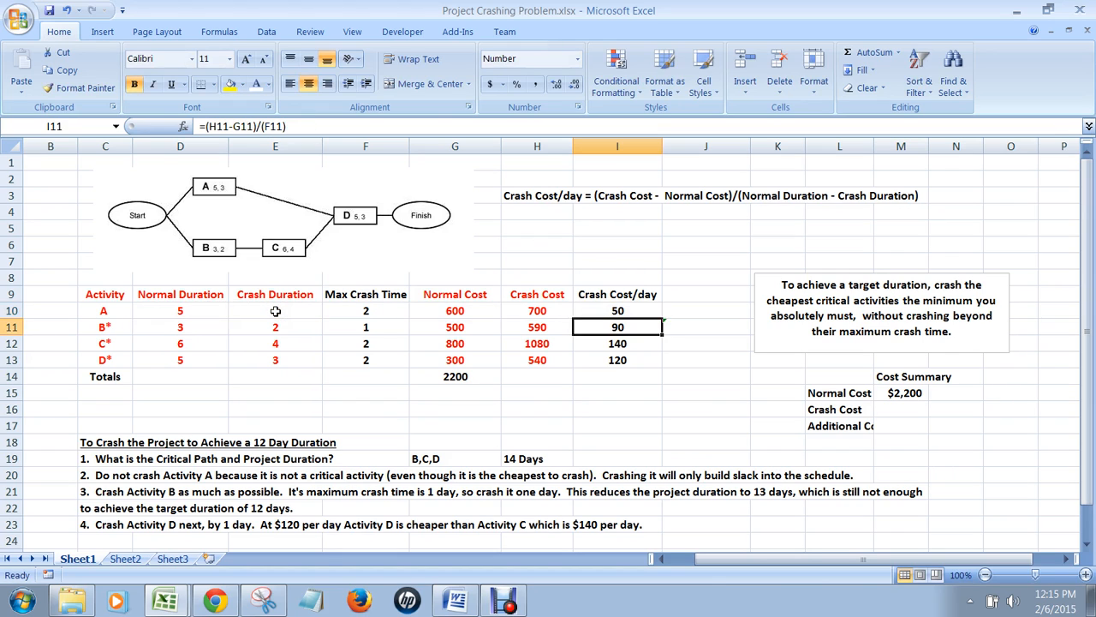
left_click(617, 310)
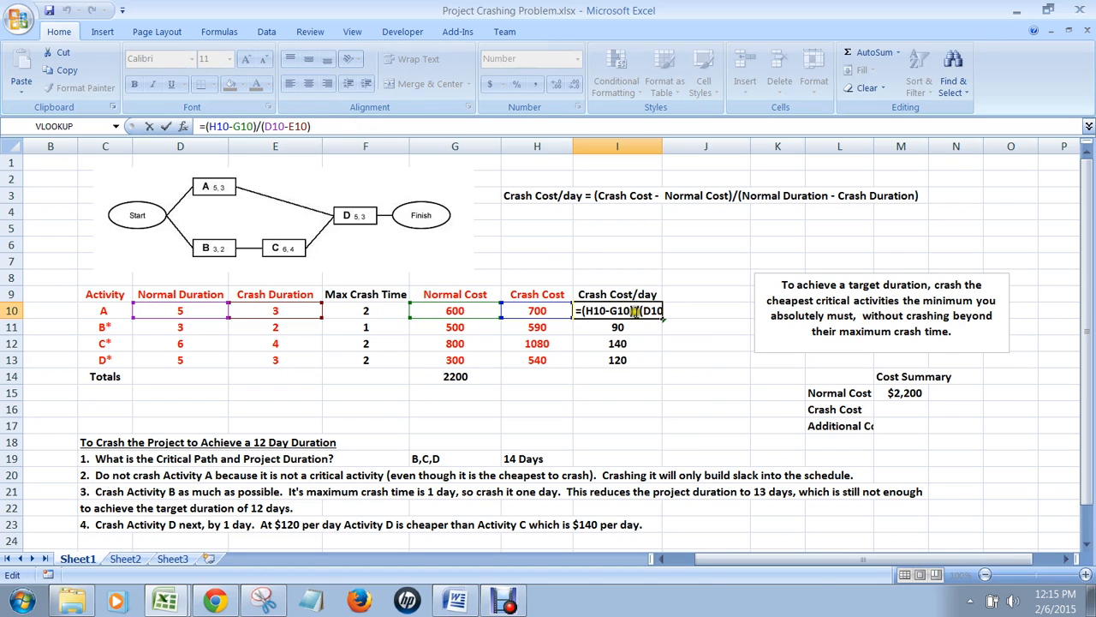
mouse_move(656, 377)
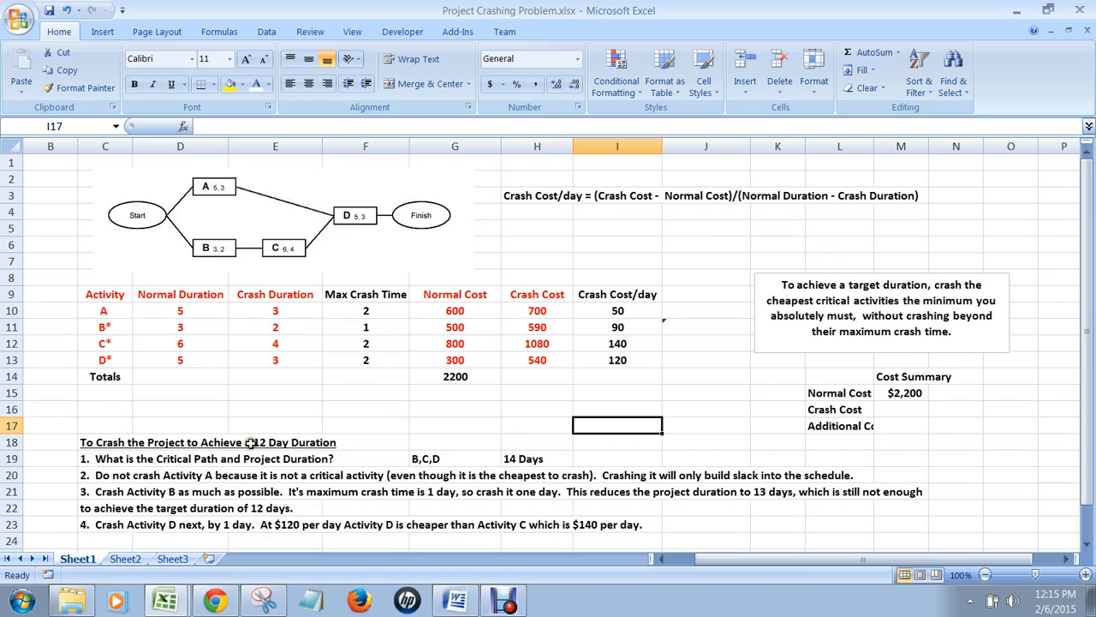
mouse_move(289, 408)
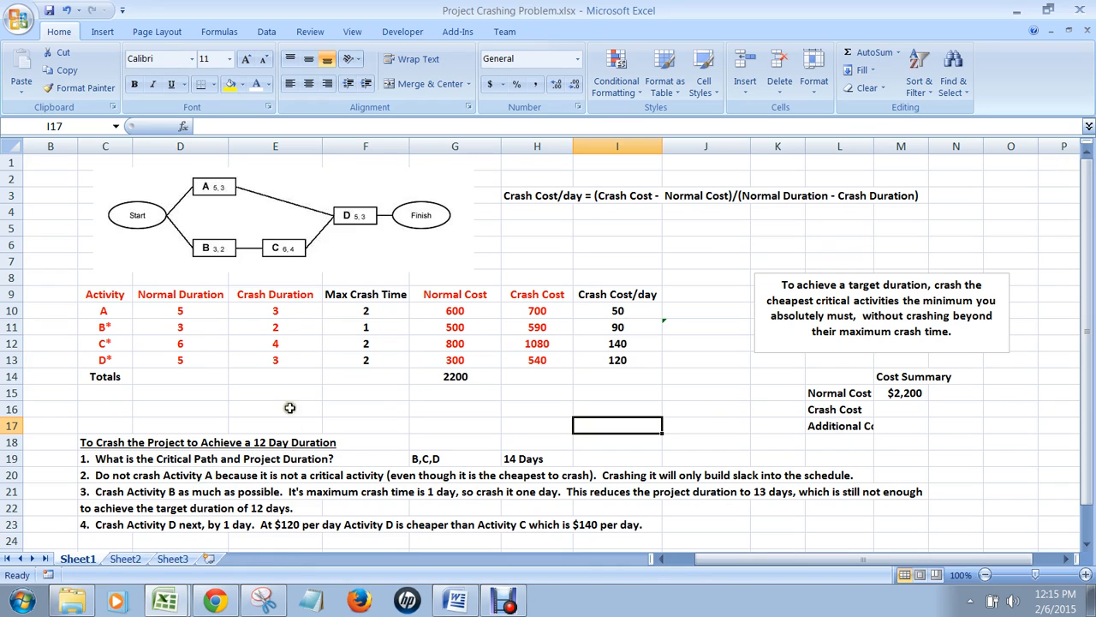
mouse_move(322, 416)
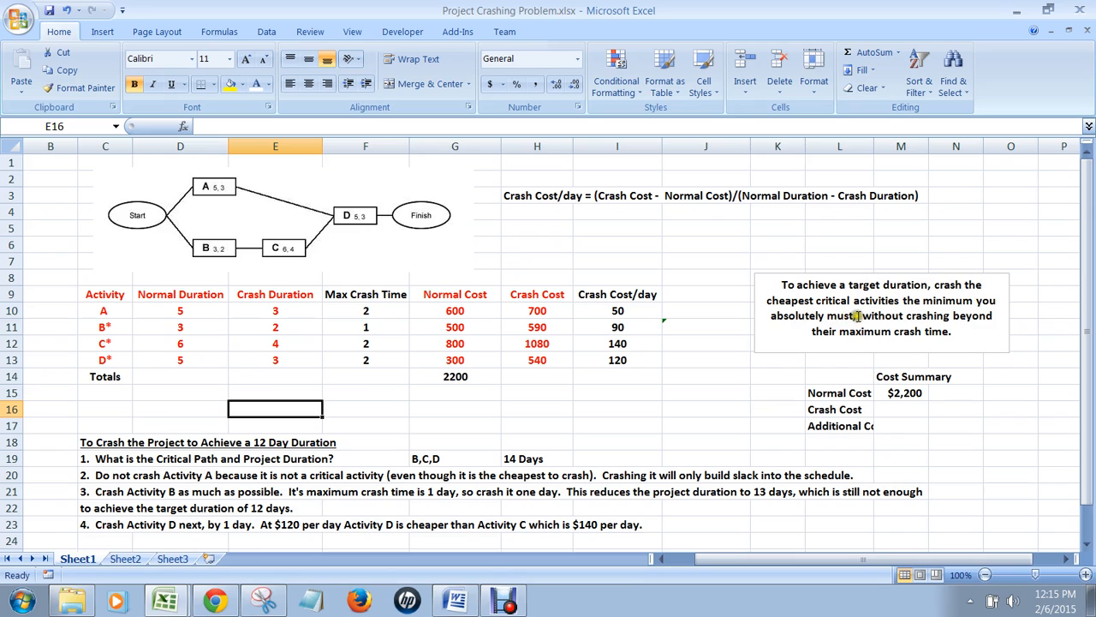
mouse_move(919, 334)
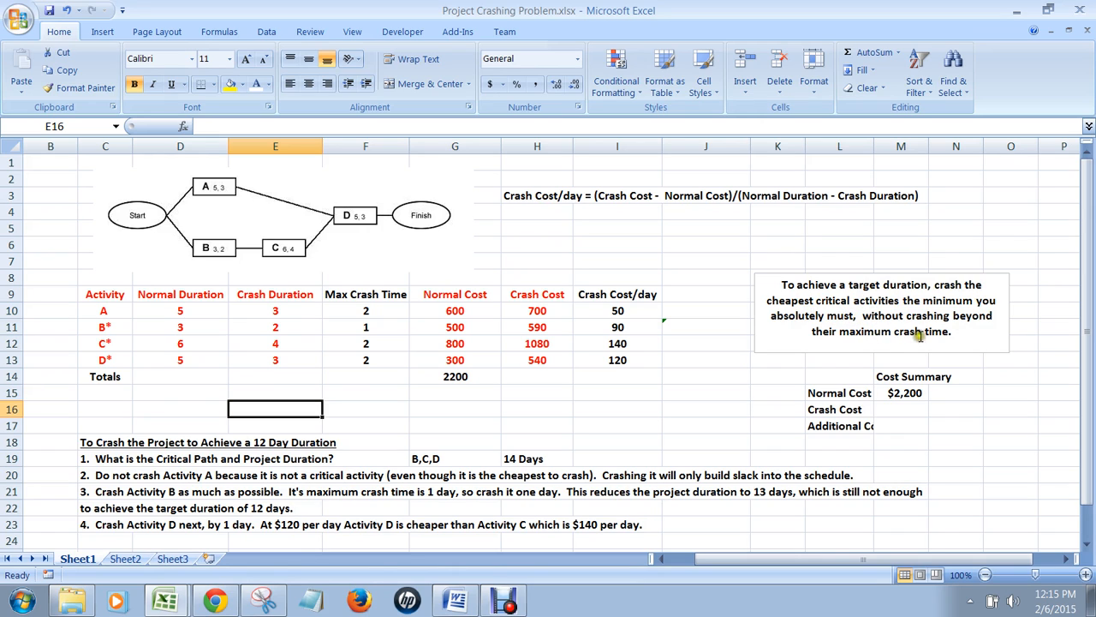
mouse_move(649, 349)
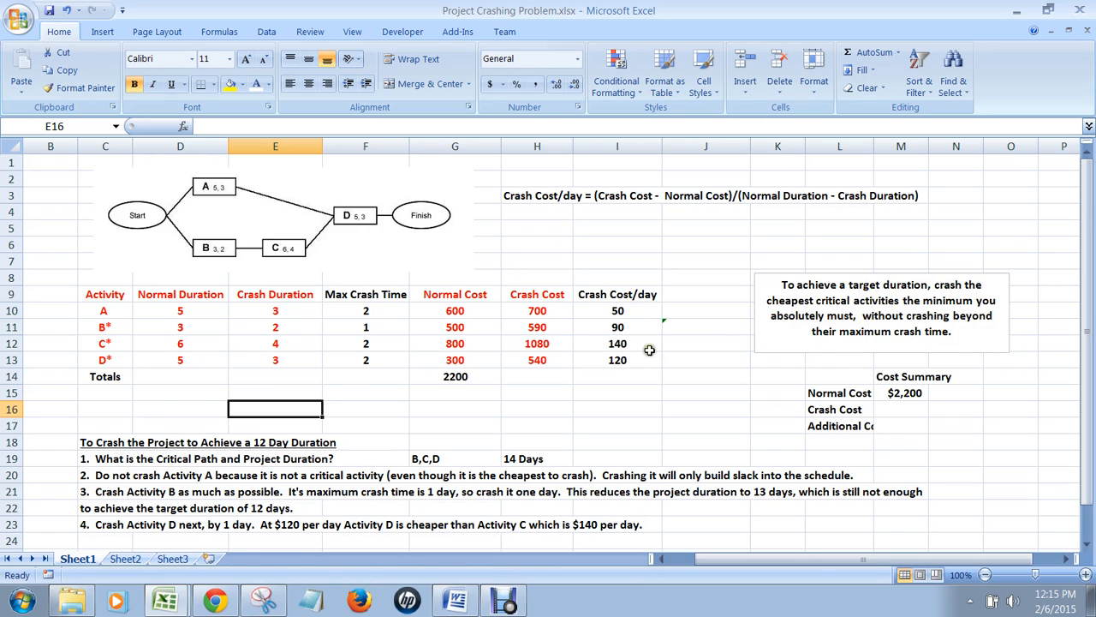
- Highlight the four crash costs per day and step 2 about not crashing A
left_click_drag(618, 310, 617, 360)
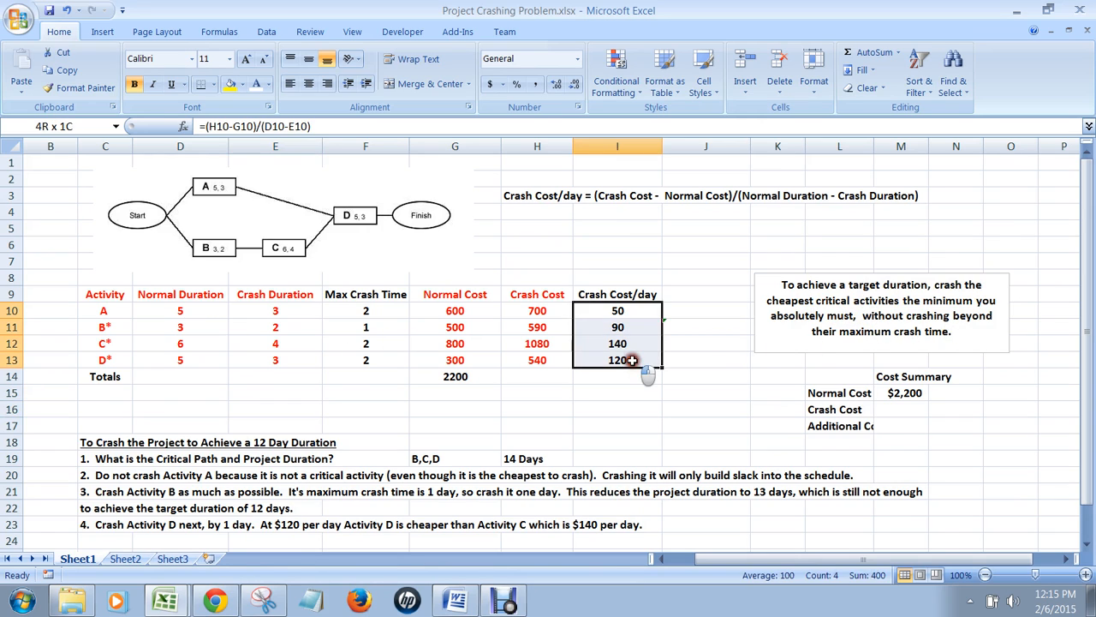
left_click(617, 310)
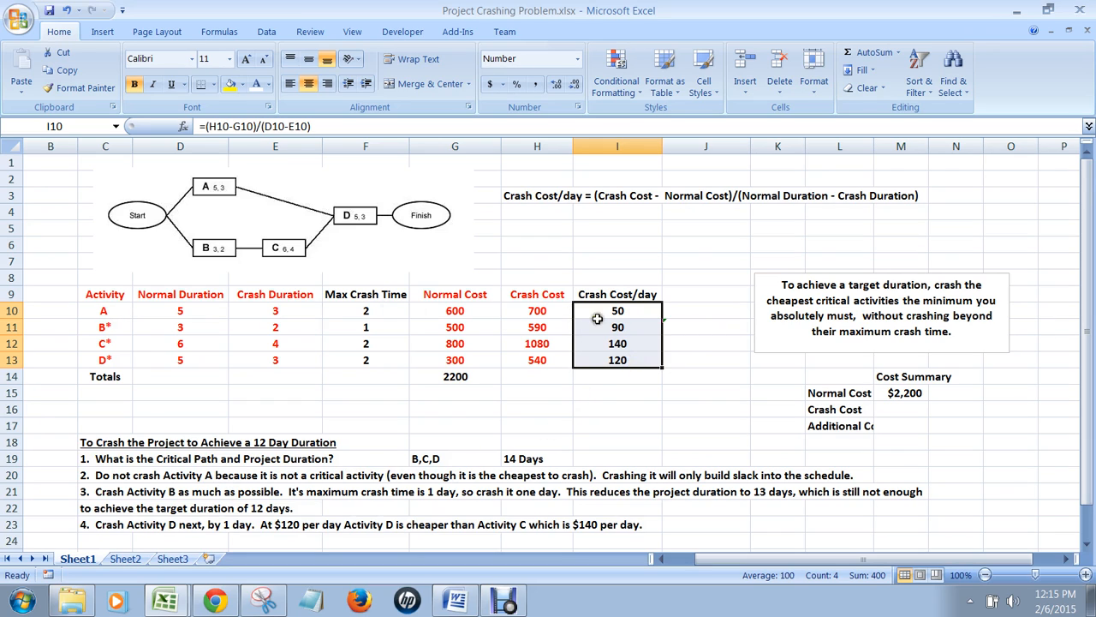
mouse_move(622, 310)
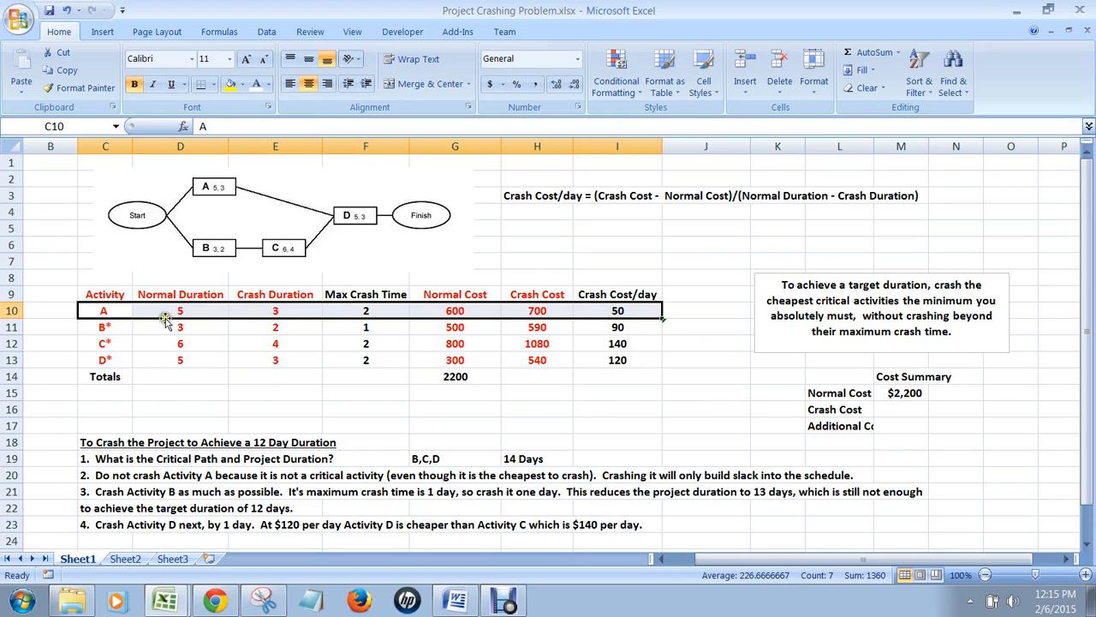
mouse_move(204, 215)
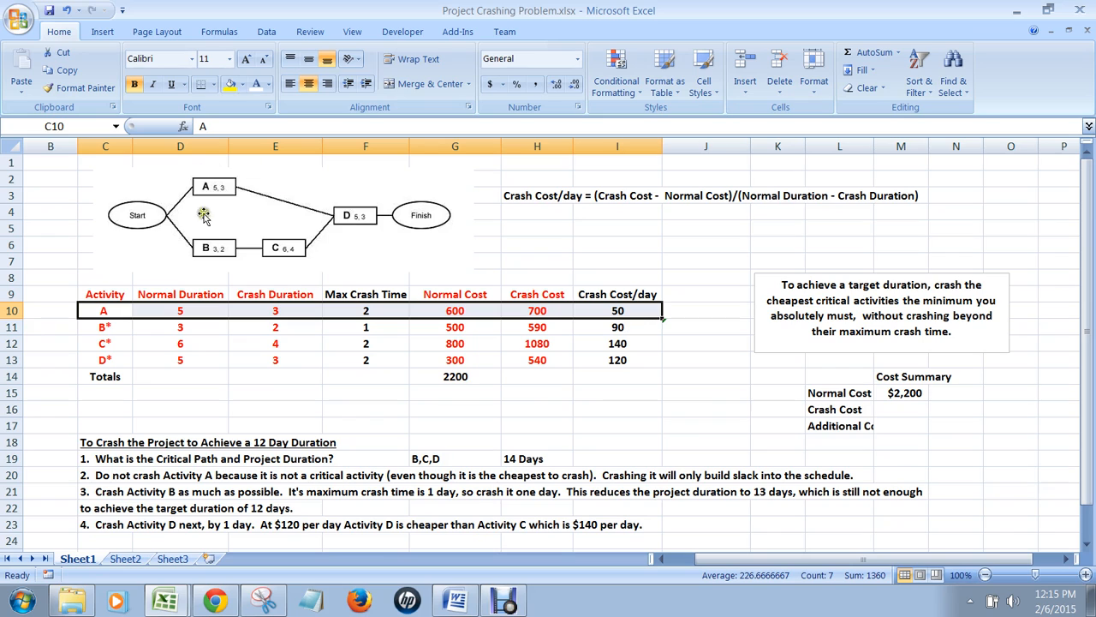
mouse_move(110, 469)
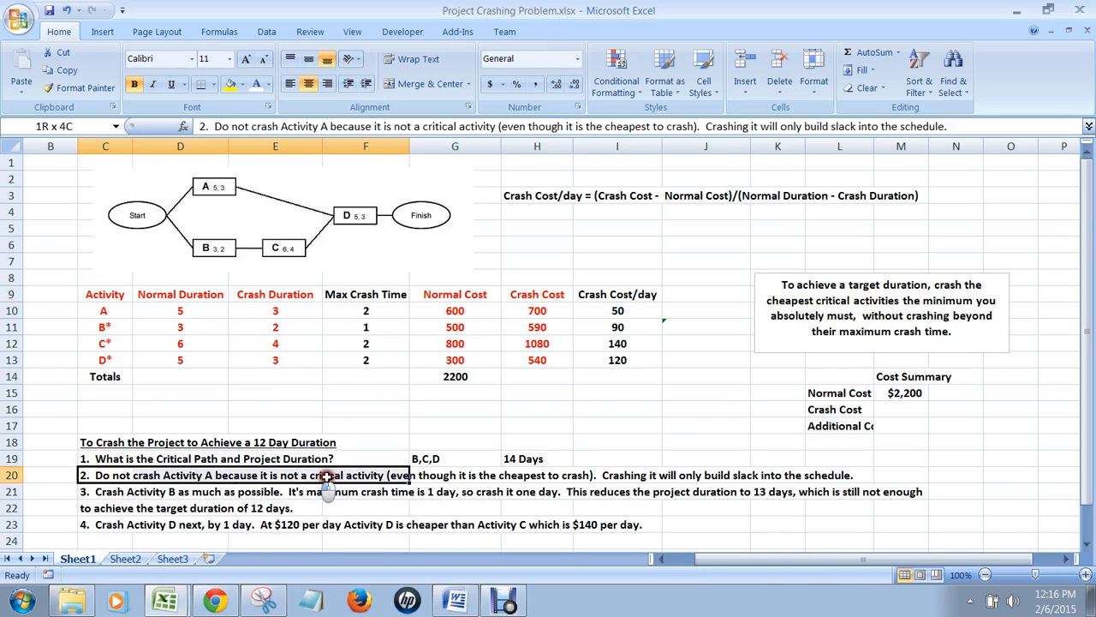
left_click_drag(326, 475, 740, 474)
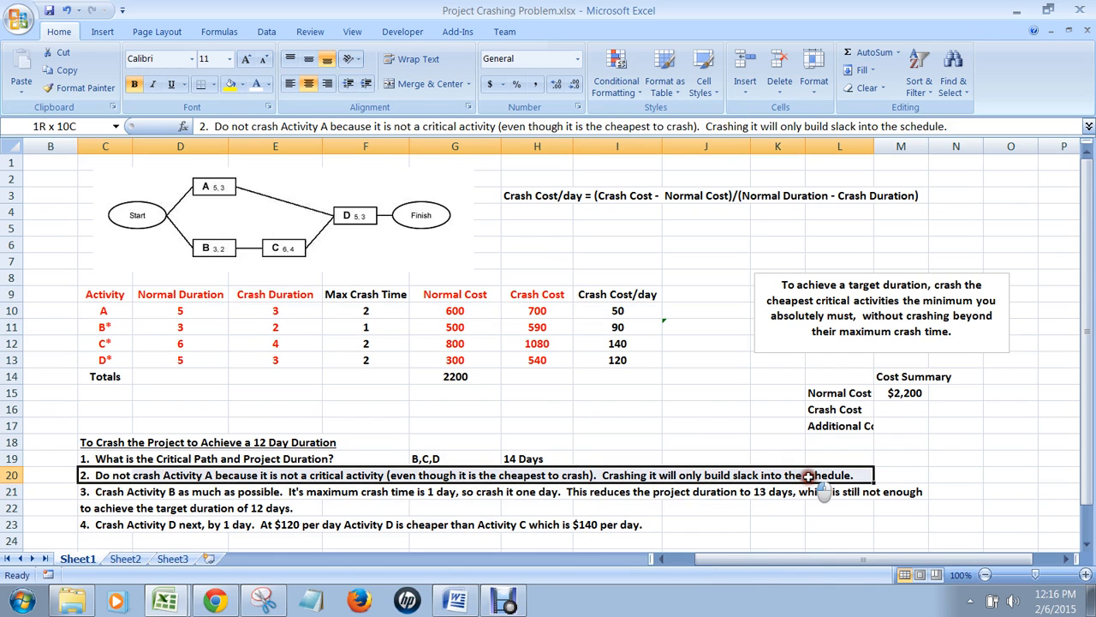
left_click(901, 476)
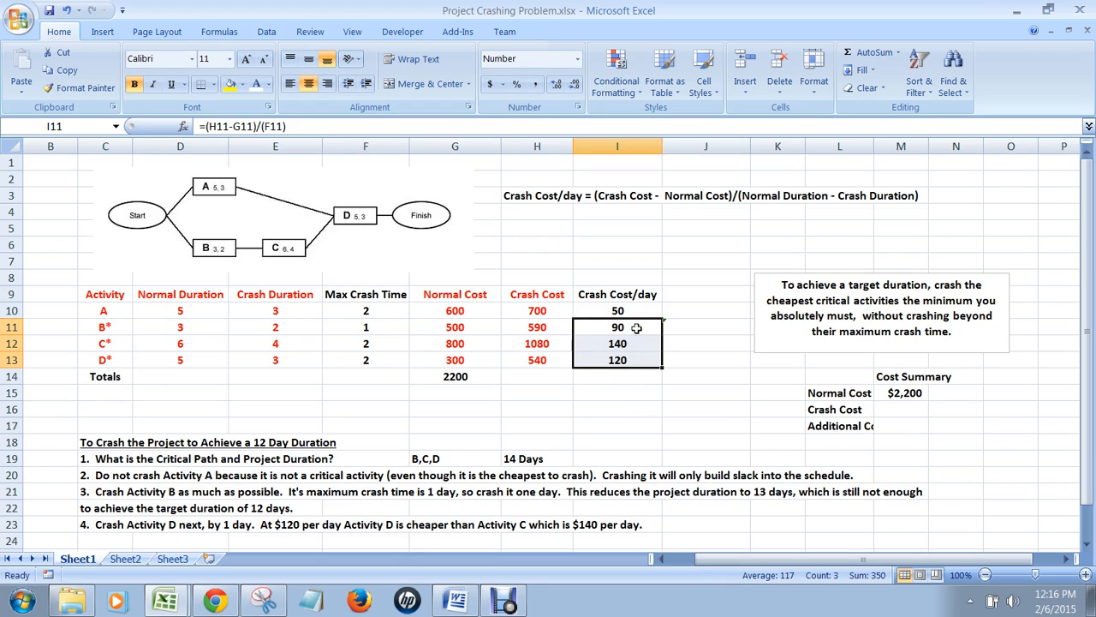
mouse_move(635, 360)
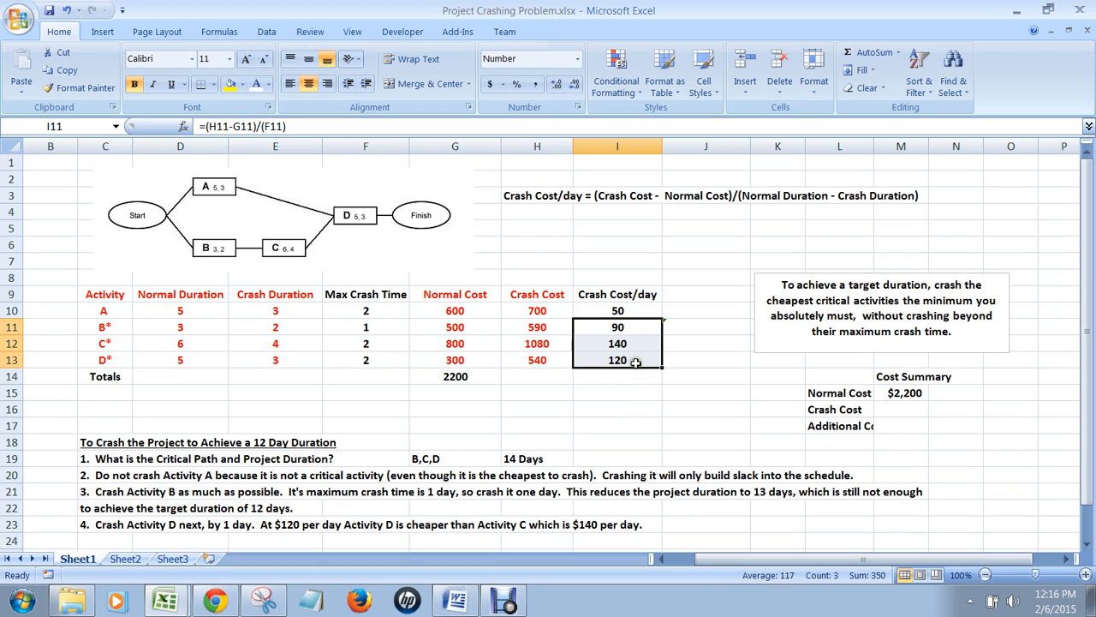
- Point out activity B's crash cost and step 3 about crashing activity B
left_click(618, 326)
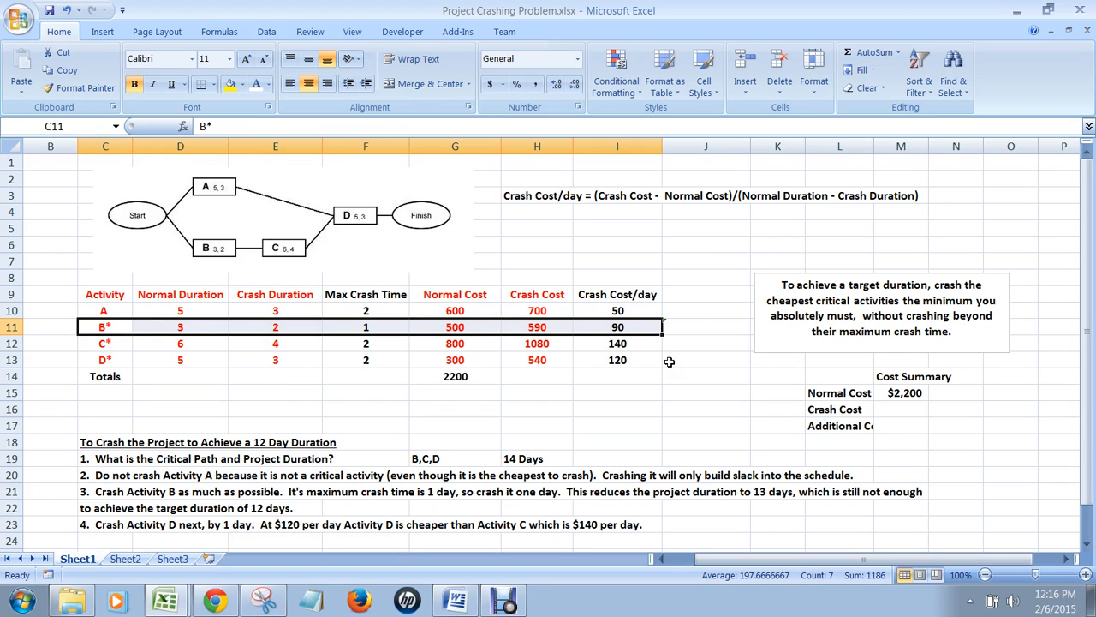
left_click(366, 326)
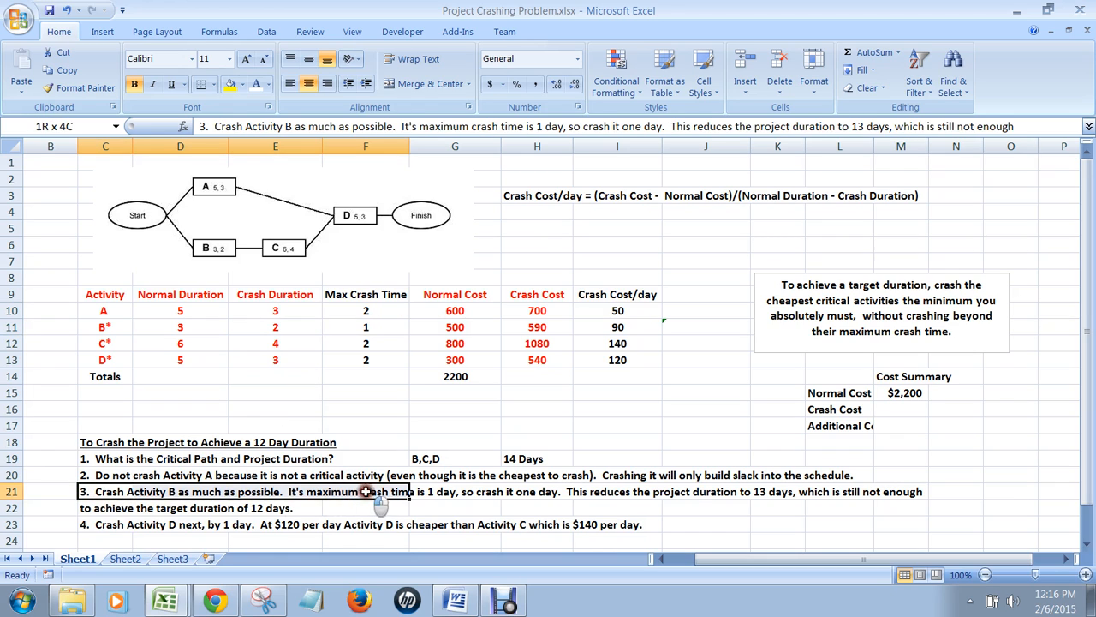
left_click_drag(366, 491, 920, 507)
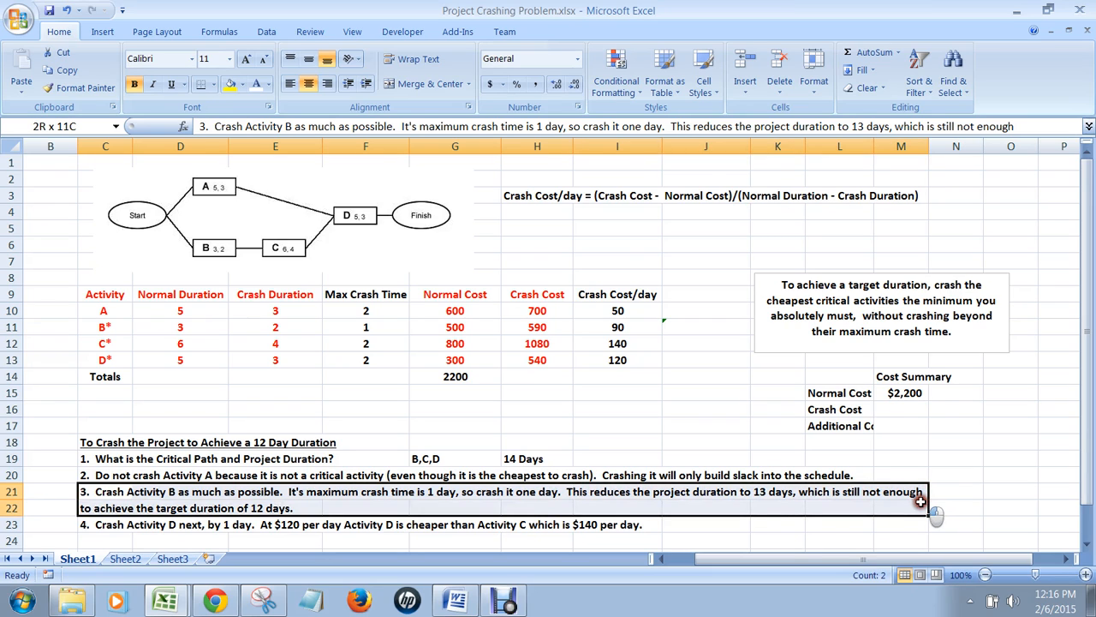
left_click(583, 501)
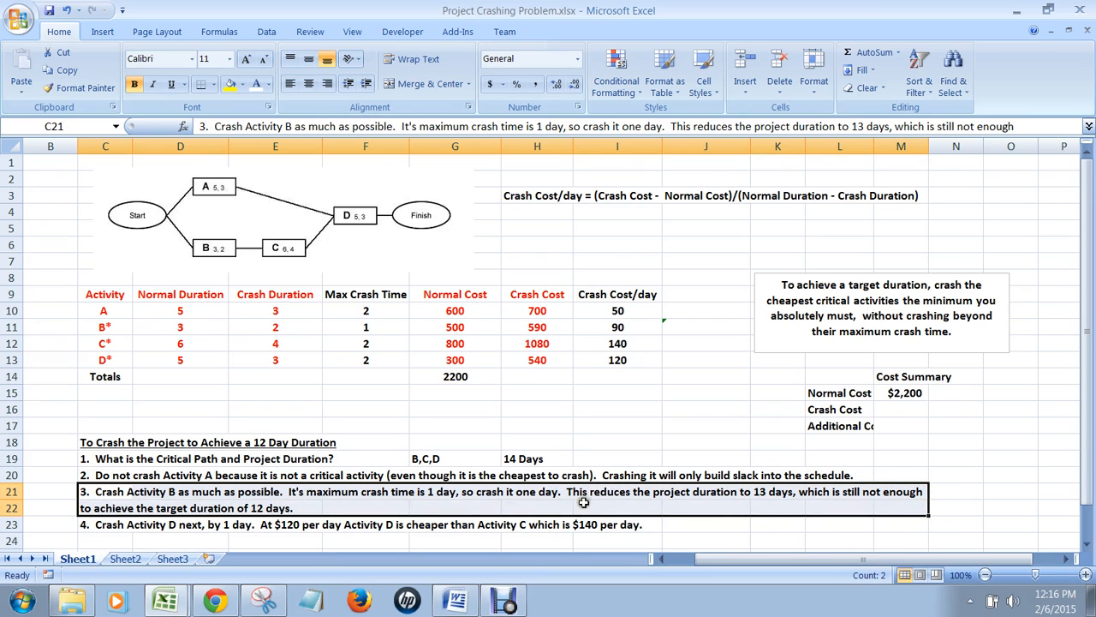
mouse_move(915, 493)
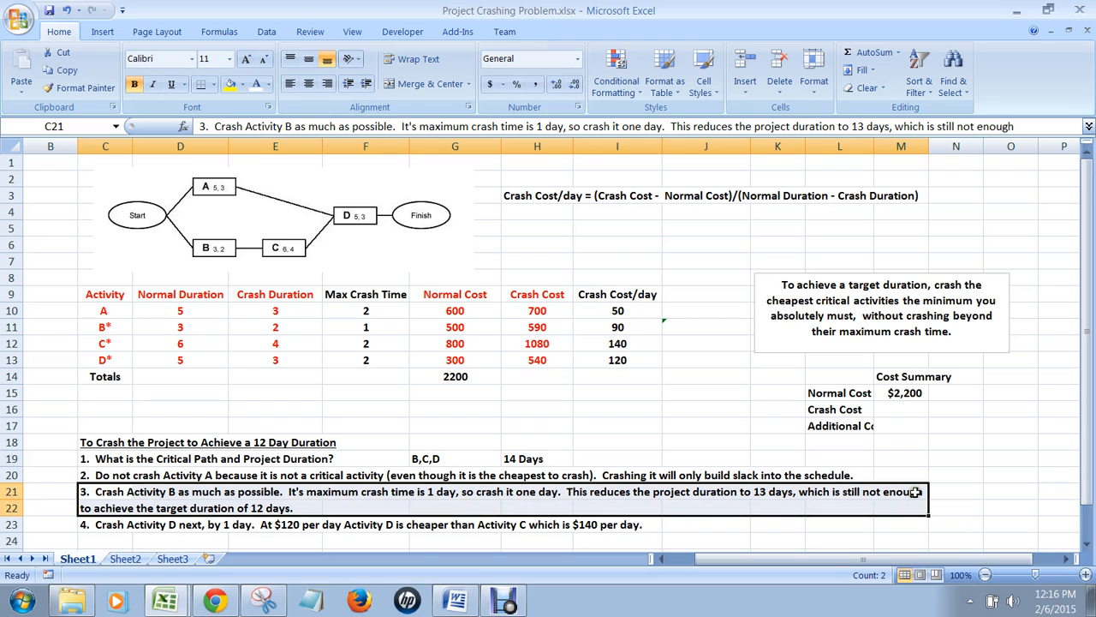
mouse_move(111, 522)
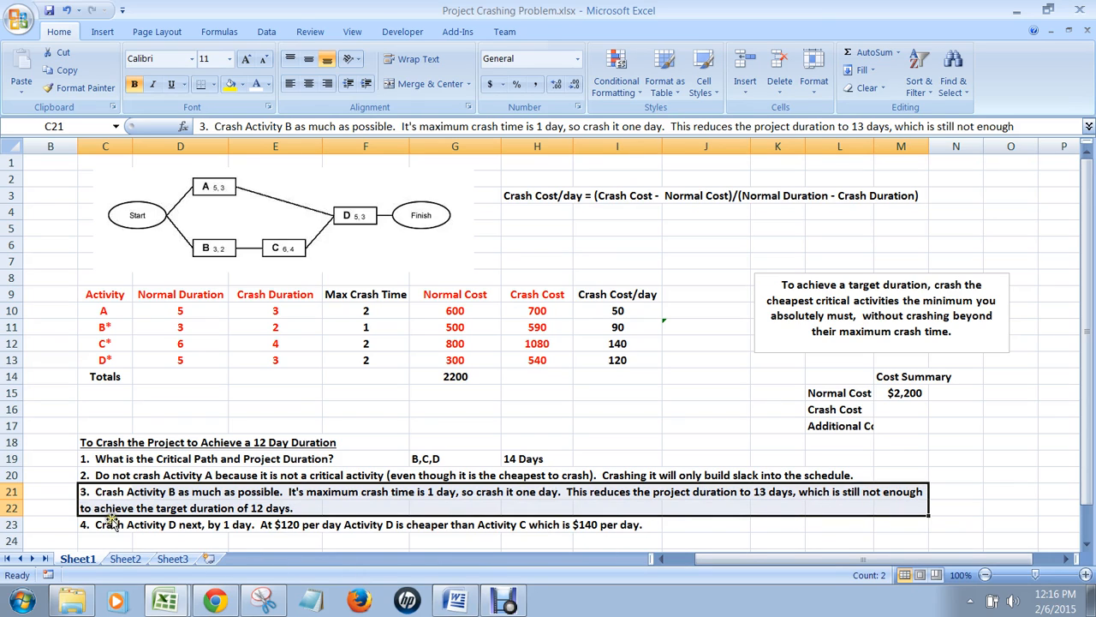
mouse_move(950, 464)
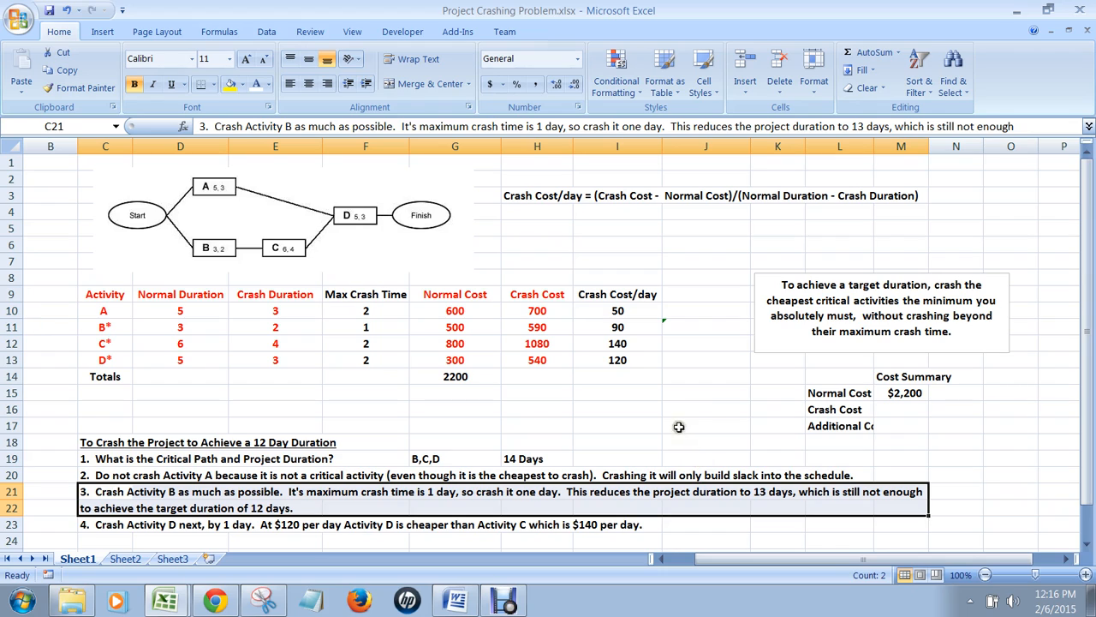
mouse_move(635, 328)
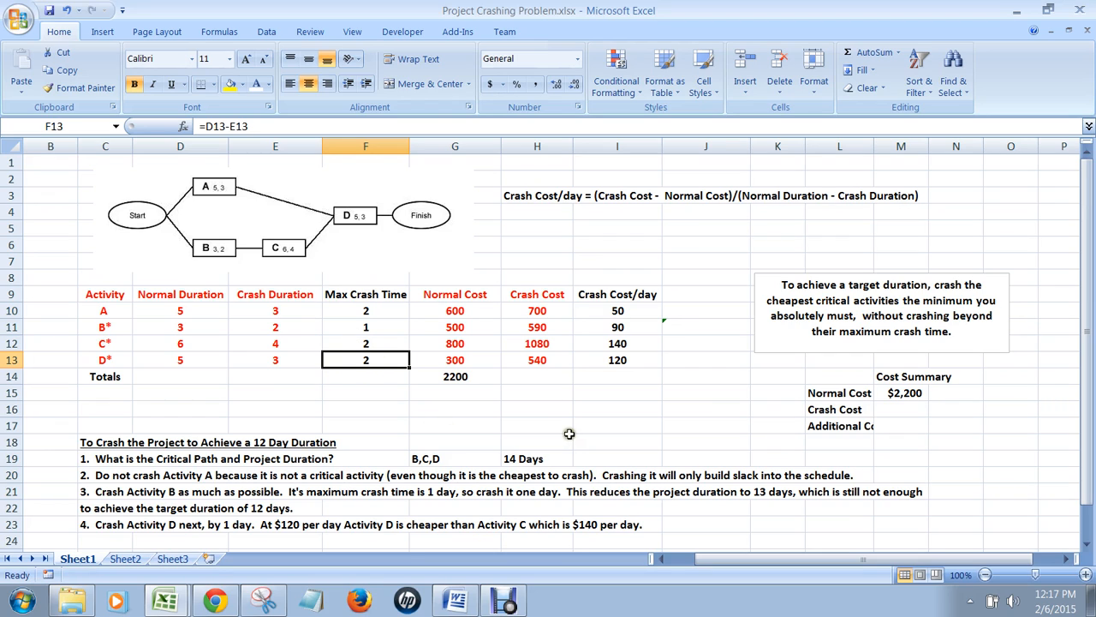
mouse_move(543, 450)
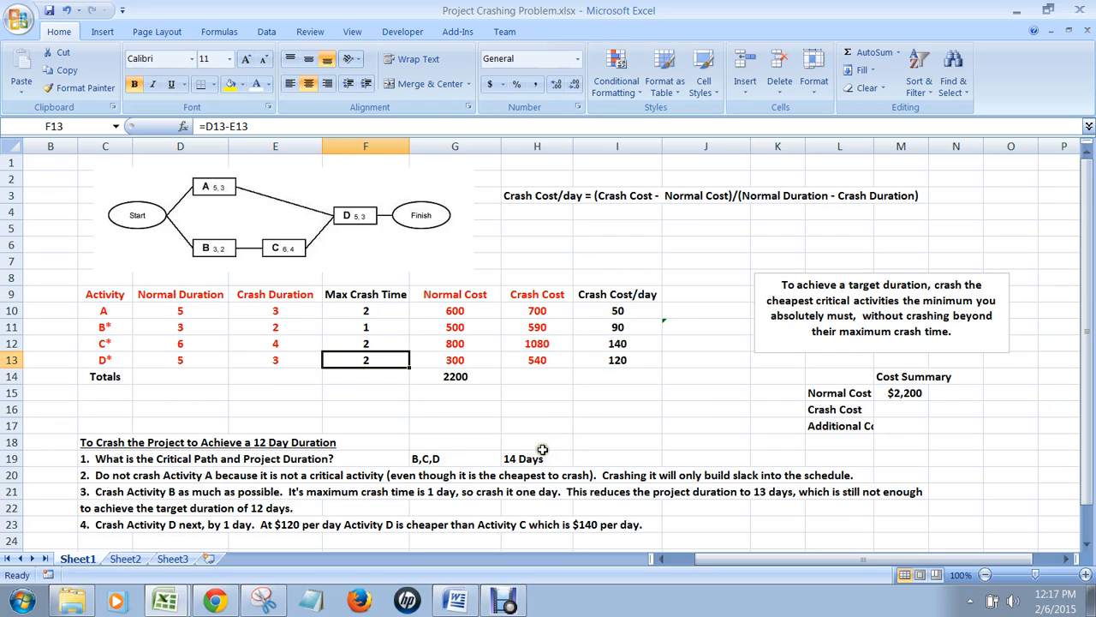
mouse_move(135, 540)
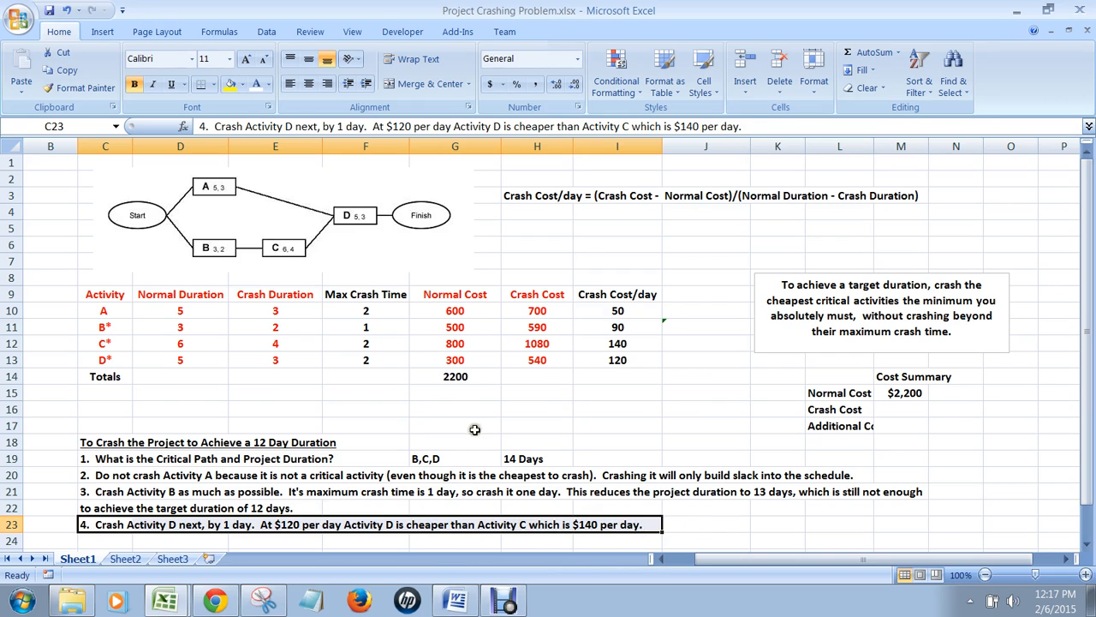
mouse_move(541, 427)
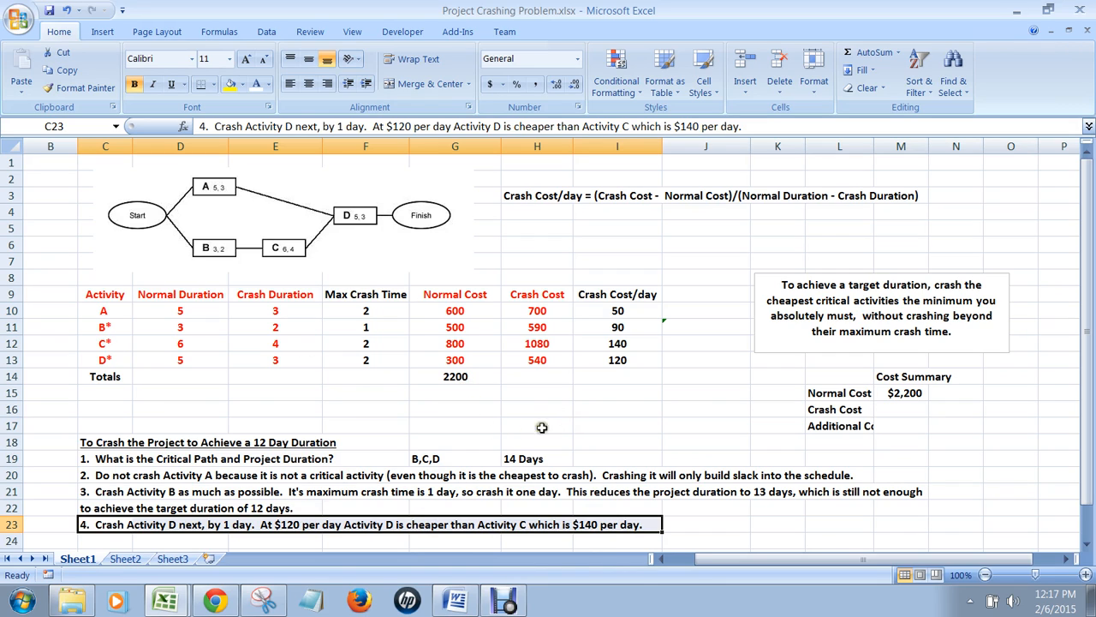
mouse_move(131, 362)
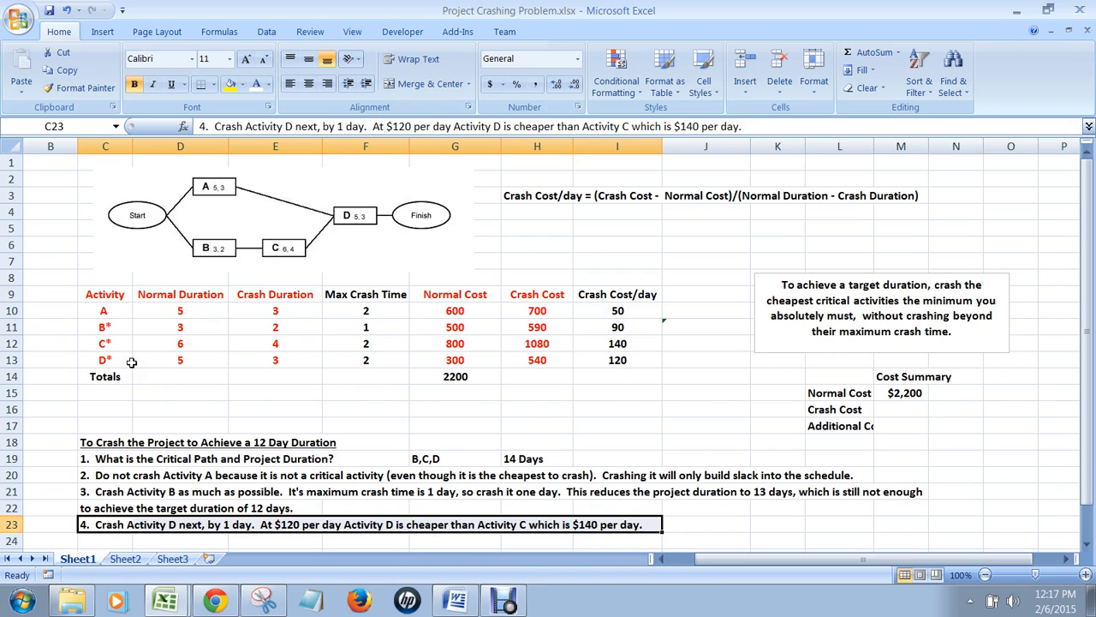
mouse_move(131, 360)
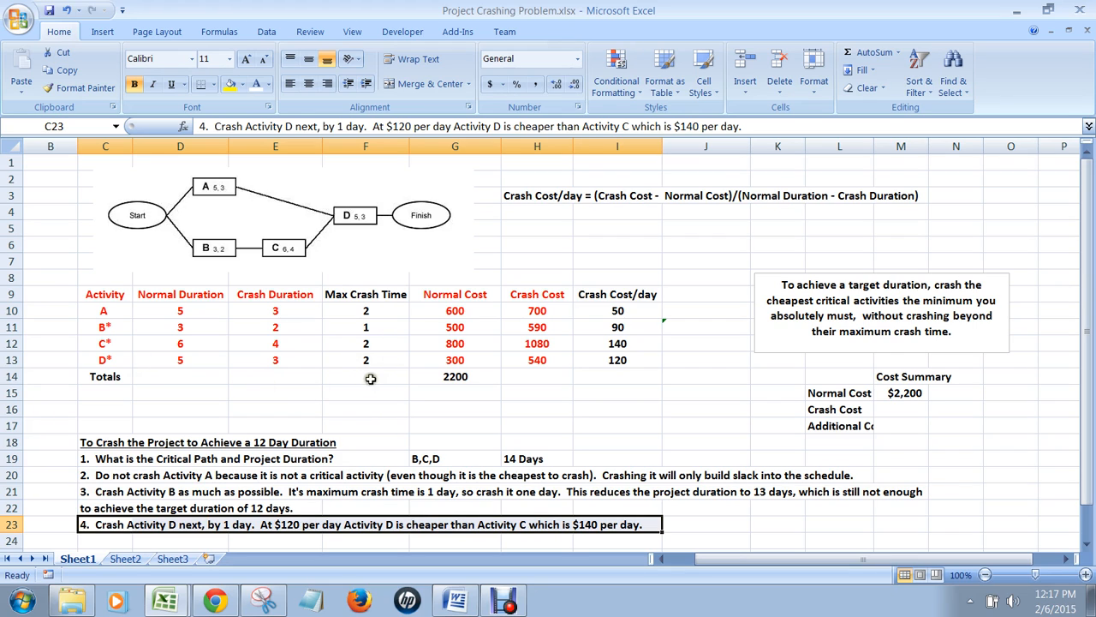
mouse_move(390, 377)
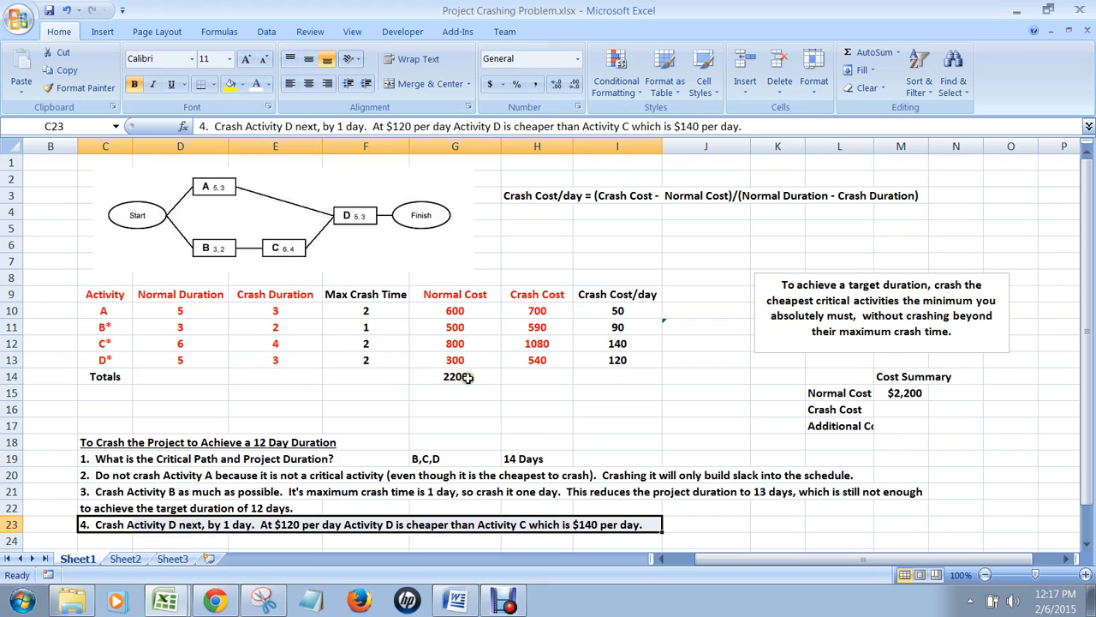
mouse_move(323, 417)
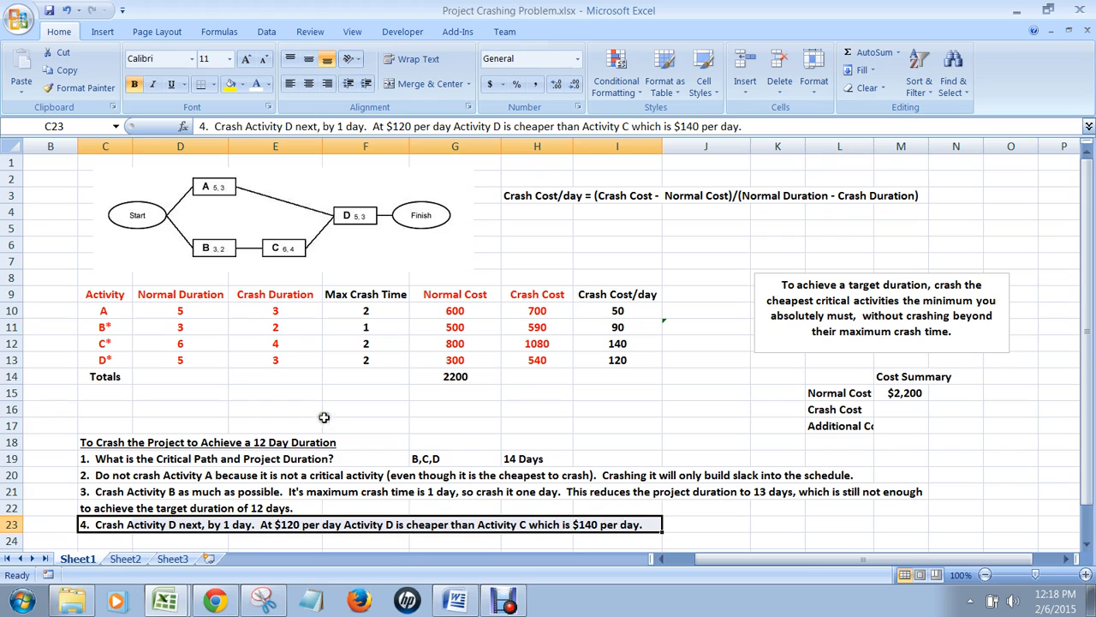
- Widen column L so Additional Cost fits, then select the summary's Crash Cost cell
left_click(616, 327)
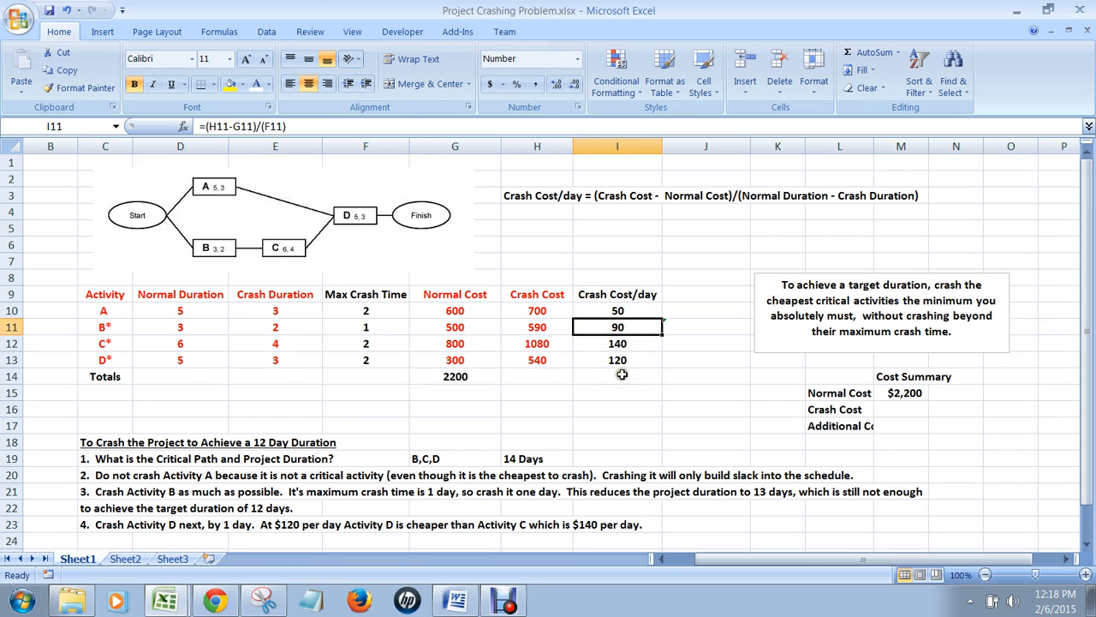
left_click(618, 359)
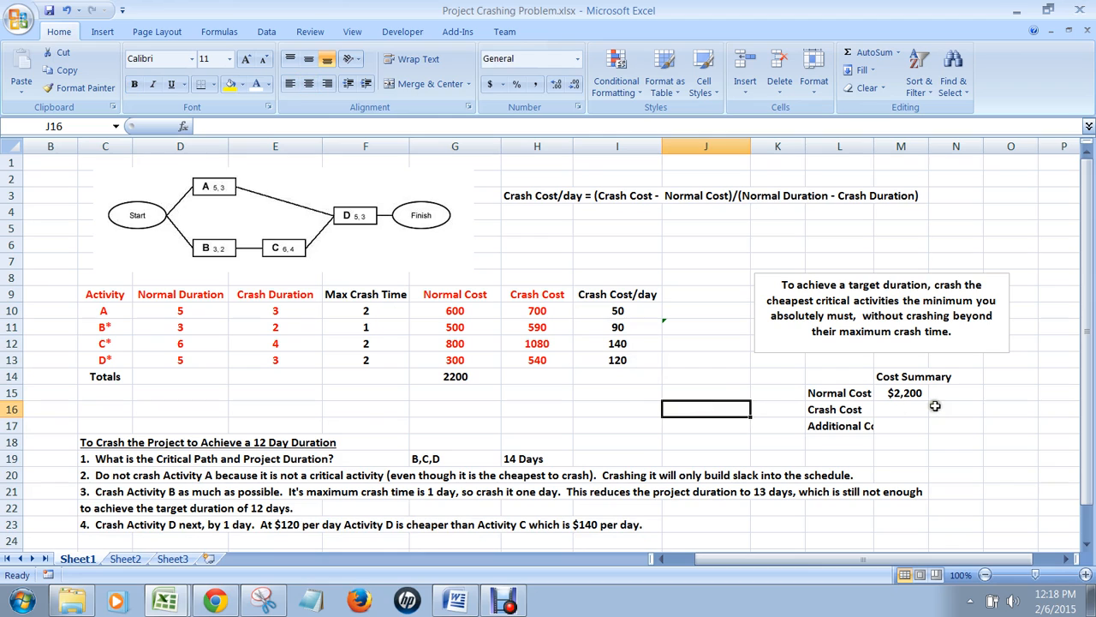
left_click_drag(876, 145, 887, 146)
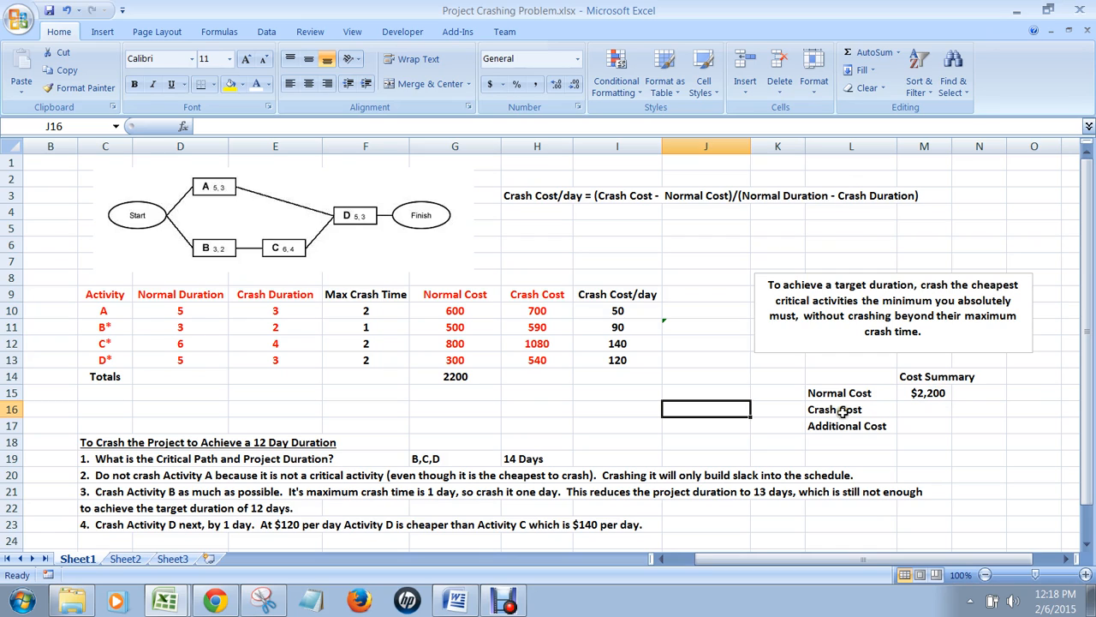
left_click(924, 409)
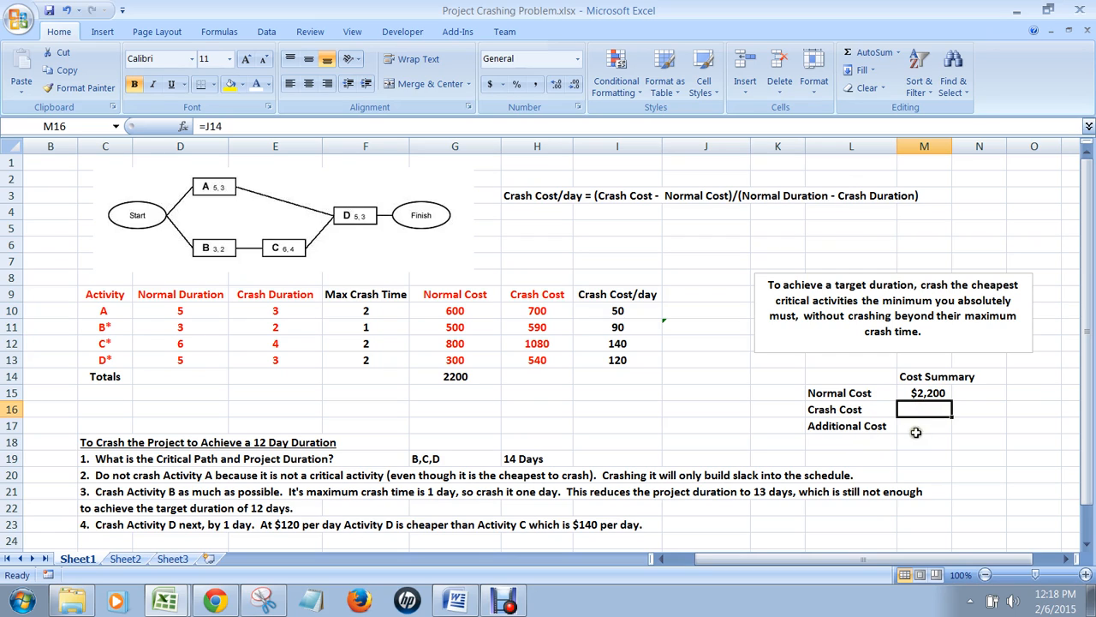
left_click(924, 426)
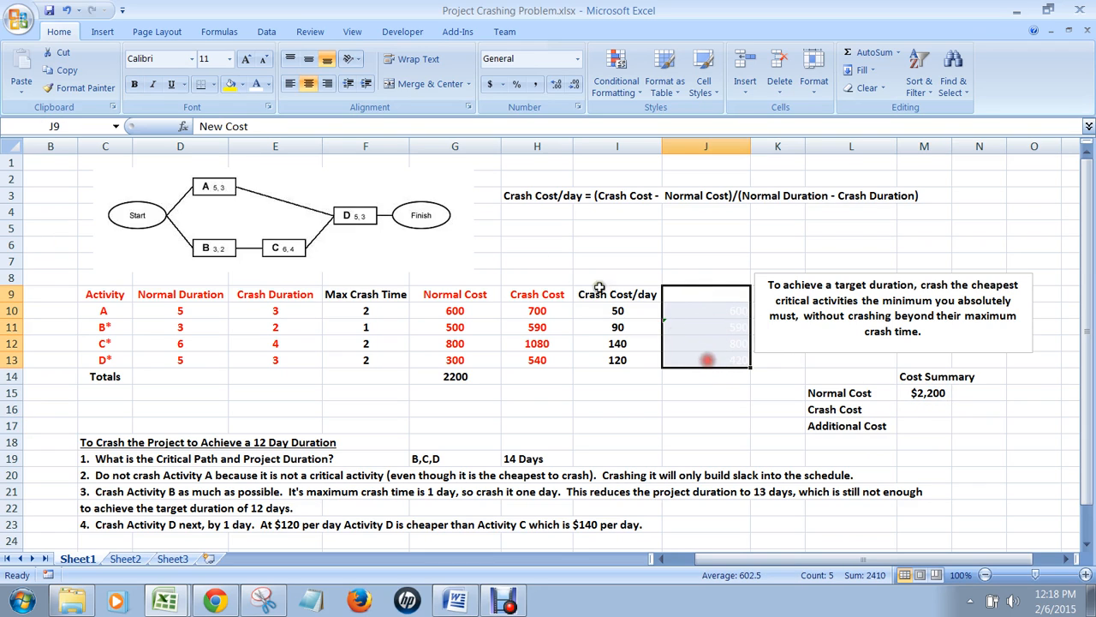
- Check New Cost: A stays 600, C stays 800, B becomes 590 with one crash day
left_click(267, 84)
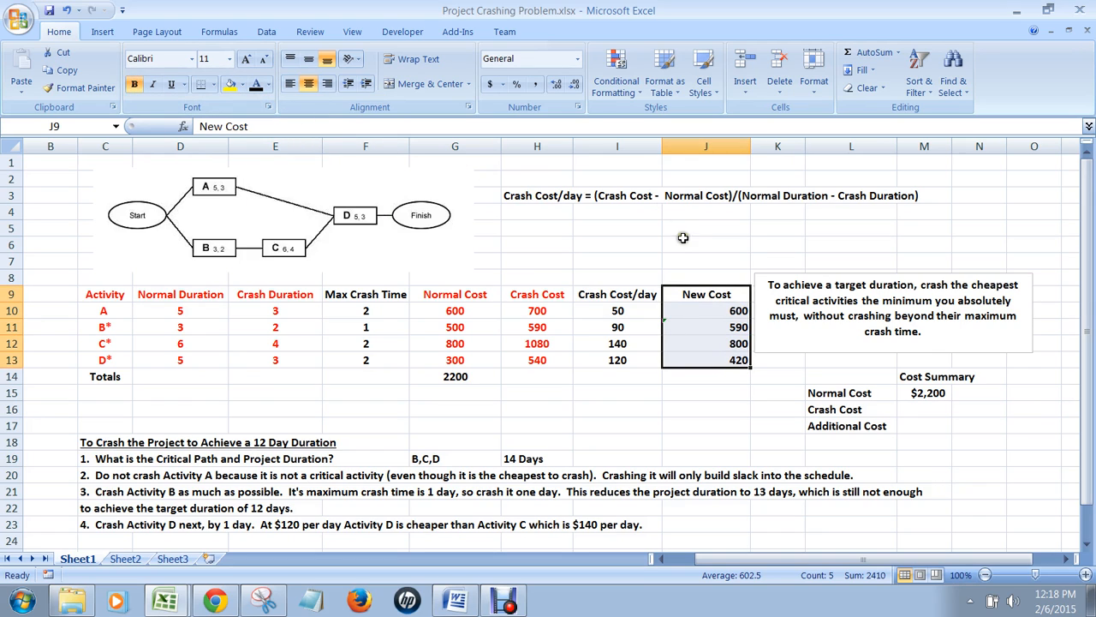
left_click(706, 310)
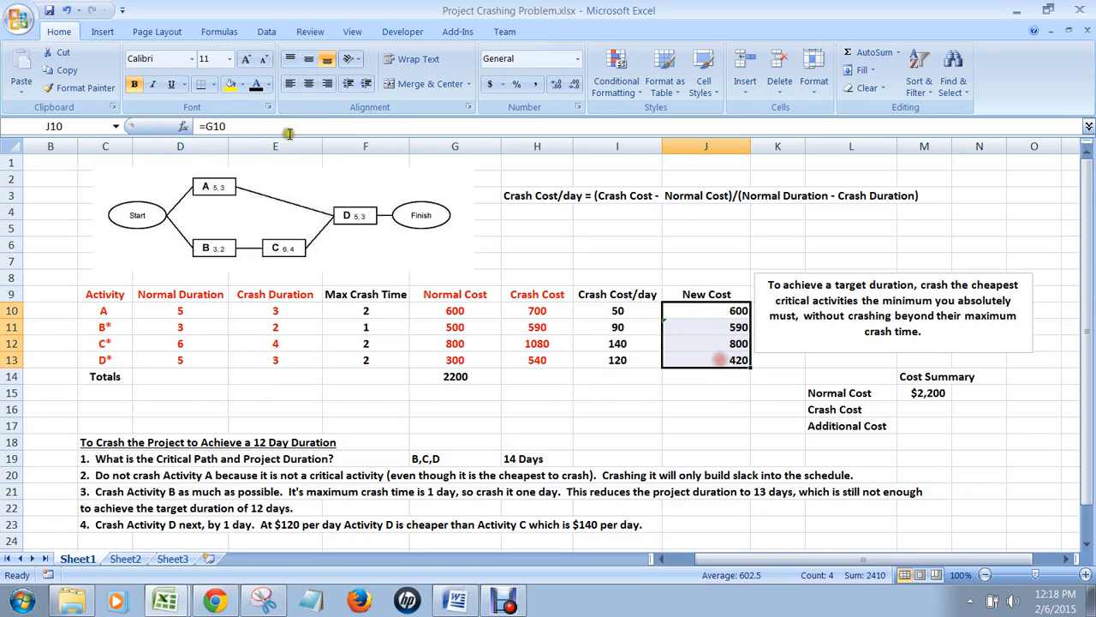
left_click(706, 260)
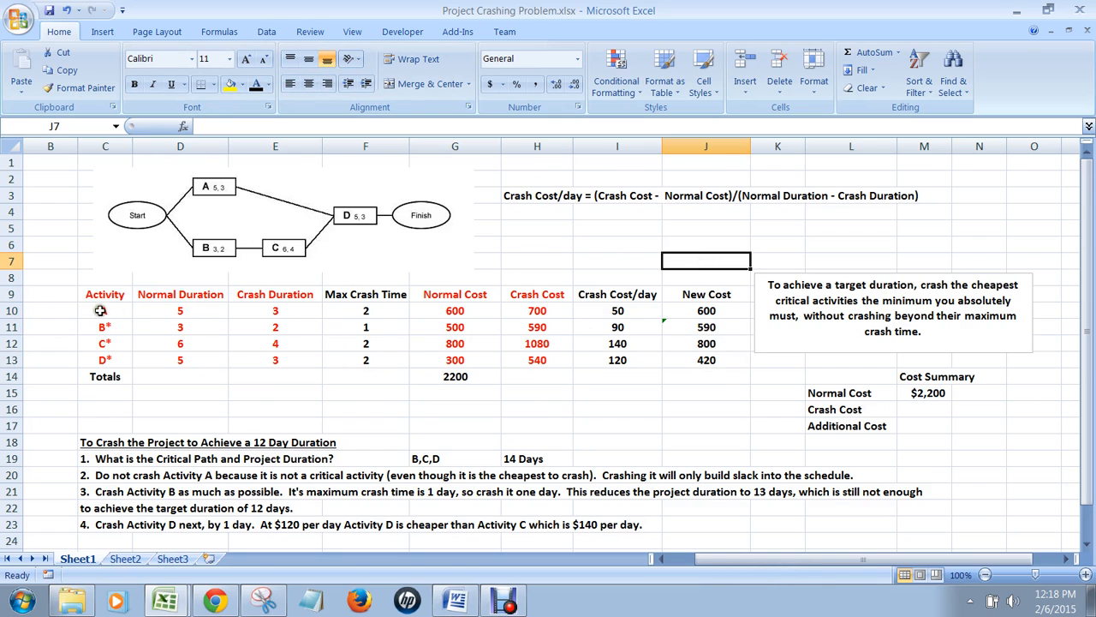
left_click(455, 310)
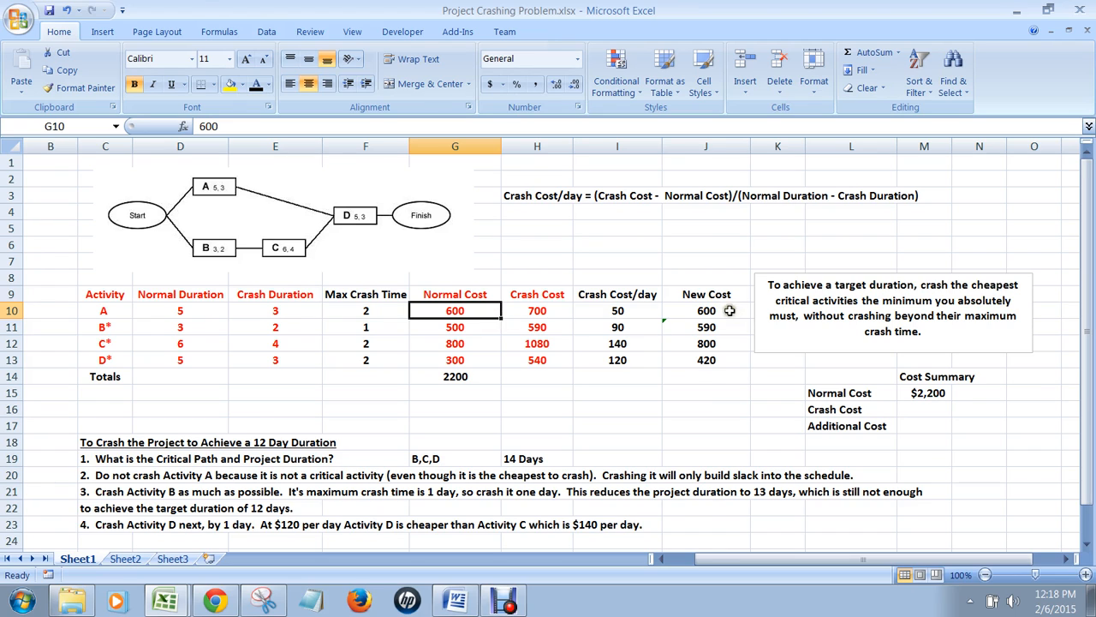
left_click(706, 310)
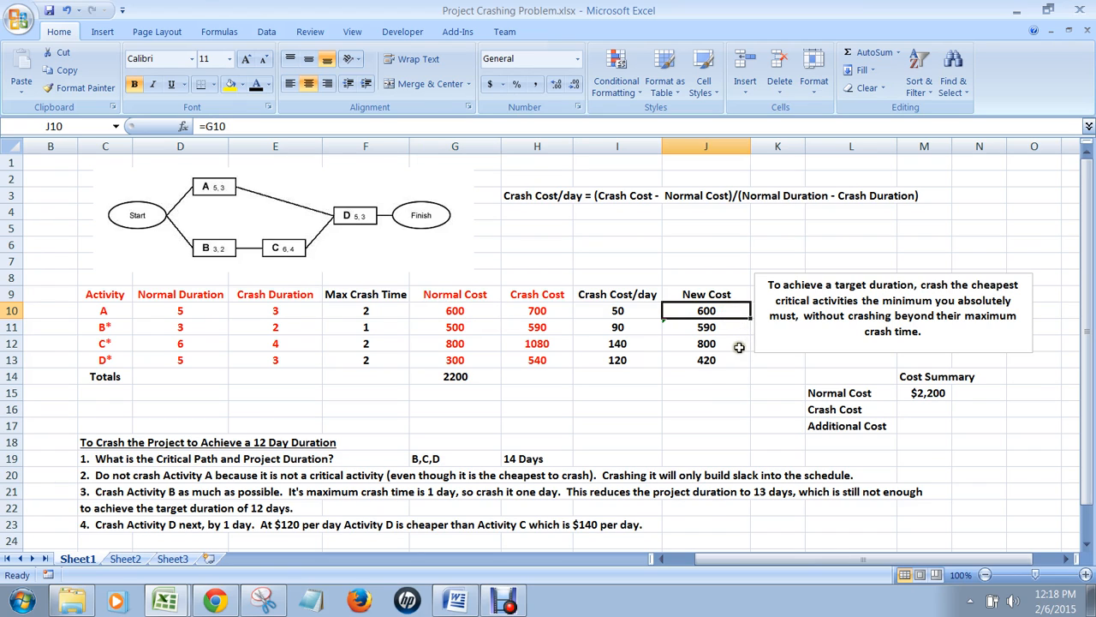
mouse_move(722, 334)
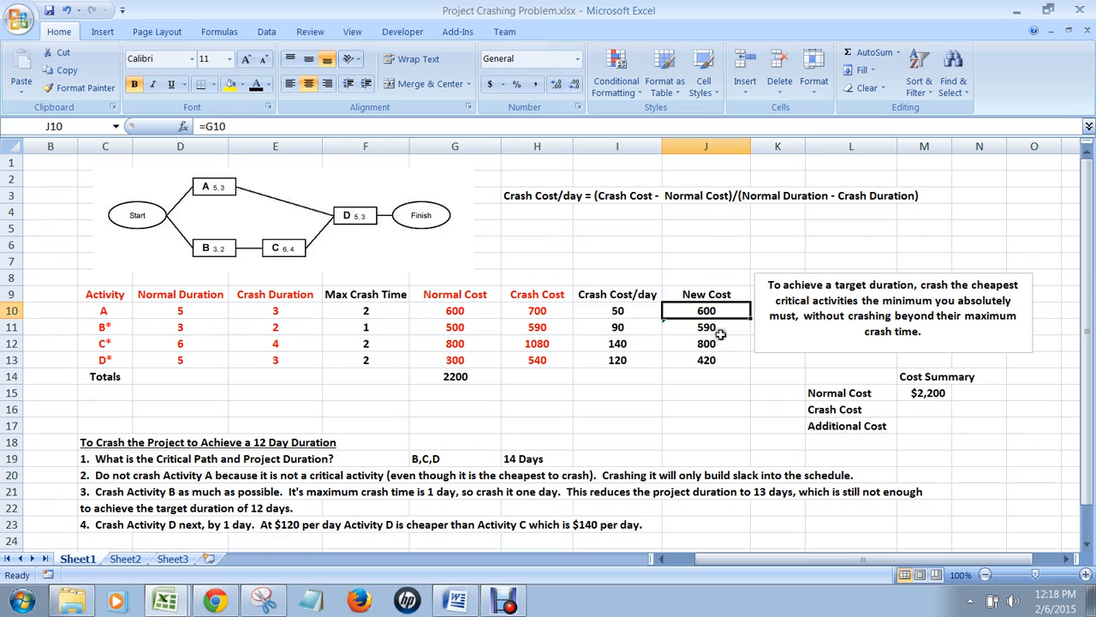
left_click(105, 326)
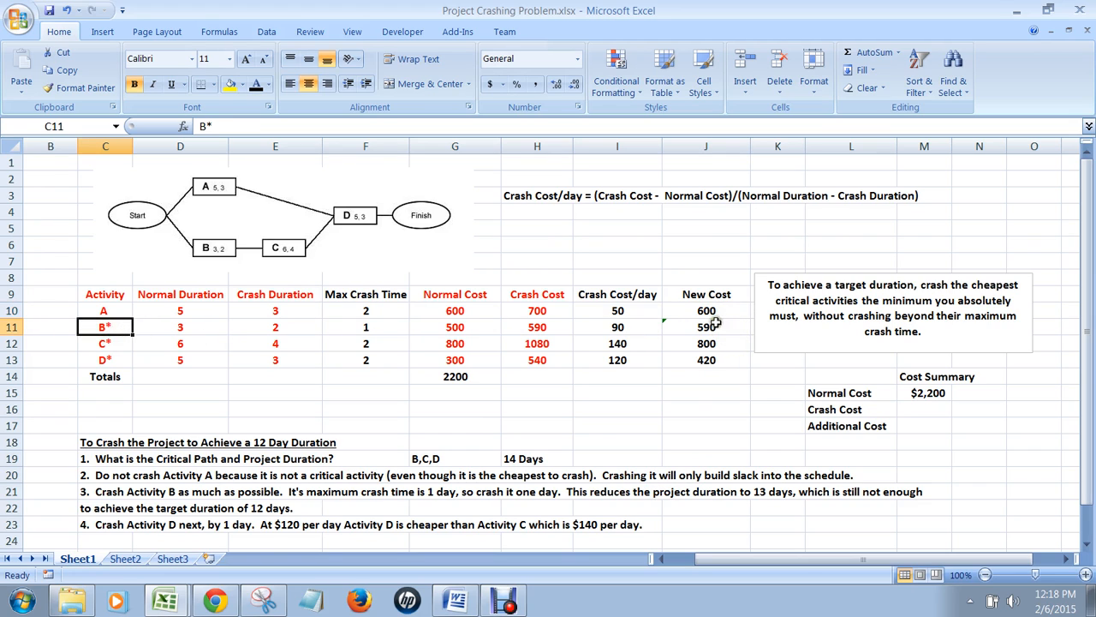
left_click(706, 326)
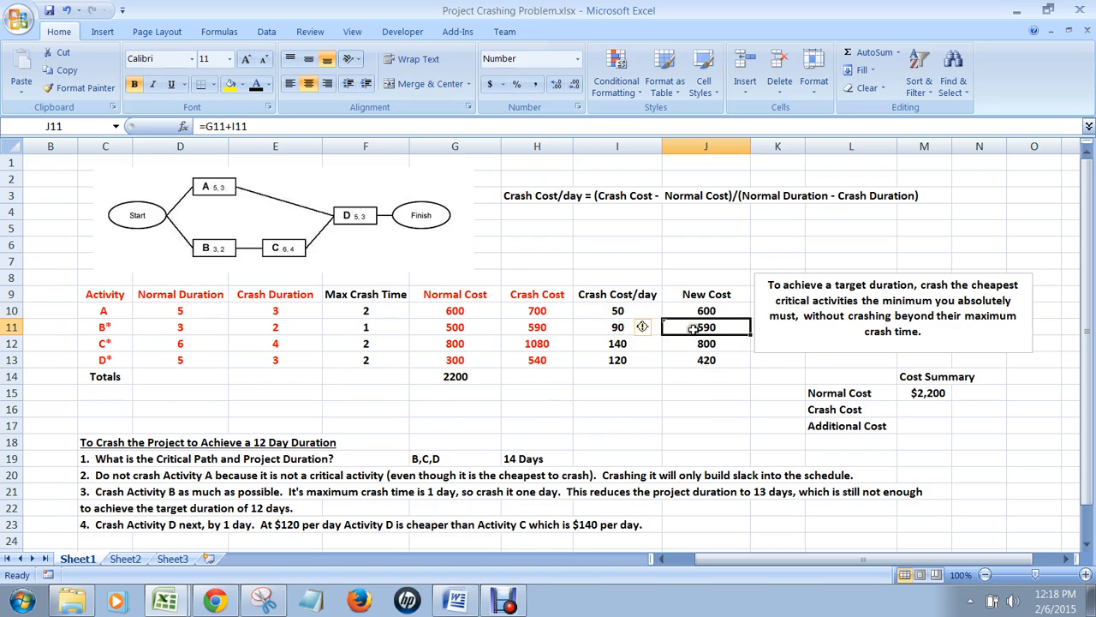
mouse_move(466, 332)
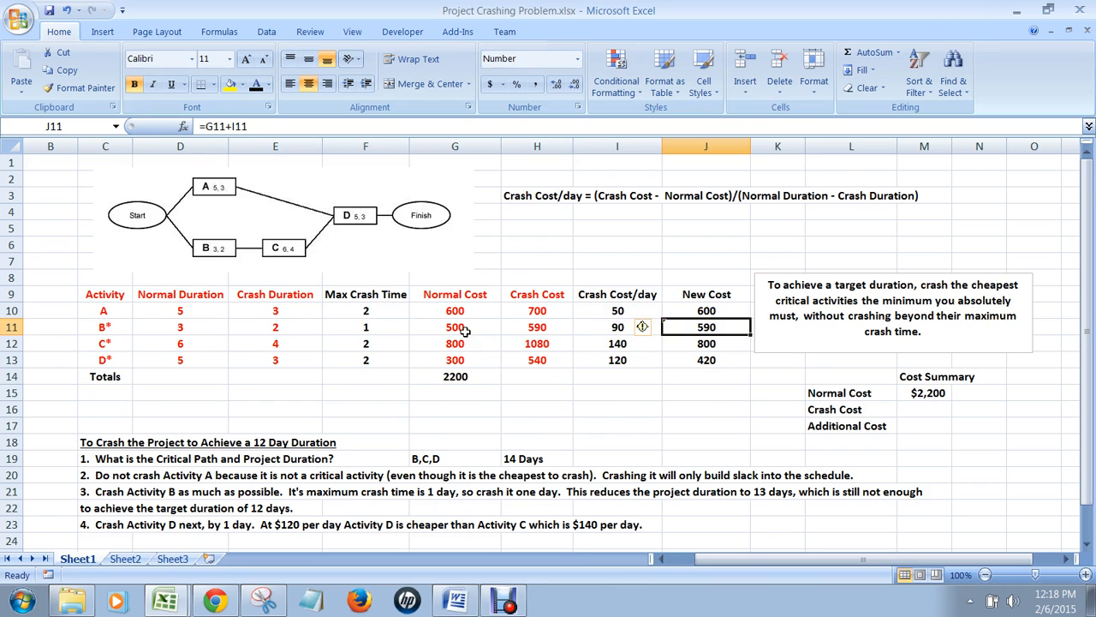
mouse_move(621, 327)
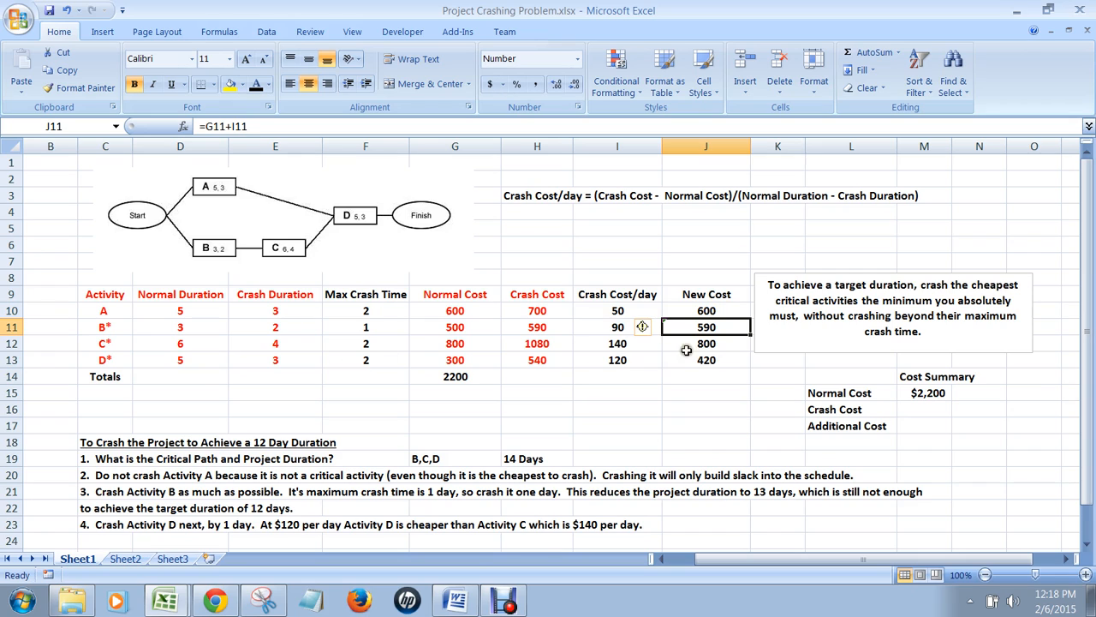
mouse_move(692, 349)
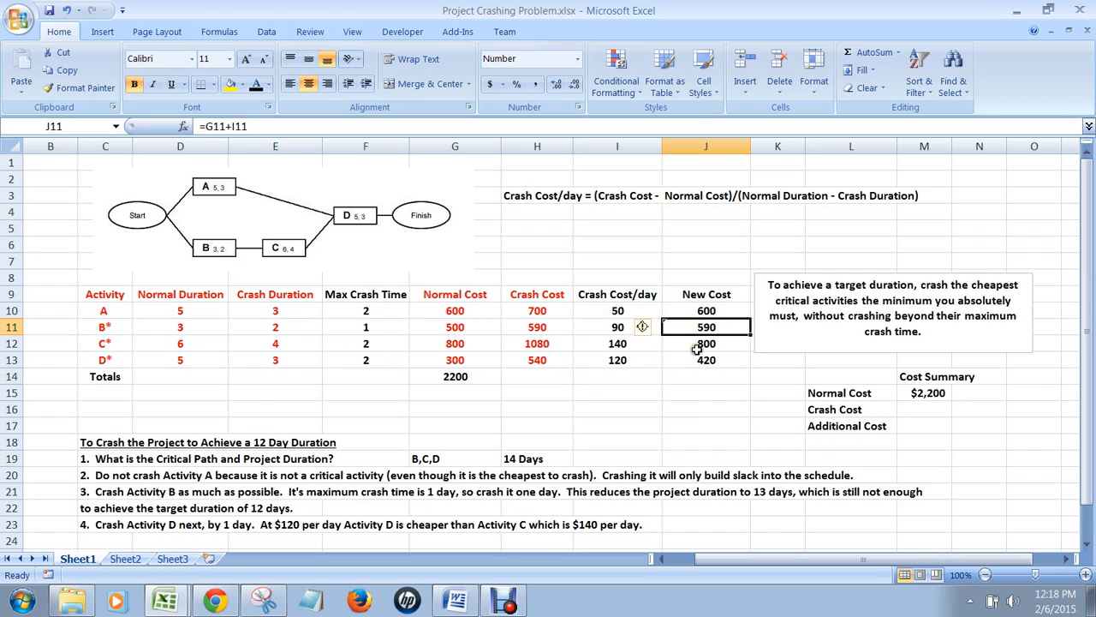
left_click(455, 344)
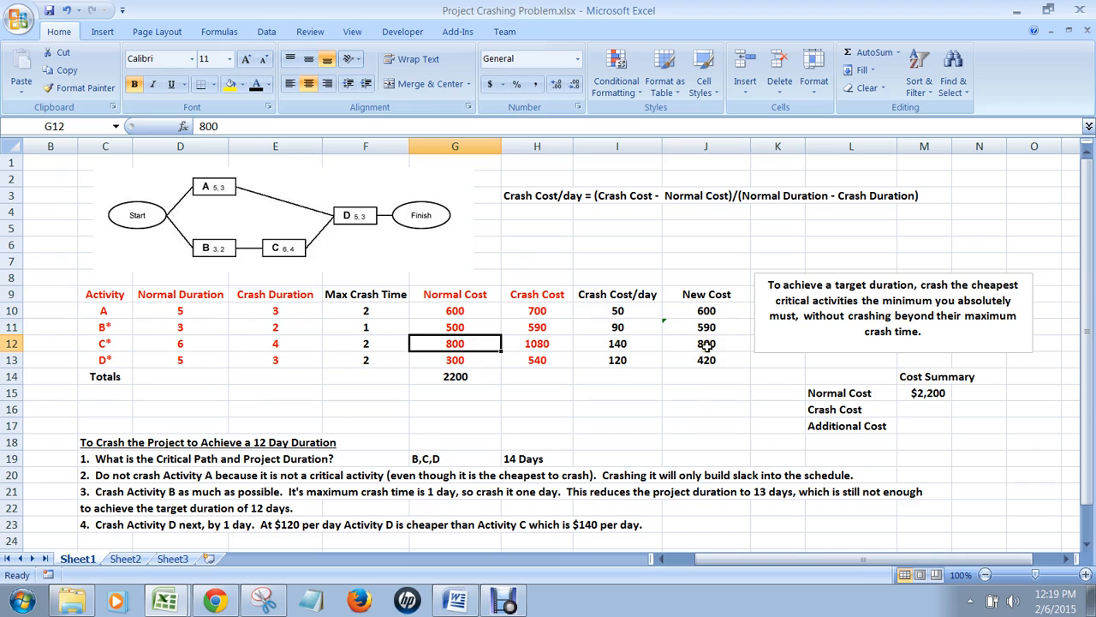
left_click(705, 343)
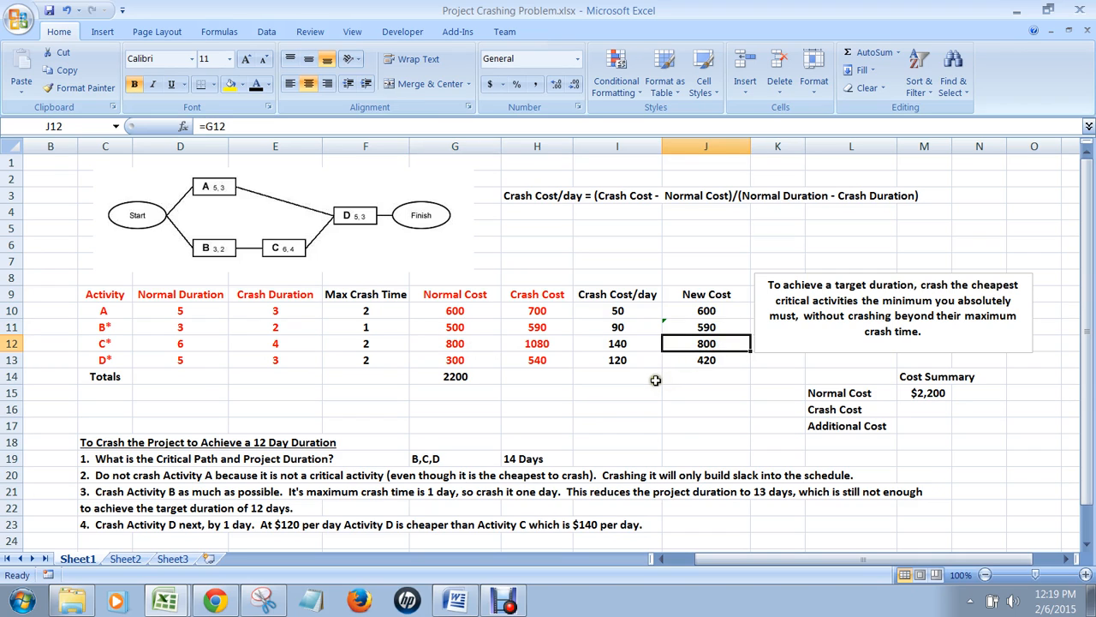
mouse_move(186, 372)
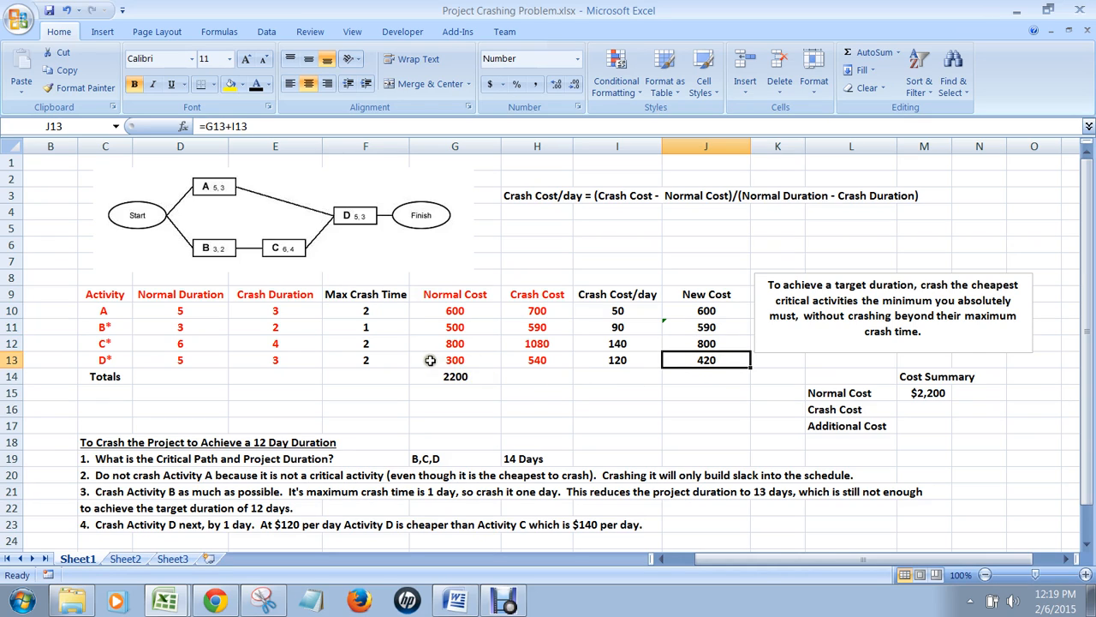
mouse_move(623, 372)
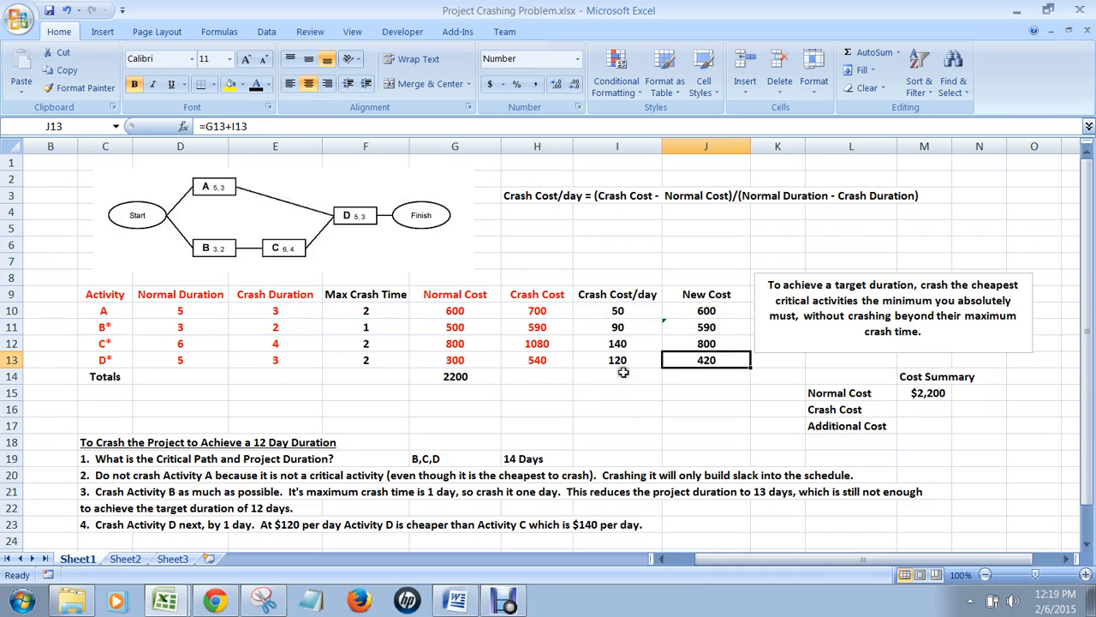
mouse_move(630, 377)
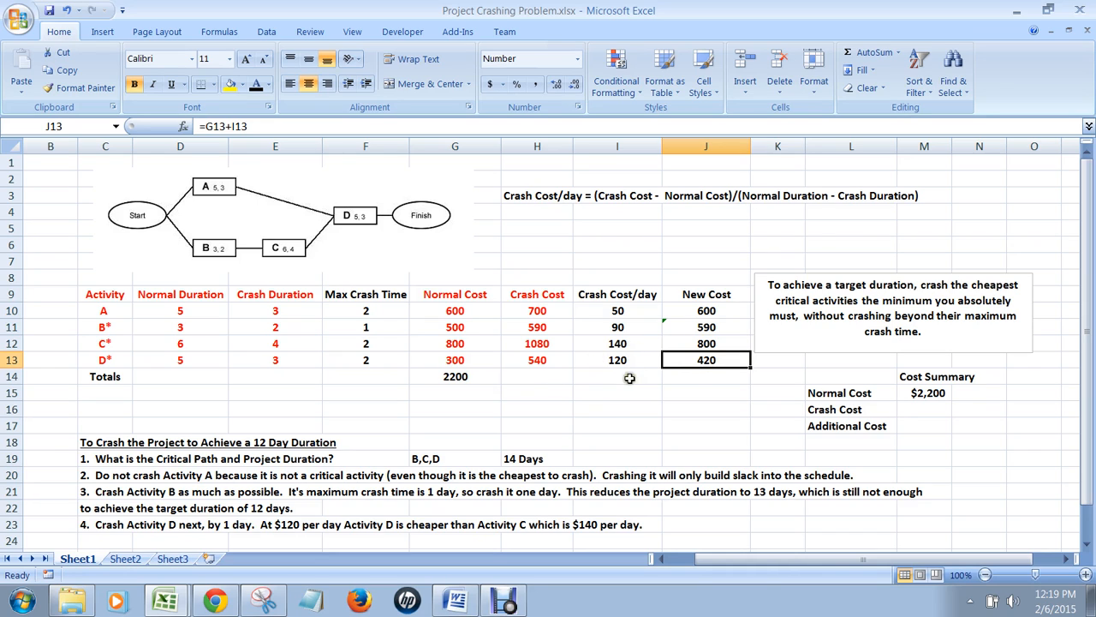
mouse_move(709, 380)
type("=SUM(J10:J13)")
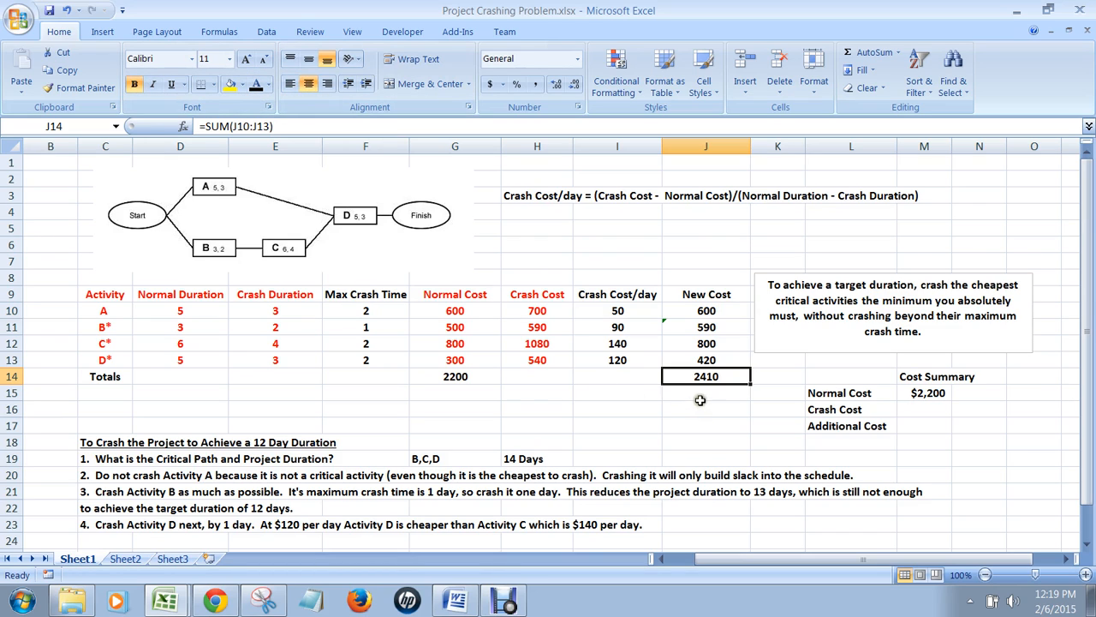
- Enter 2410 as the summary's Crash Cost and compare it with the 2200 normal cost
left_click(706, 393)
type("=J14")
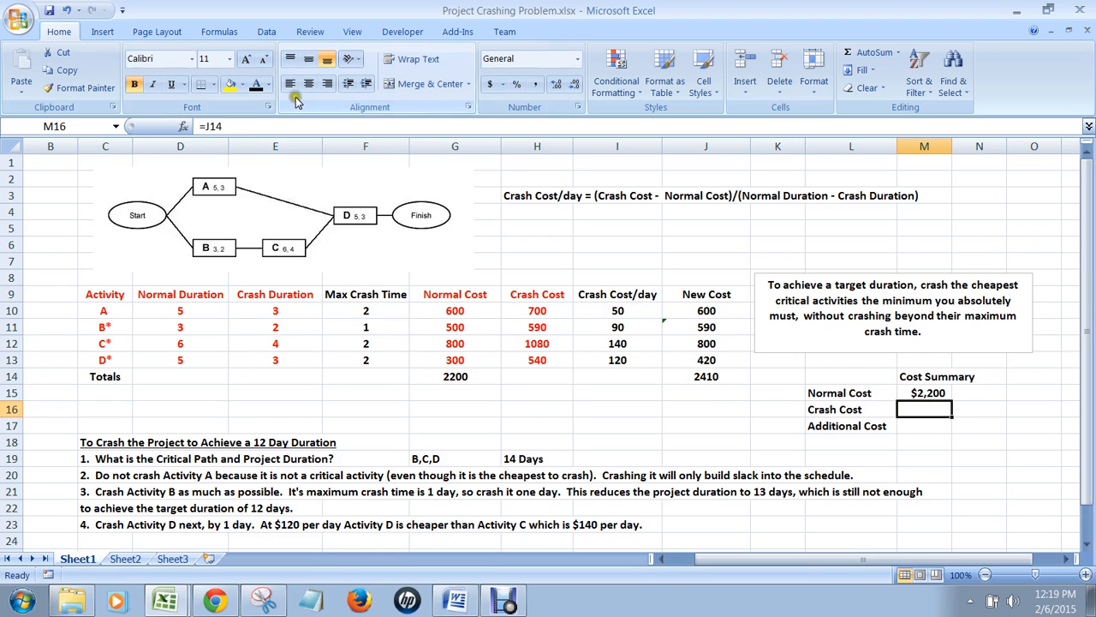
type("2410")
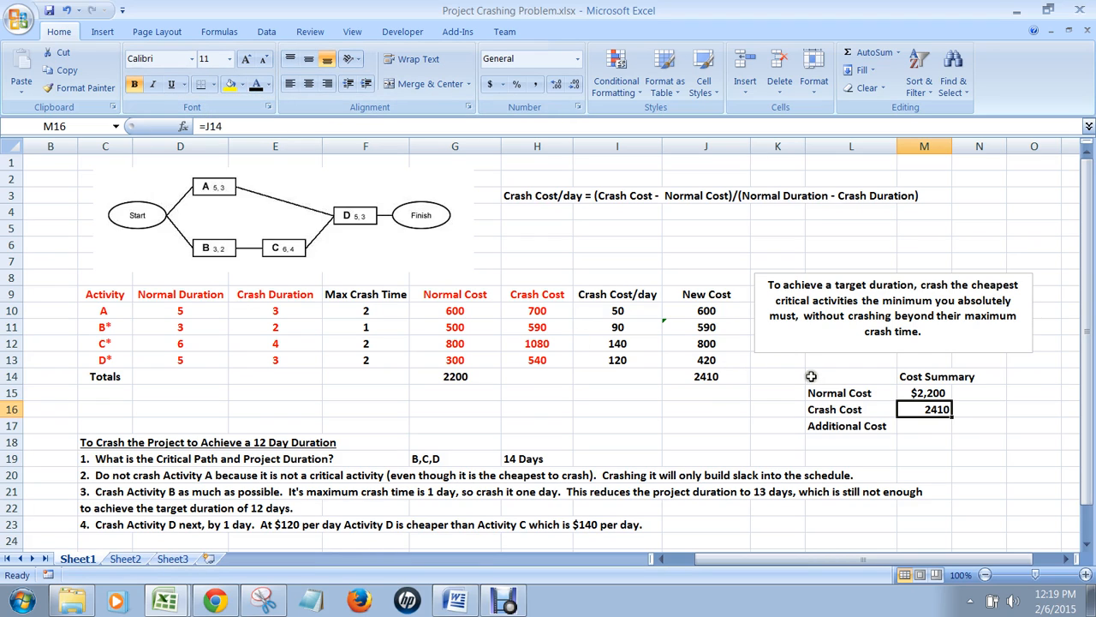
left_click(924, 425)
type("=M16-M15")
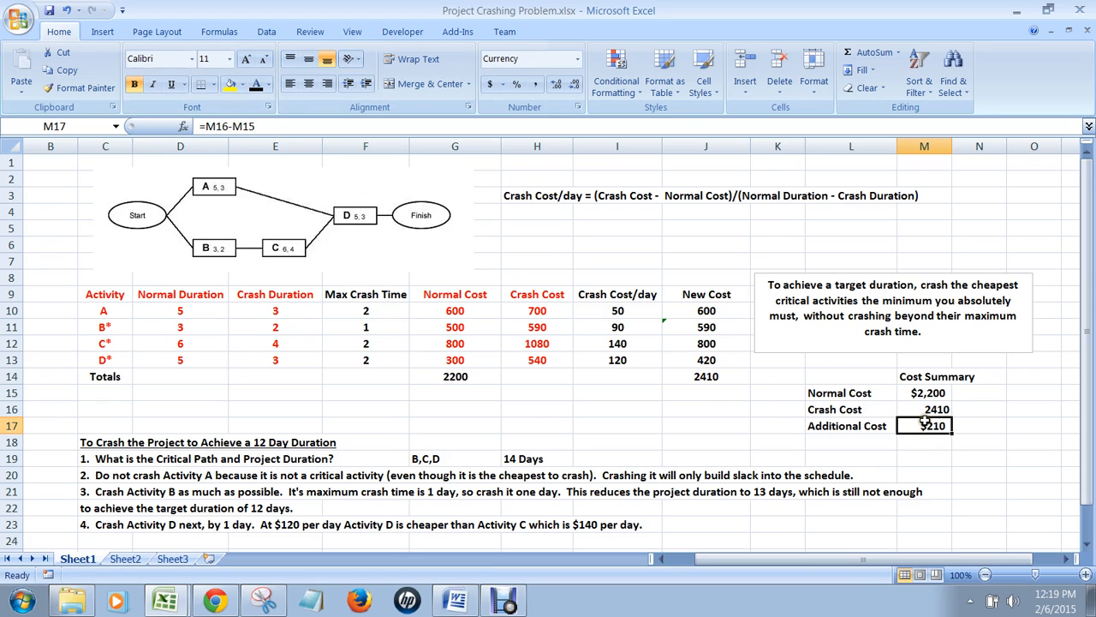
left_click(924, 392)
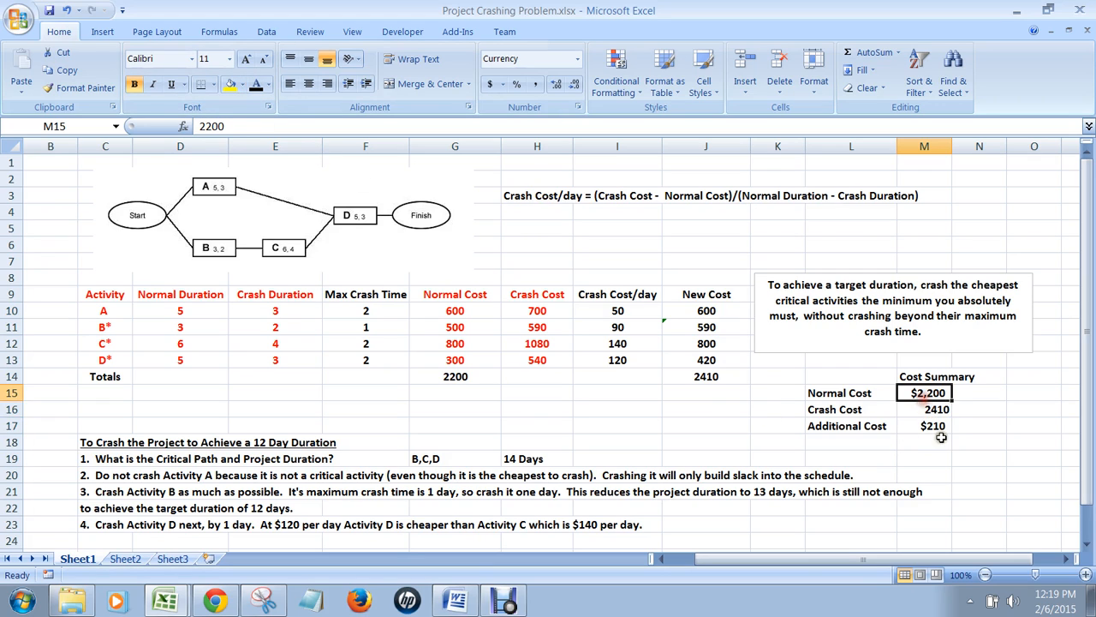
left_click(924, 459)
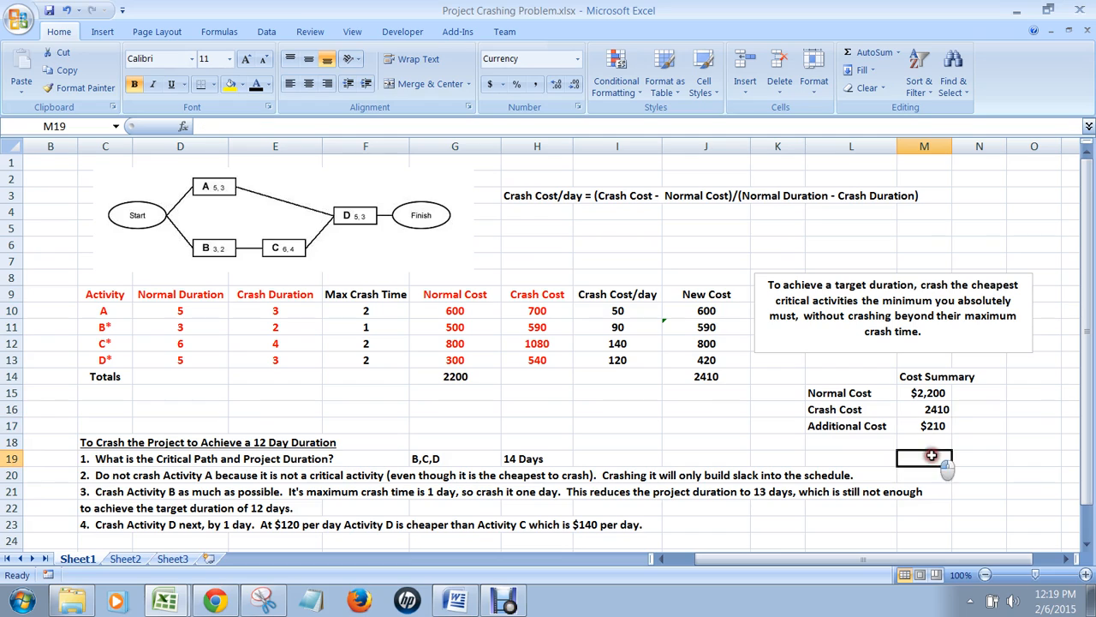